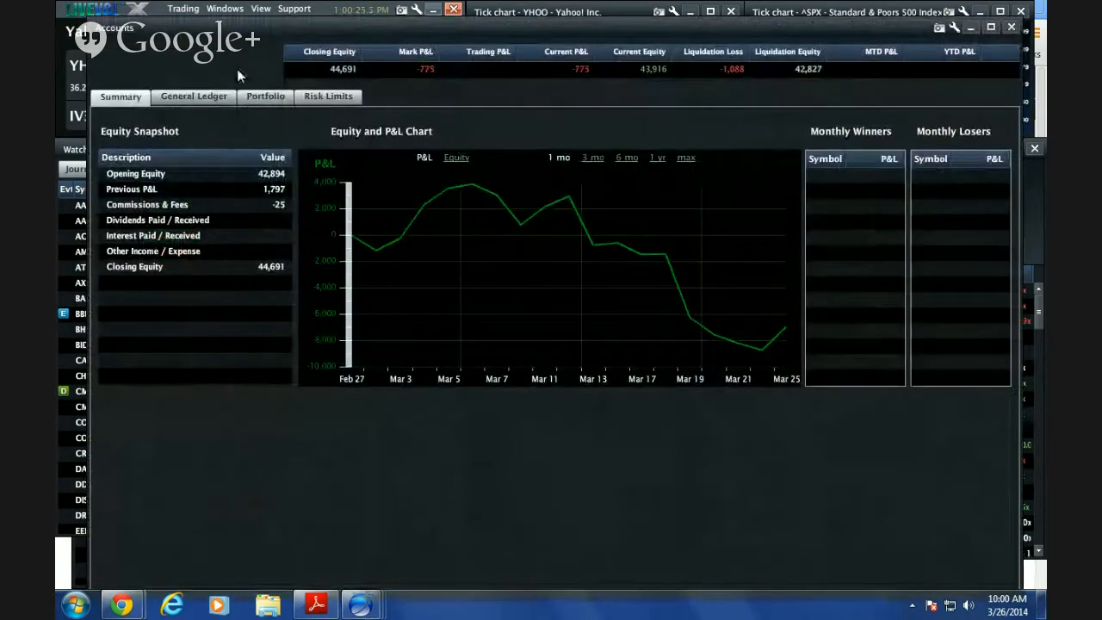
Step: Show the Portfolio breakdown with per-symbol P&L, marks, volatility and daily winners and losers
{"action": "left_click", "coordinate": [265, 97]}
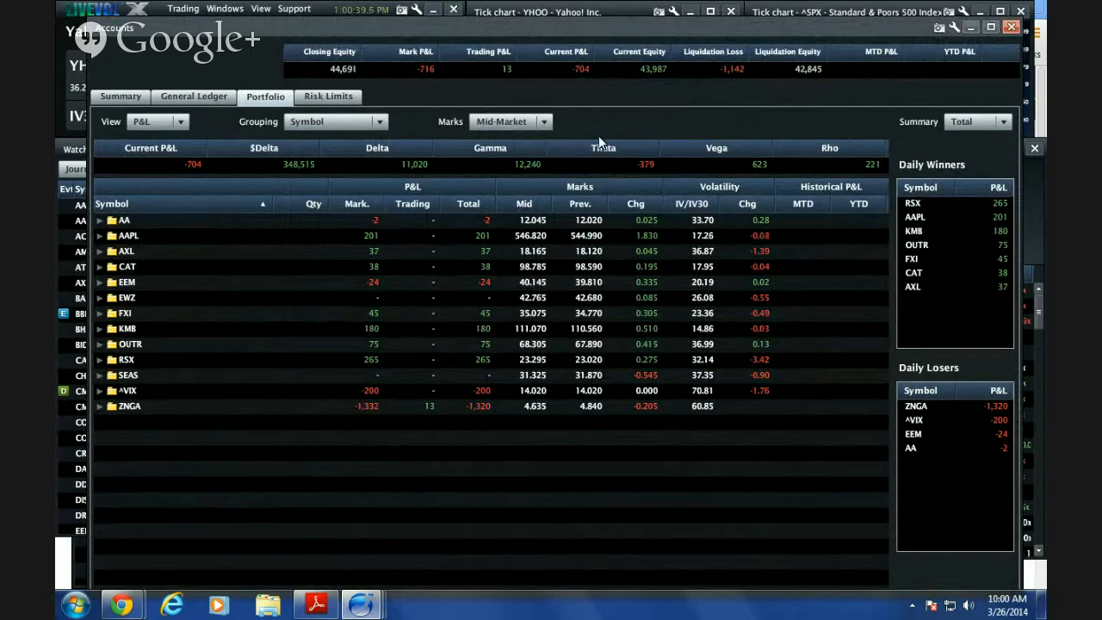
{"action": "mouse_move", "coordinate": [847, 255]}
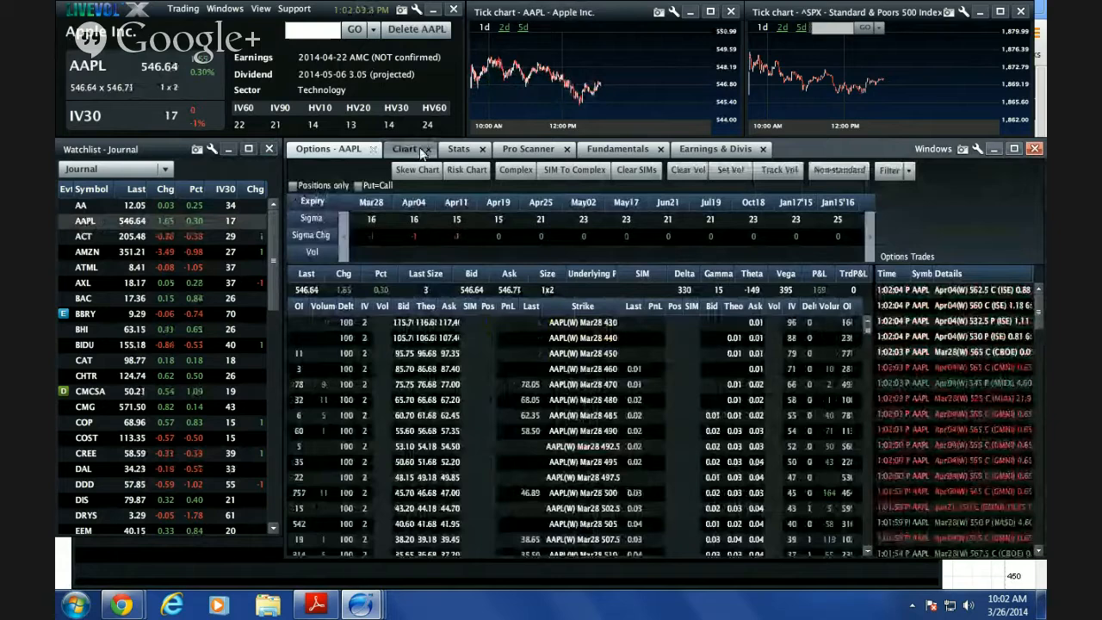
Step: Show AAPL's daily price chart with implied and historical volatility lines
{"action": "left_click", "coordinate": [402, 148]}
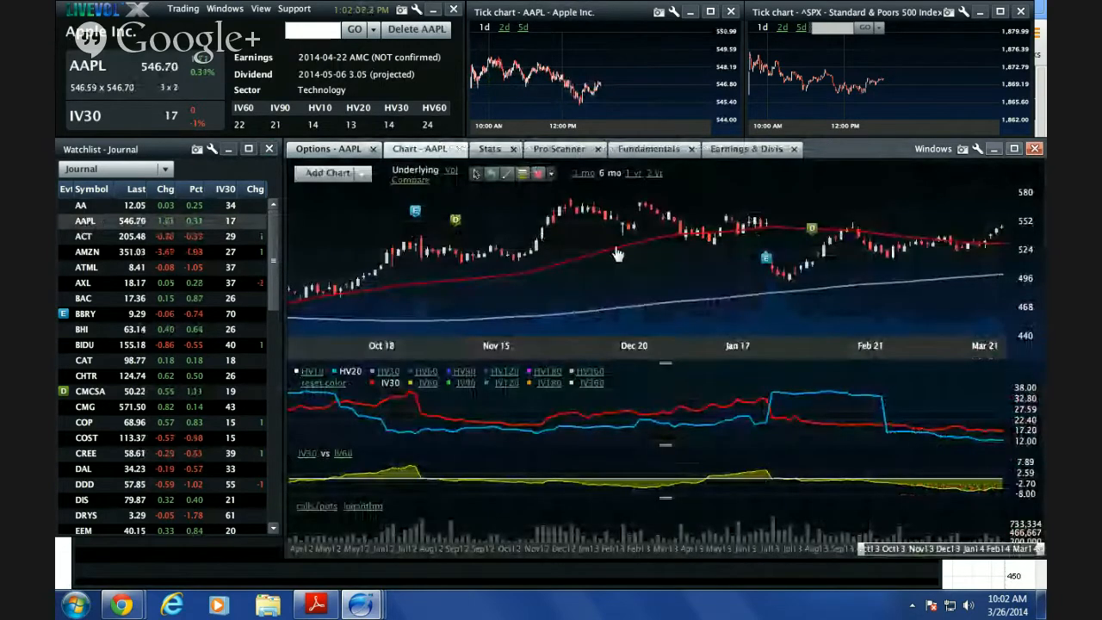
{"action": "mouse_move", "coordinate": [954, 306]}
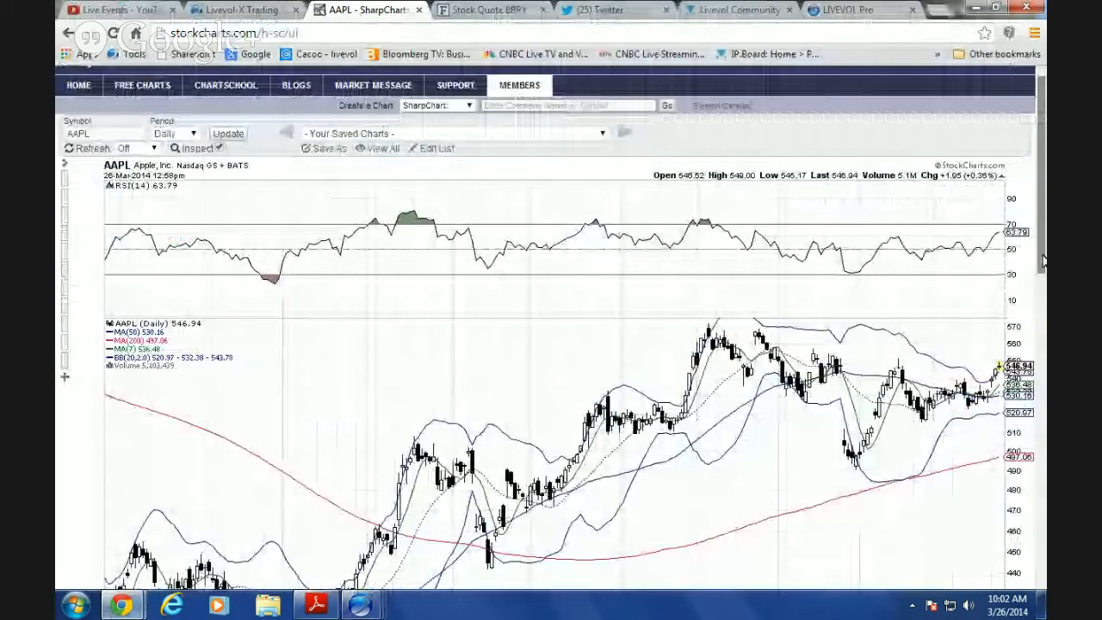
Step: Scroll the daily AAPL SharpChart to review RSI, moving averages, Bollinger Bands and volume
{"action": "scroll", "scroll_direction": "down", "scroll_amount": 3}
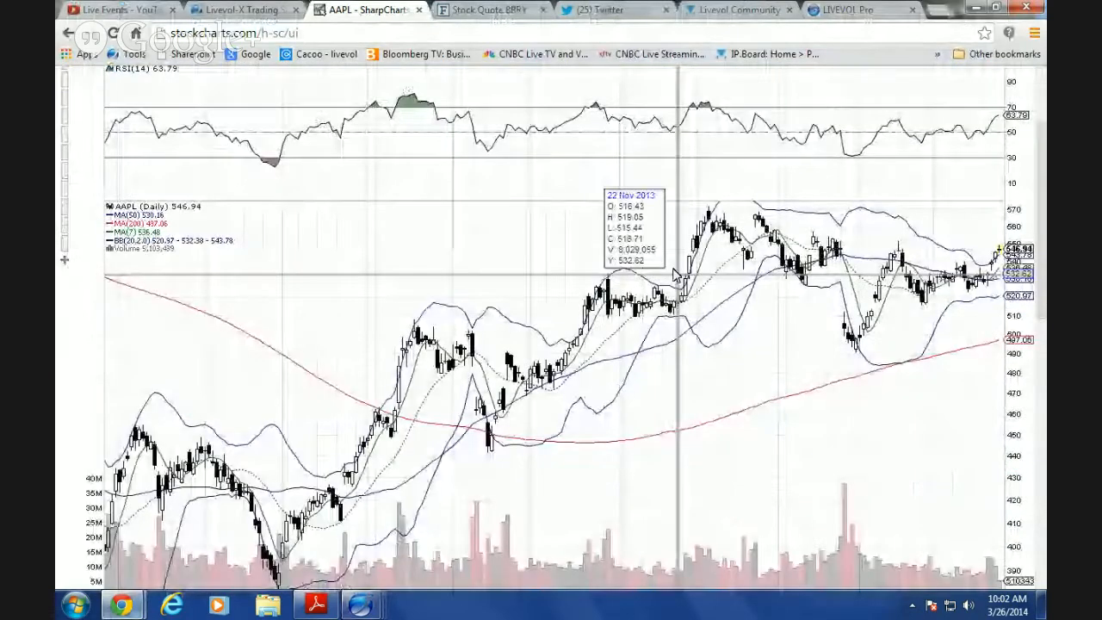
{"action": "mouse_move", "coordinate": [990, 286]}
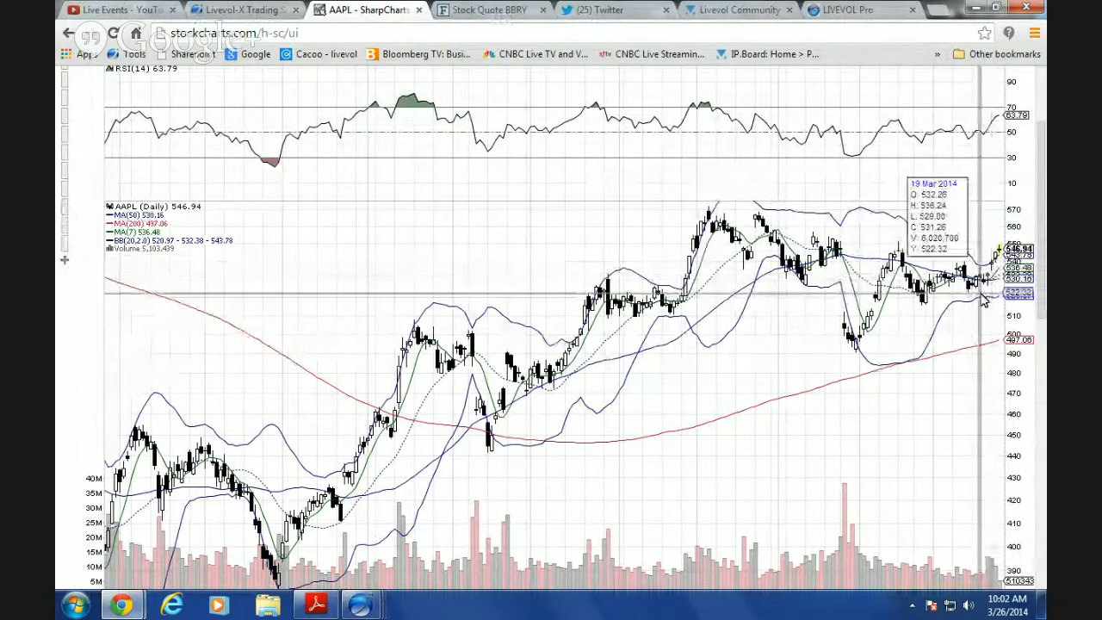
{"action": "mouse_move", "coordinate": [999, 258]}
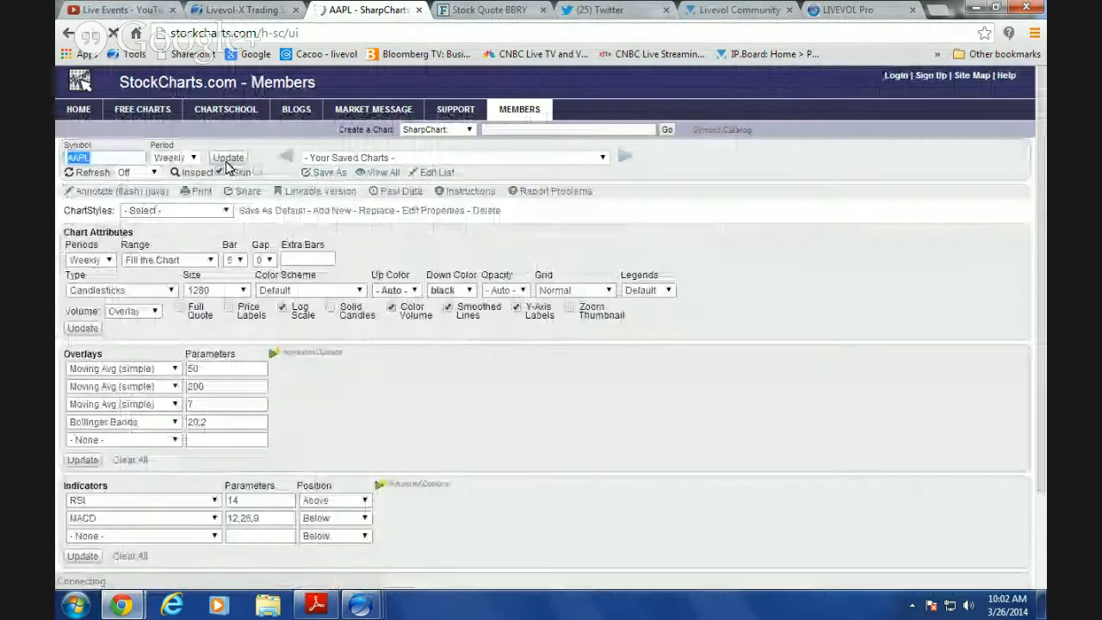
Step: Redraw the AAPL SharpChart on a weekly period with its indicators kept
{"action": "left_click", "coordinate": [228, 157]}
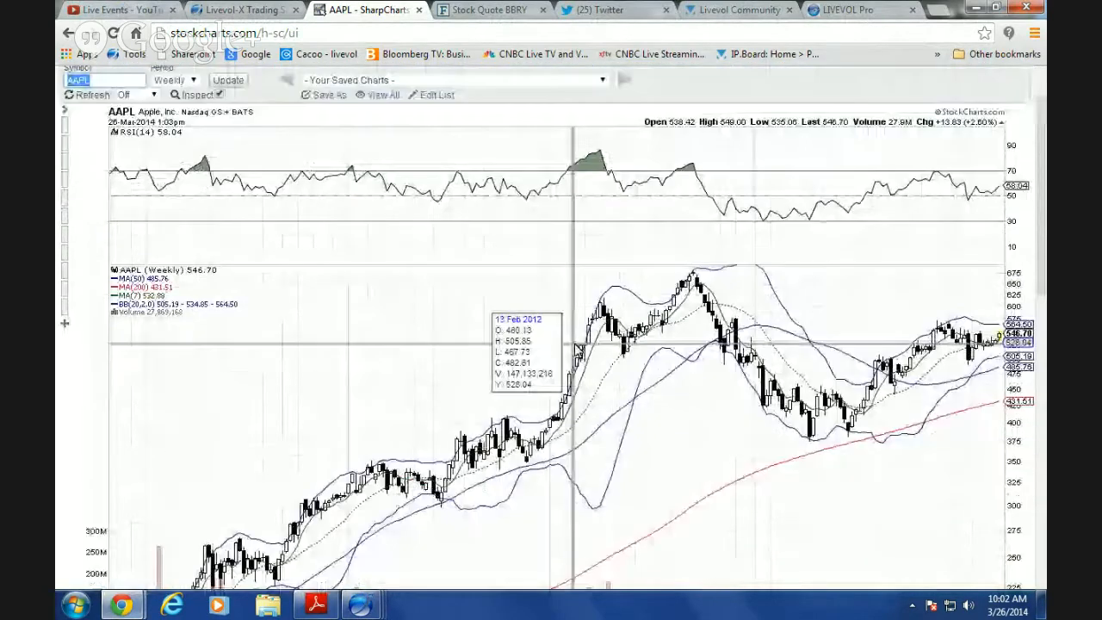
{"action": "mouse_move", "coordinate": [944, 336]}
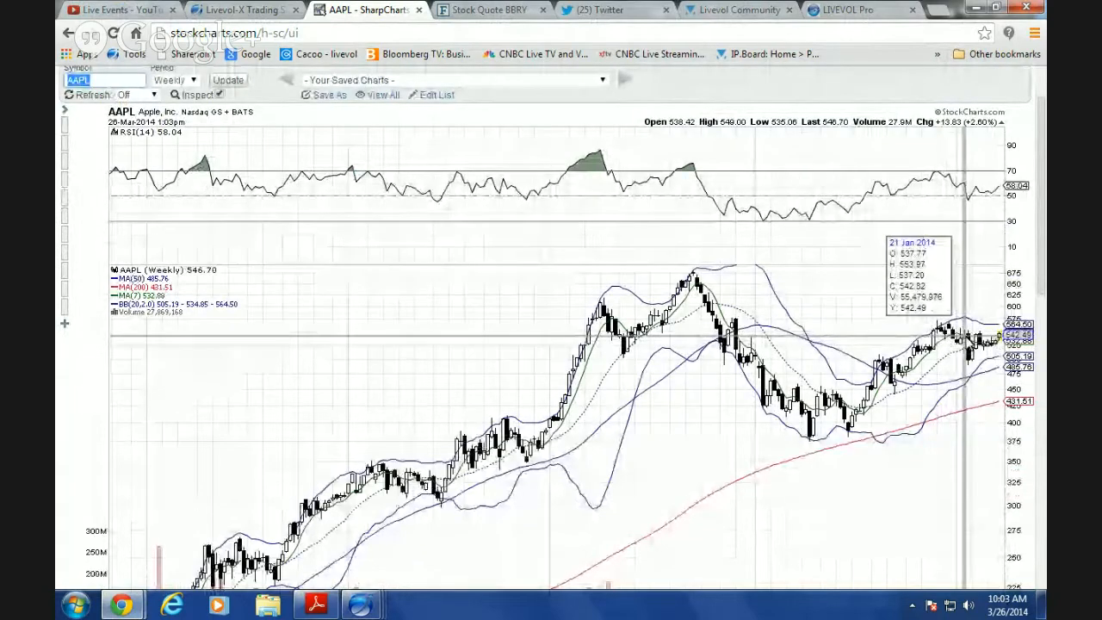
{"action": "mouse_move", "coordinate": [861, 405]}
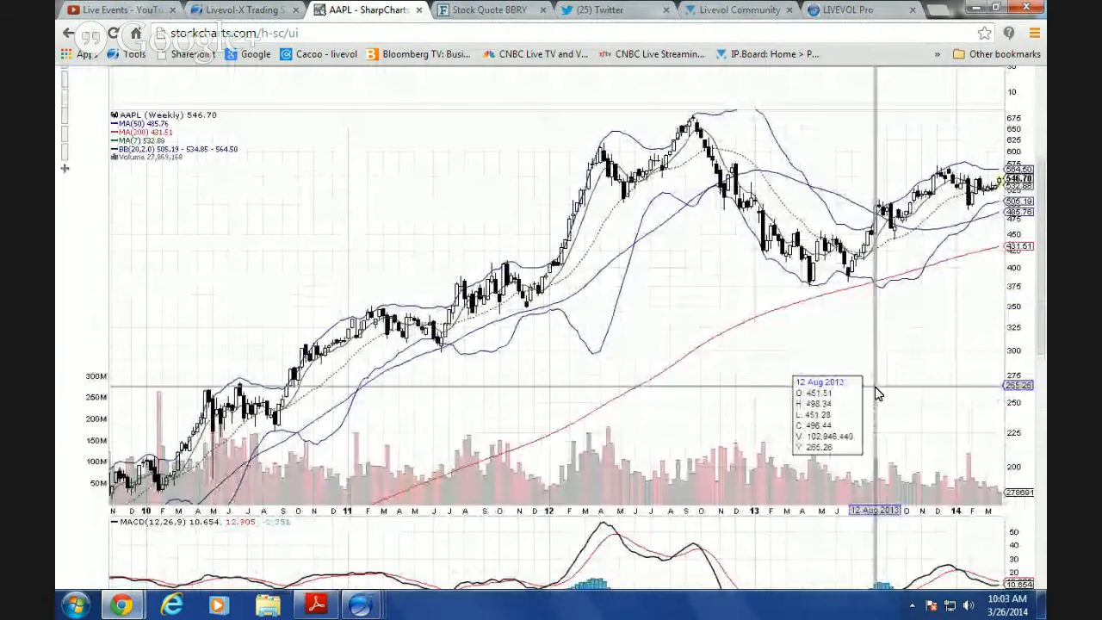
{"action": "mouse_move", "coordinate": [852, 341]}
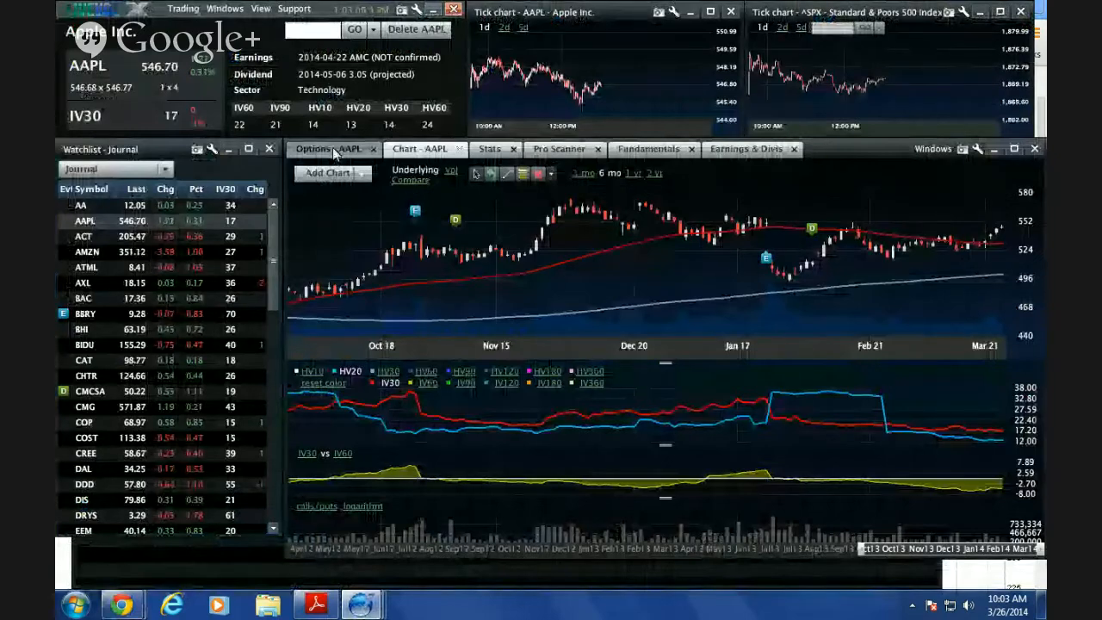
{"action": "left_click", "coordinate": [489, 148]}
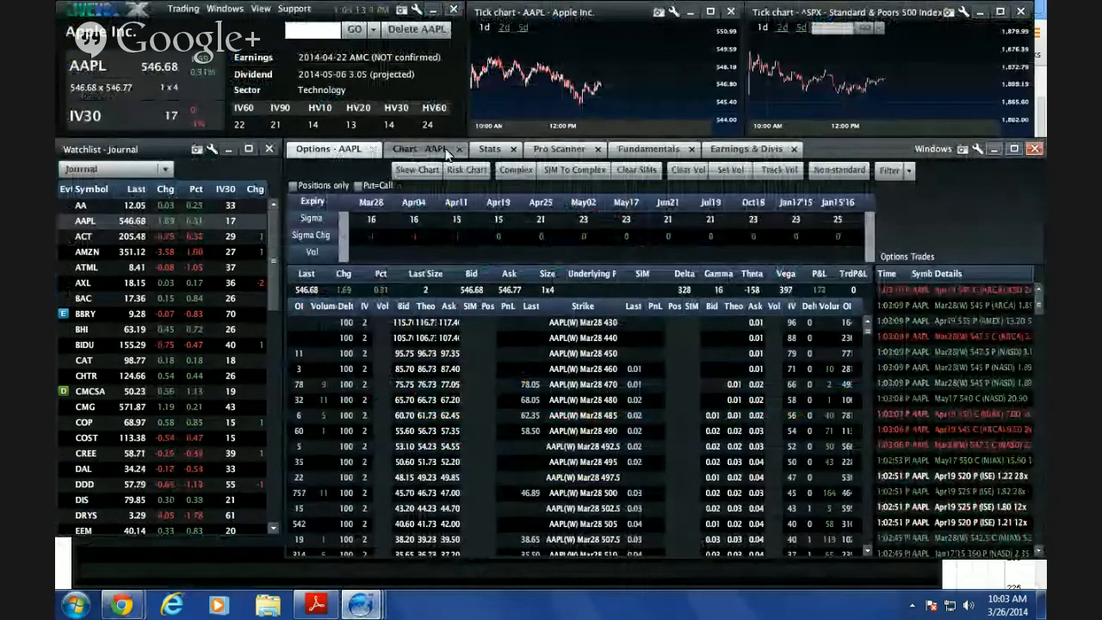
{"action": "left_click", "coordinate": [489, 148]}
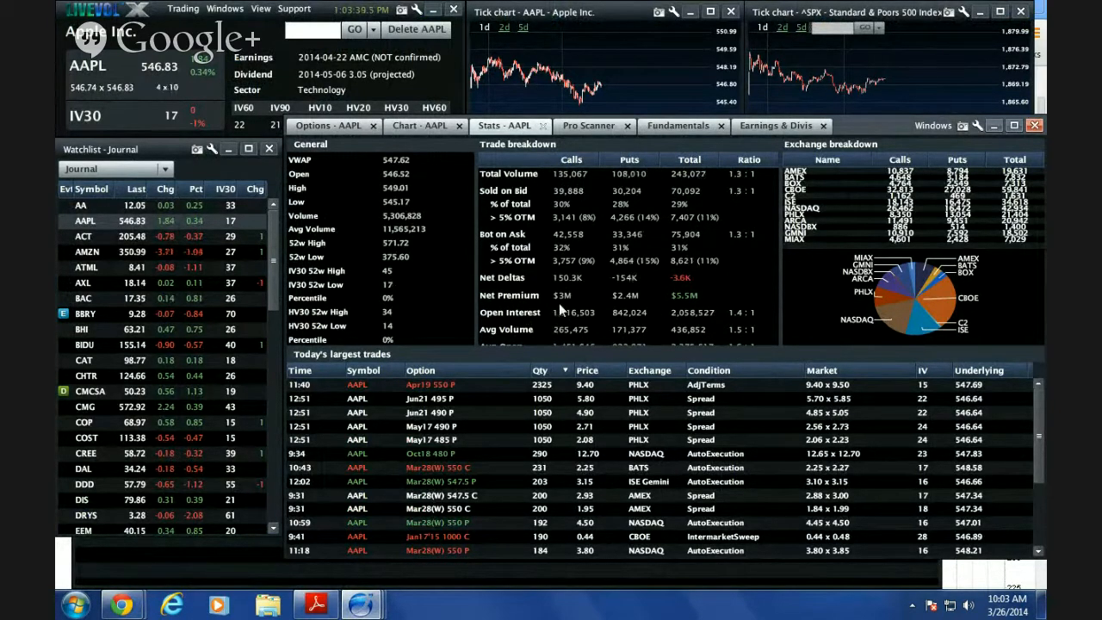
{"action": "left_click", "coordinate": [420, 124]}
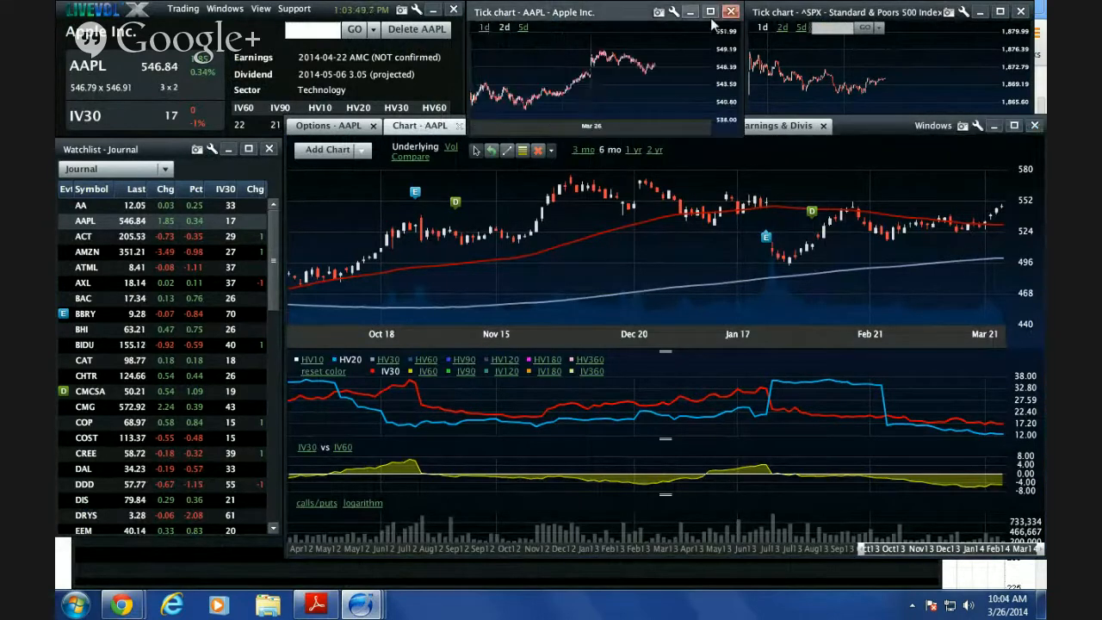
Step: Maximize the AAPL March 26 intraday tick chart to full screen
{"action": "left_click", "coordinate": [710, 10]}
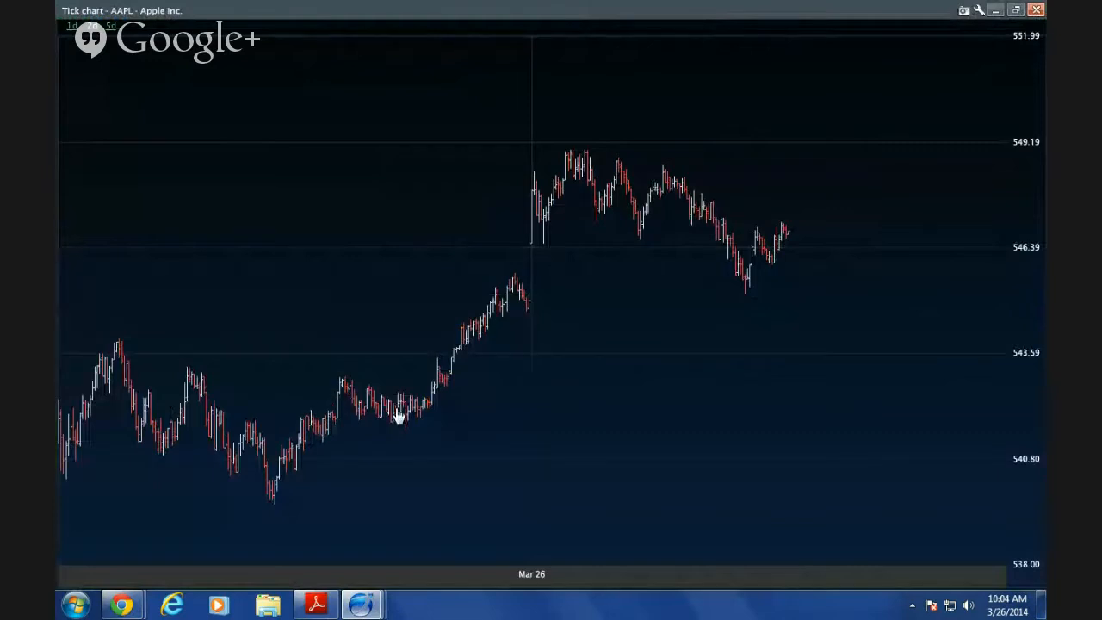
{"action": "mouse_move", "coordinate": [902, 25]}
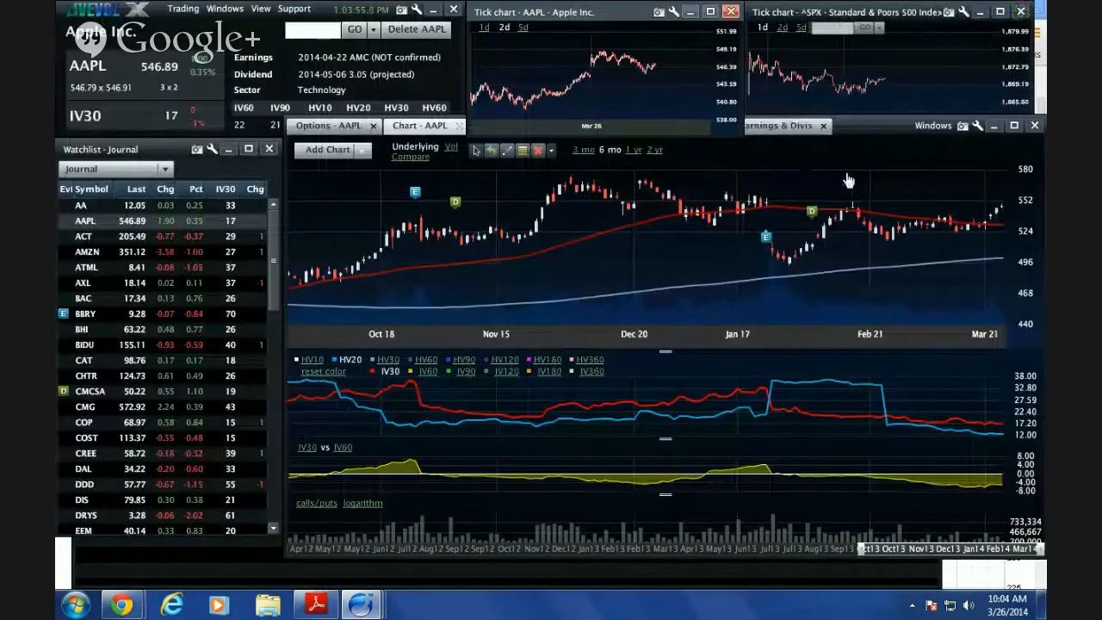
{"action": "mouse_move", "coordinate": [326, 192]}
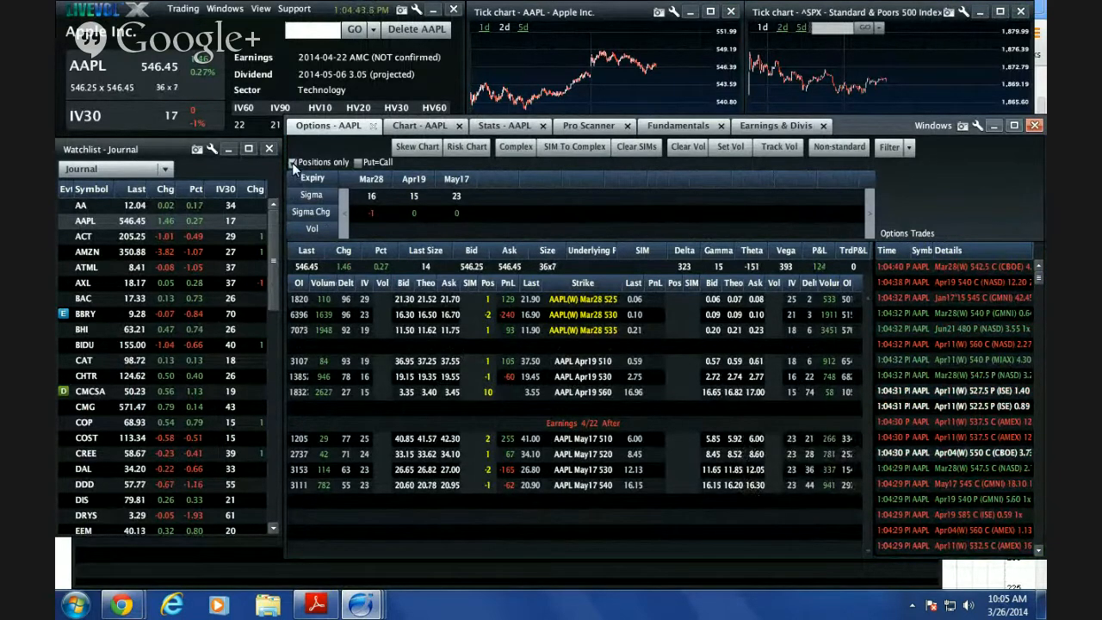
{"action": "left_click", "coordinate": [293, 162]}
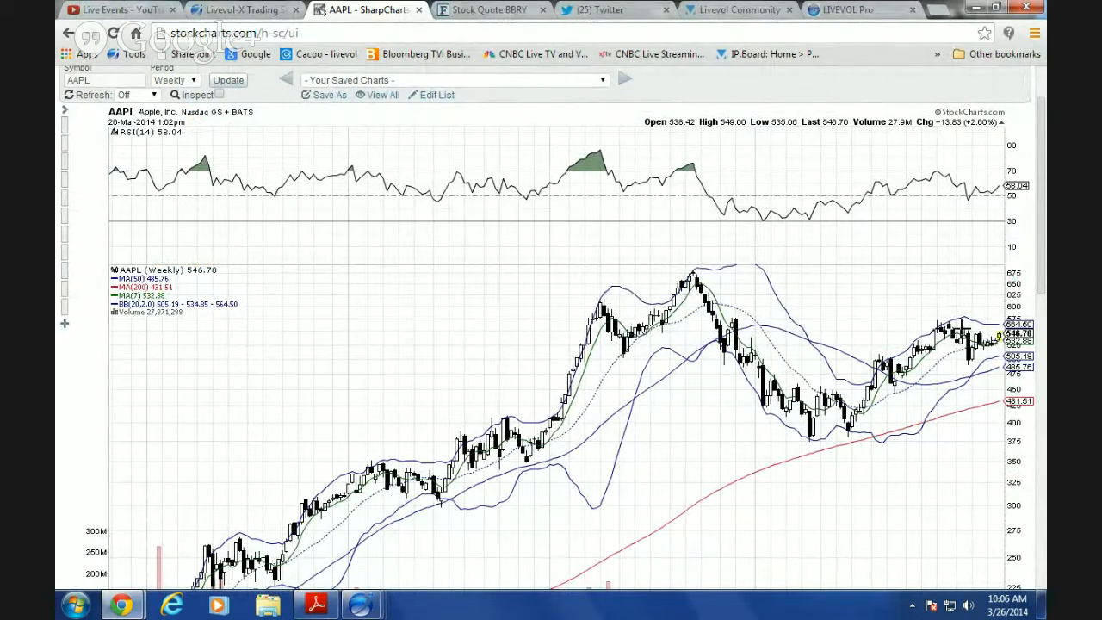
{"action": "mouse_move", "coordinate": [979, 319]}
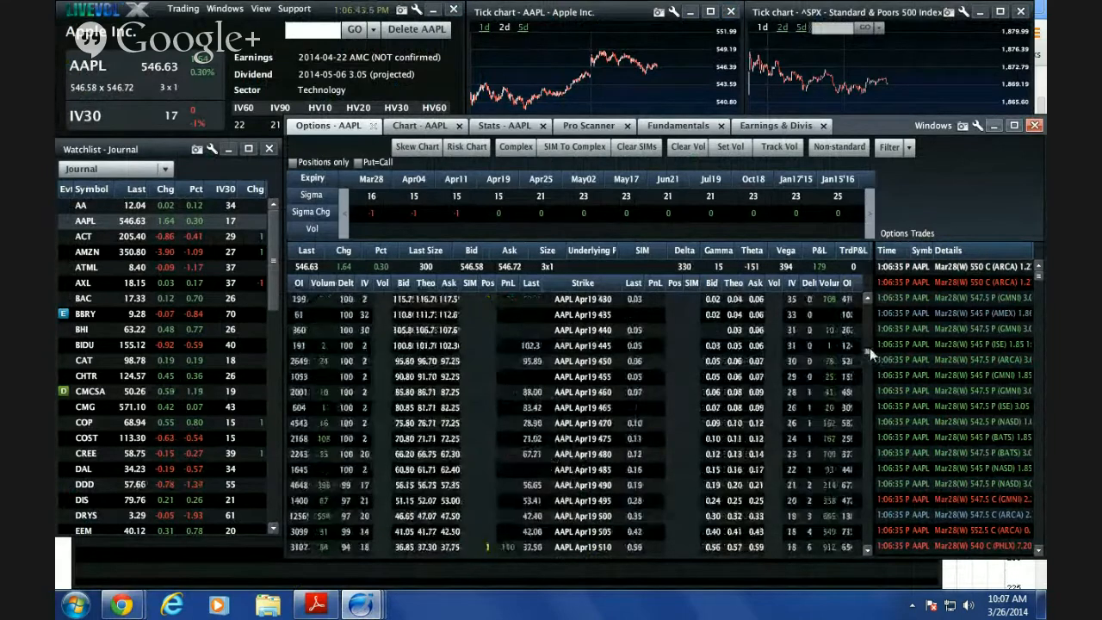
{"action": "scroll", "scroll_direction": "down", "scroll_amount": 3}
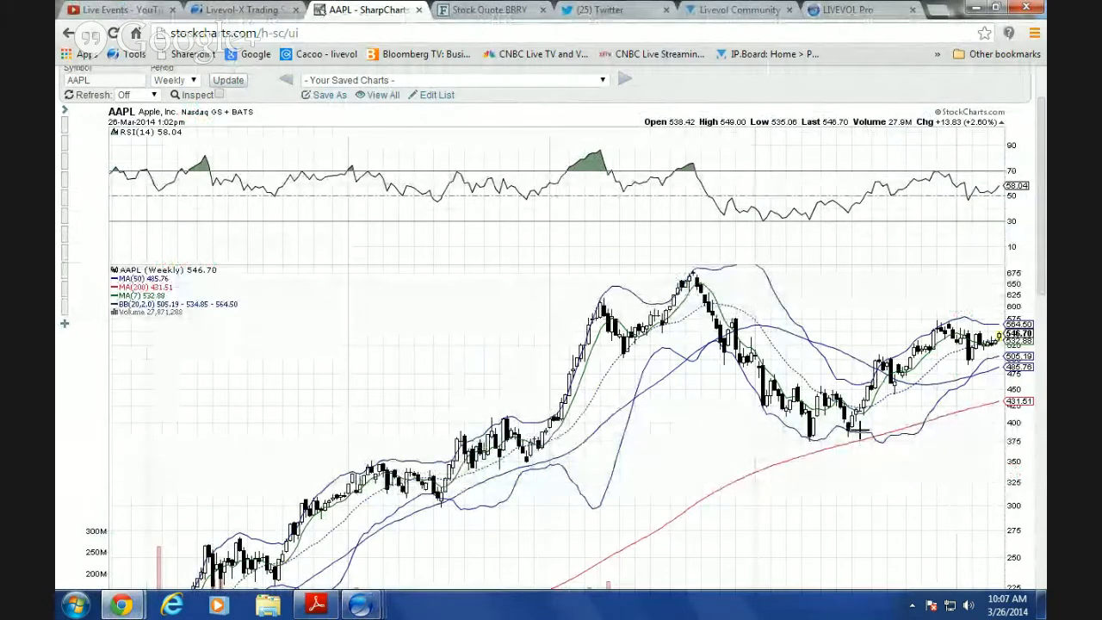
Step: Set the AAPL SharpChart period to Daily so it redraws with daily bars
{"action": "left_click", "coordinate": [176, 80]}
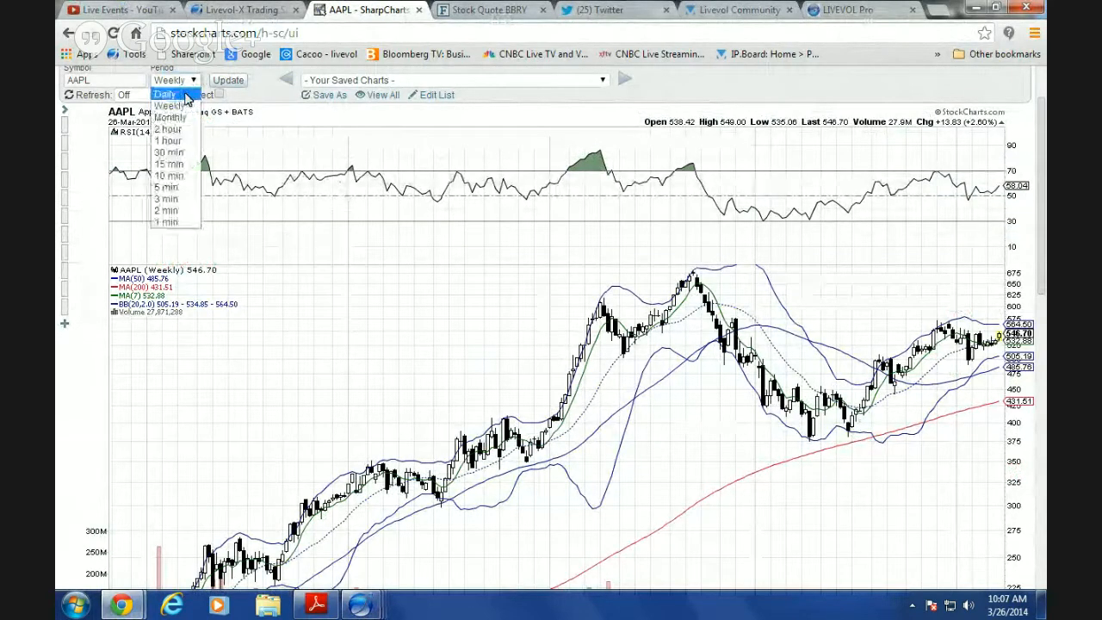
{"action": "left_click", "coordinate": [165, 92]}
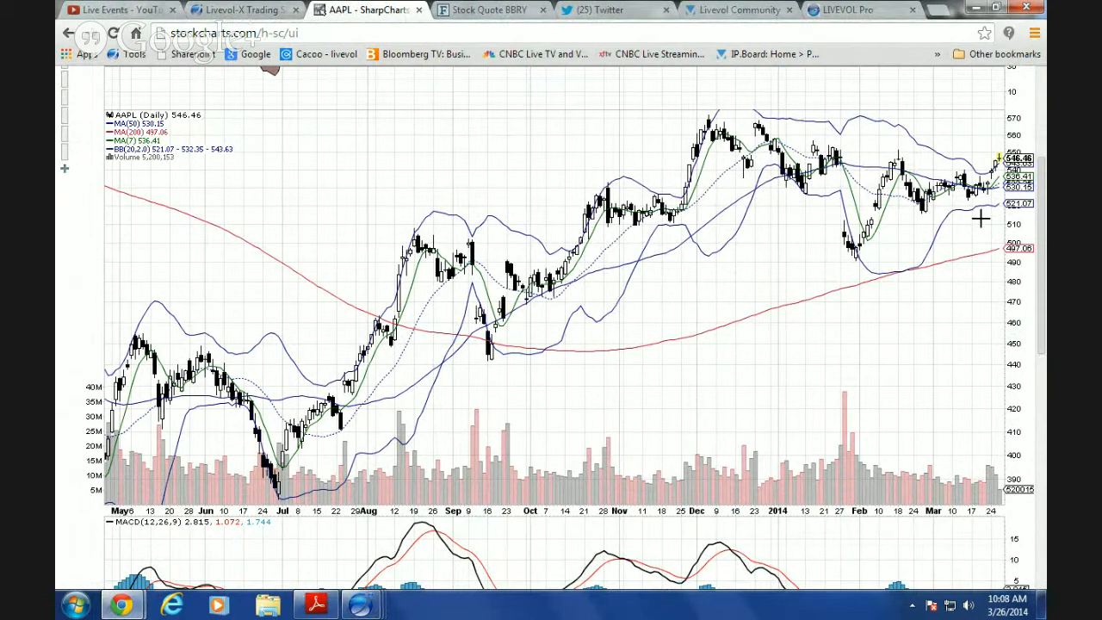
{"action": "scroll", "scroll_direction": "down", "scroll_amount": 3}
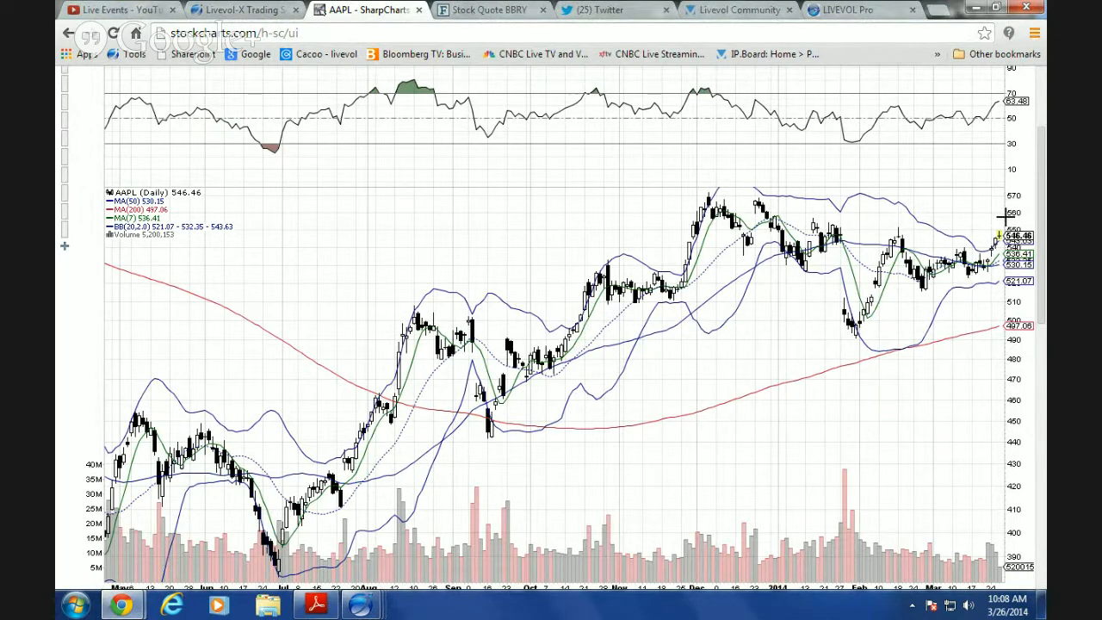
{"action": "mouse_move", "coordinate": [1026, 186]}
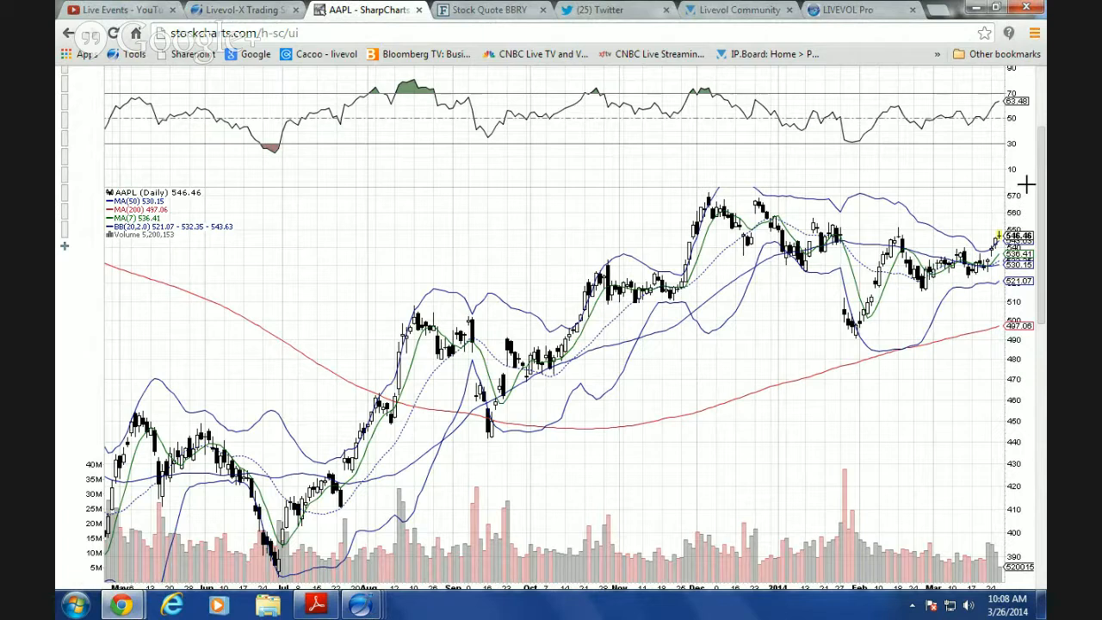
{"action": "mouse_move", "coordinate": [706, 282]}
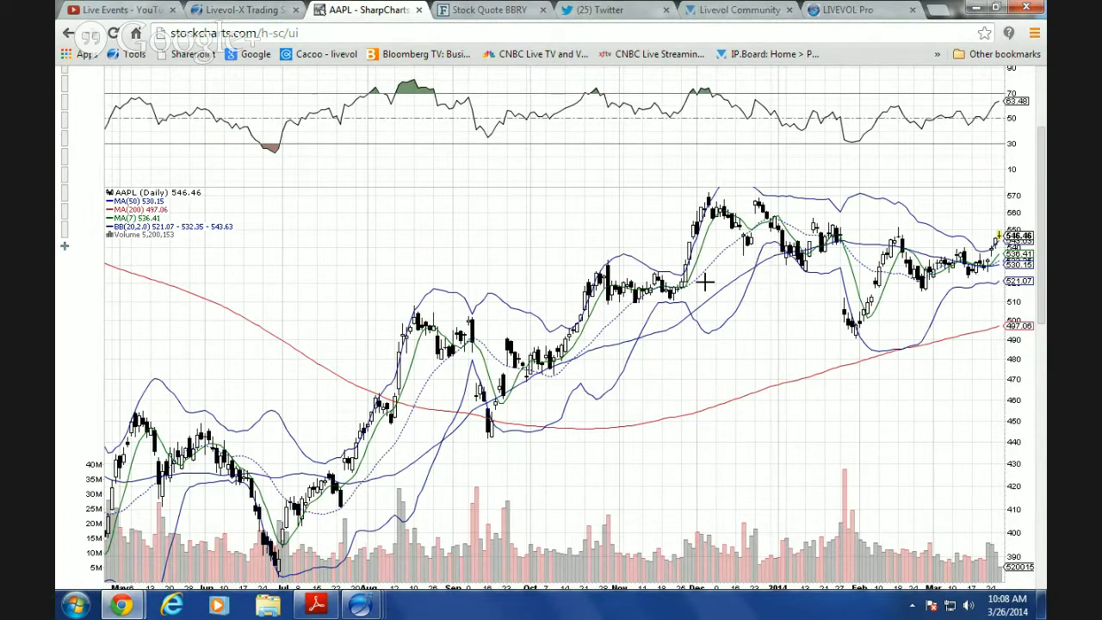
{"action": "mouse_move", "coordinate": [990, 250]}
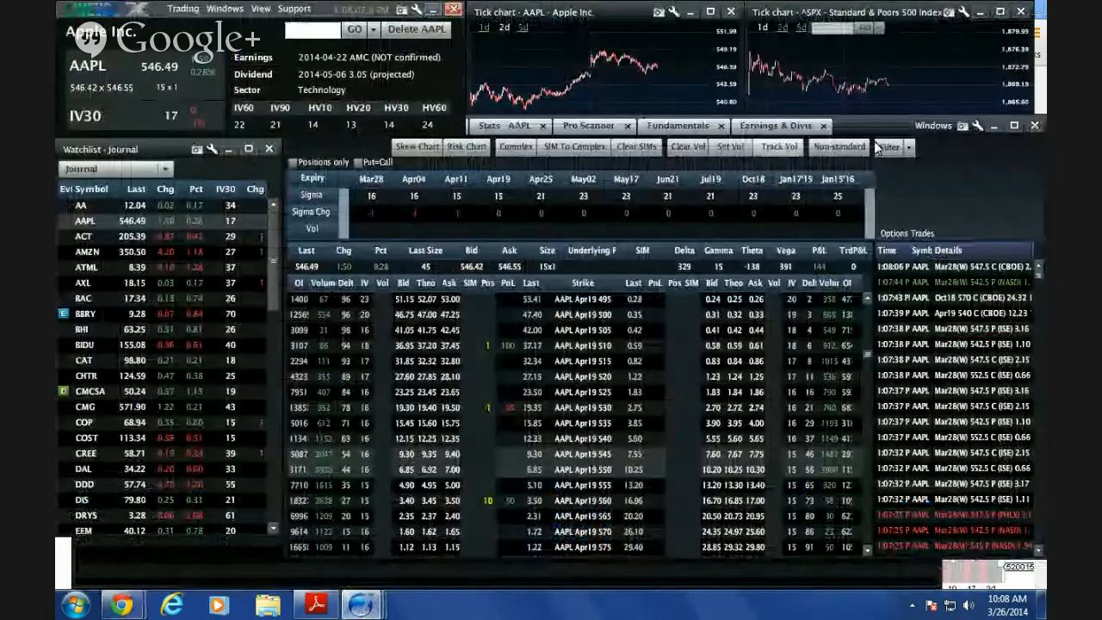
Step: Show AAPL trade statistics, exchange breakdown and today's largest option trades
{"action": "left_click", "coordinate": [490, 126]}
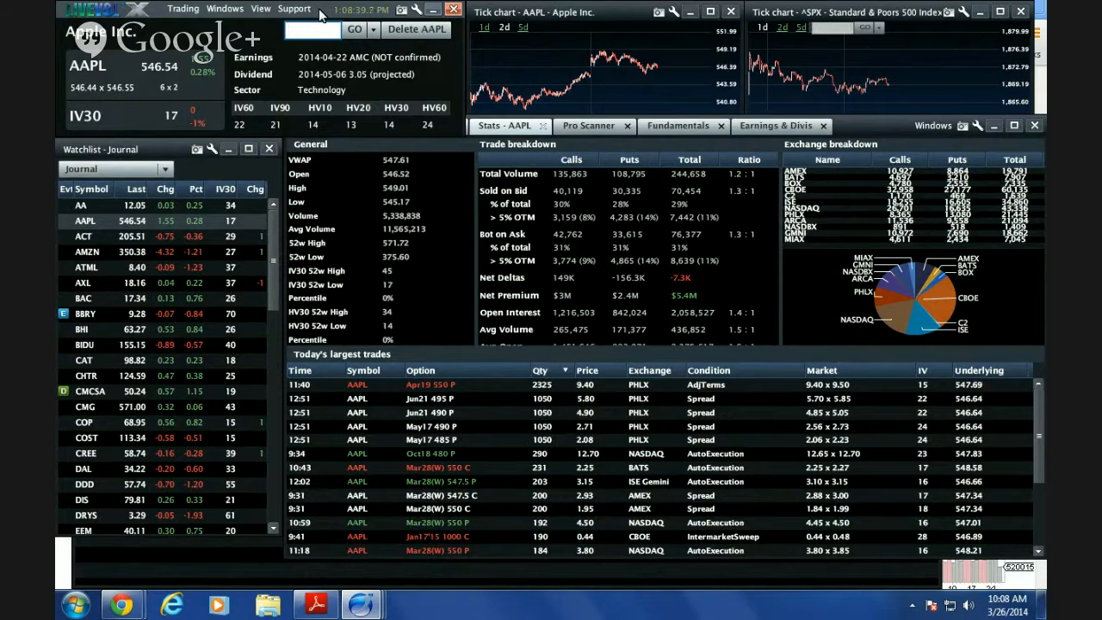
{"action": "mouse_move", "coordinate": [475, 56]}
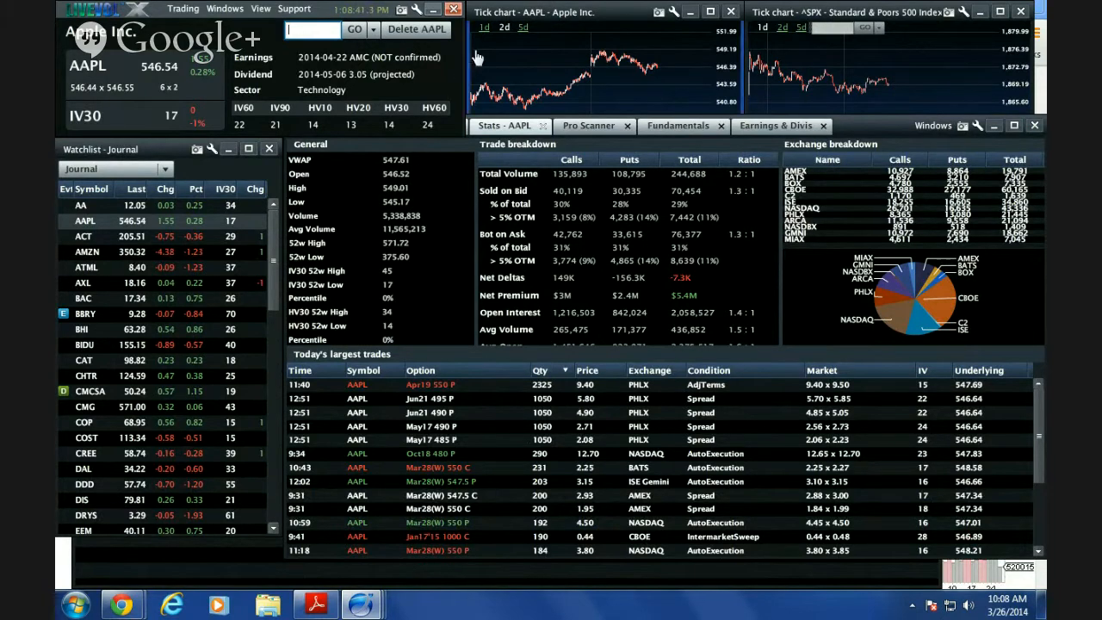
{"action": "mouse_move", "coordinate": [634, 16]}
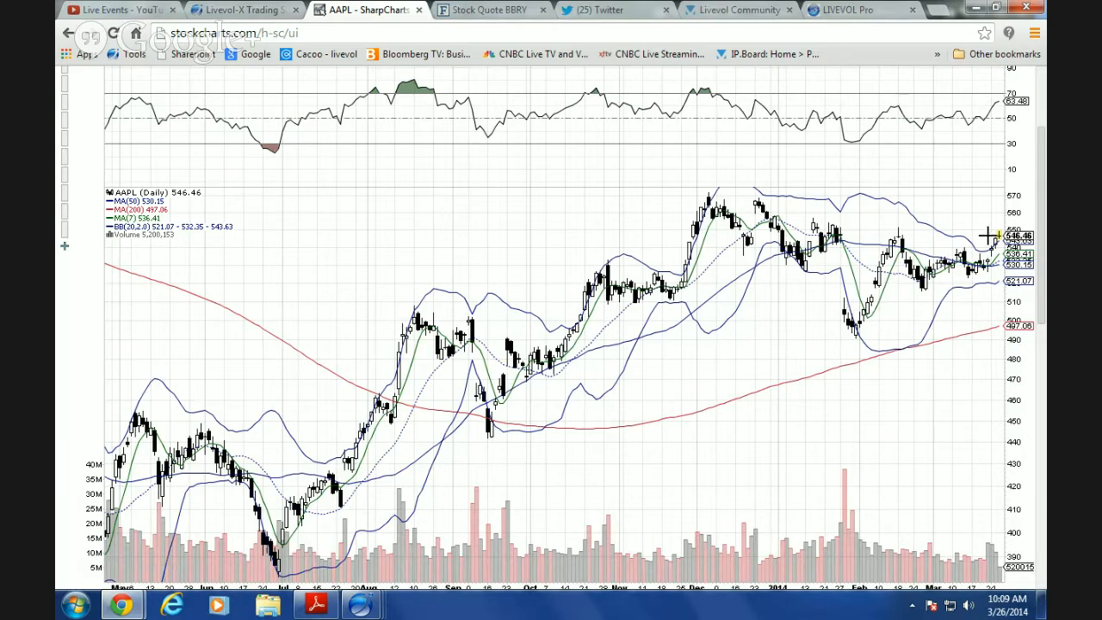
{"action": "mouse_move", "coordinate": [432, 560]}
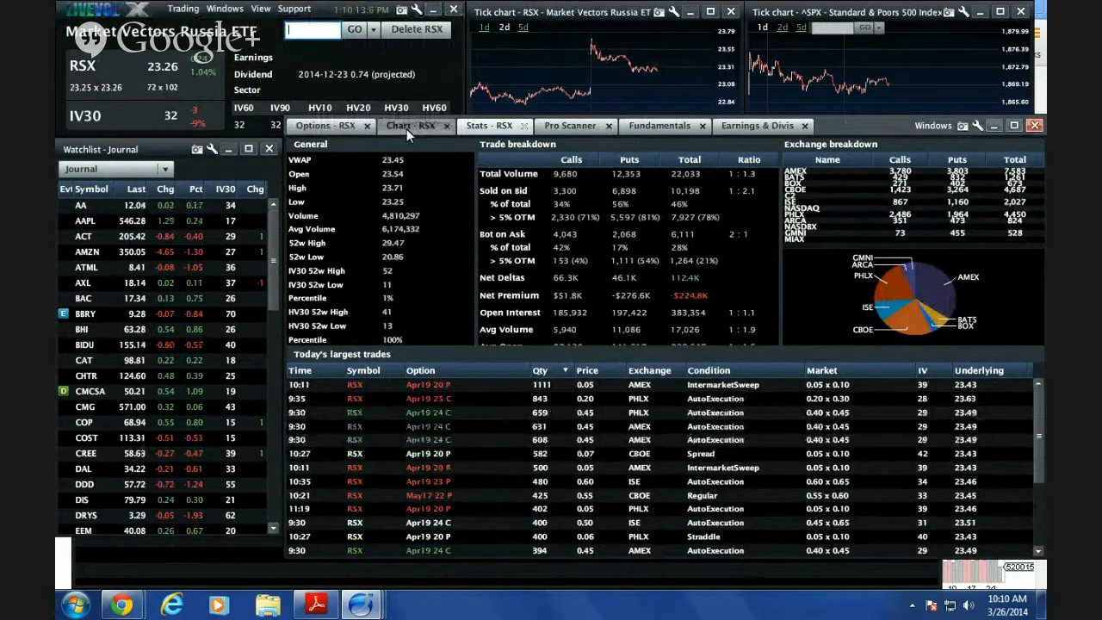
Step: View RSX's April option chain, glance at its price-and-volatility chart, and return to the chain
{"action": "left_click", "coordinate": [327, 126]}
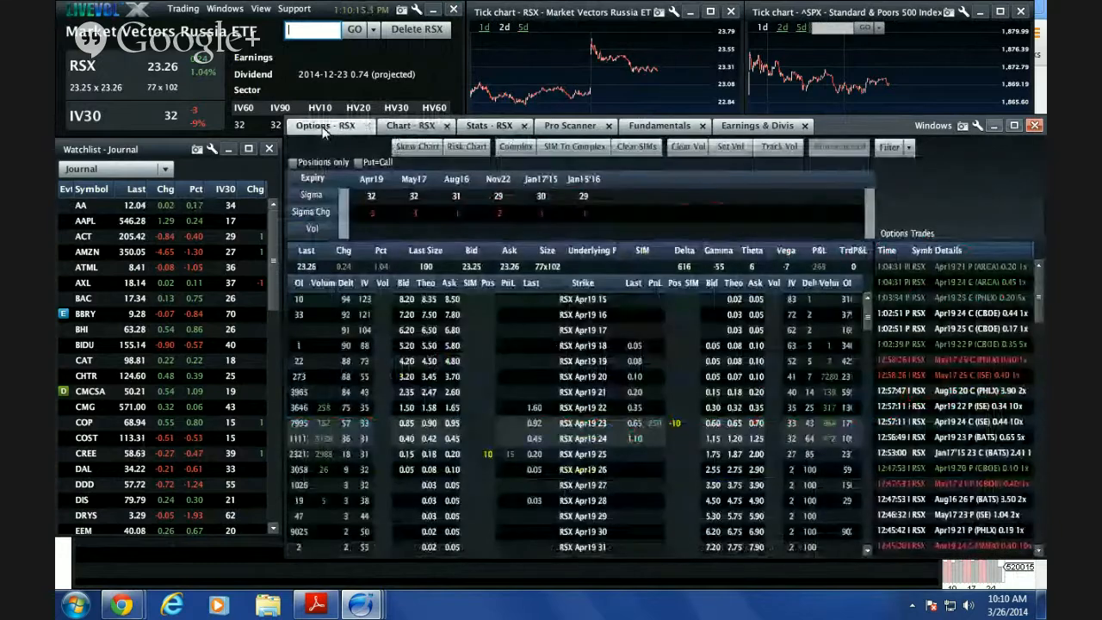
{"action": "mouse_move", "coordinate": [710, 434]}
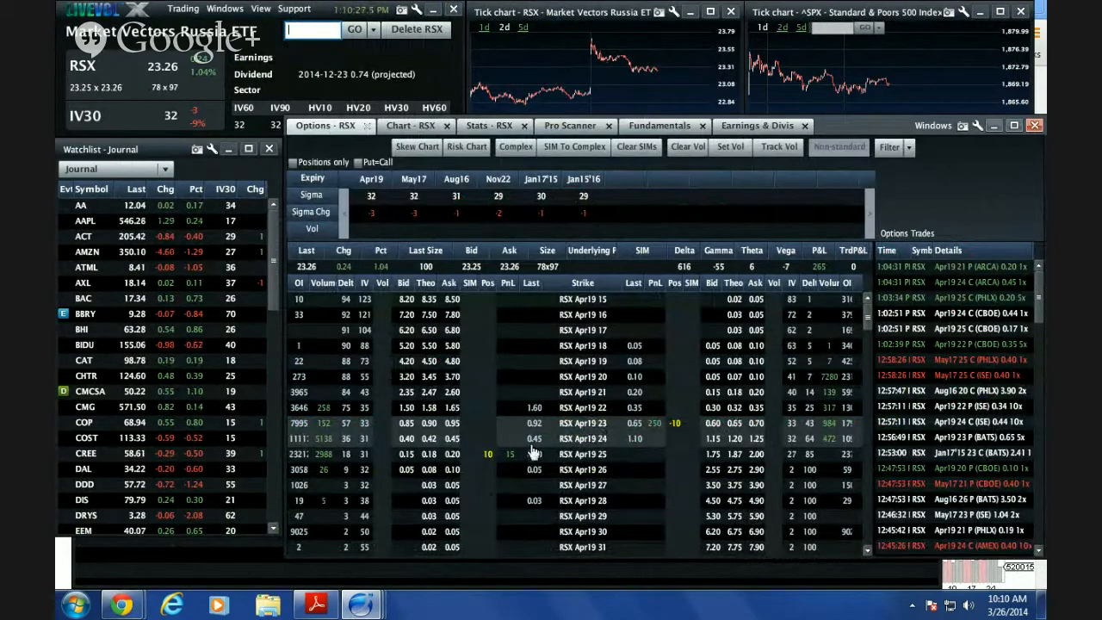
{"action": "left_click", "coordinate": [412, 124]}
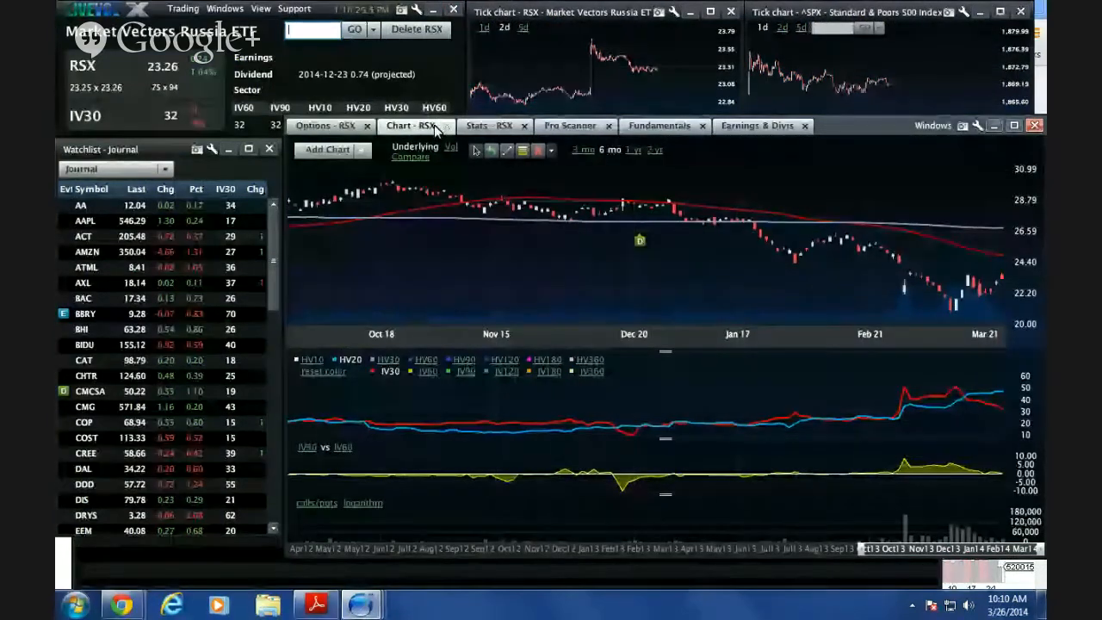
{"action": "left_click", "coordinate": [325, 124]}
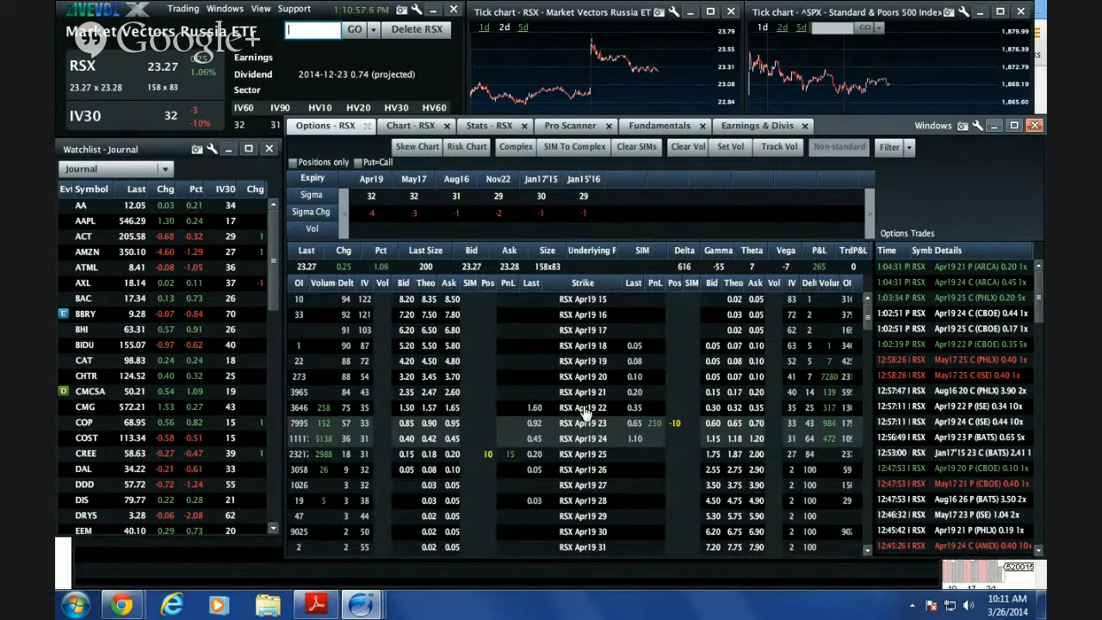
Step: Review the RSX Apr19 22-strike option's detail window and close it
{"action": "double_click", "coordinate": [582, 406]}
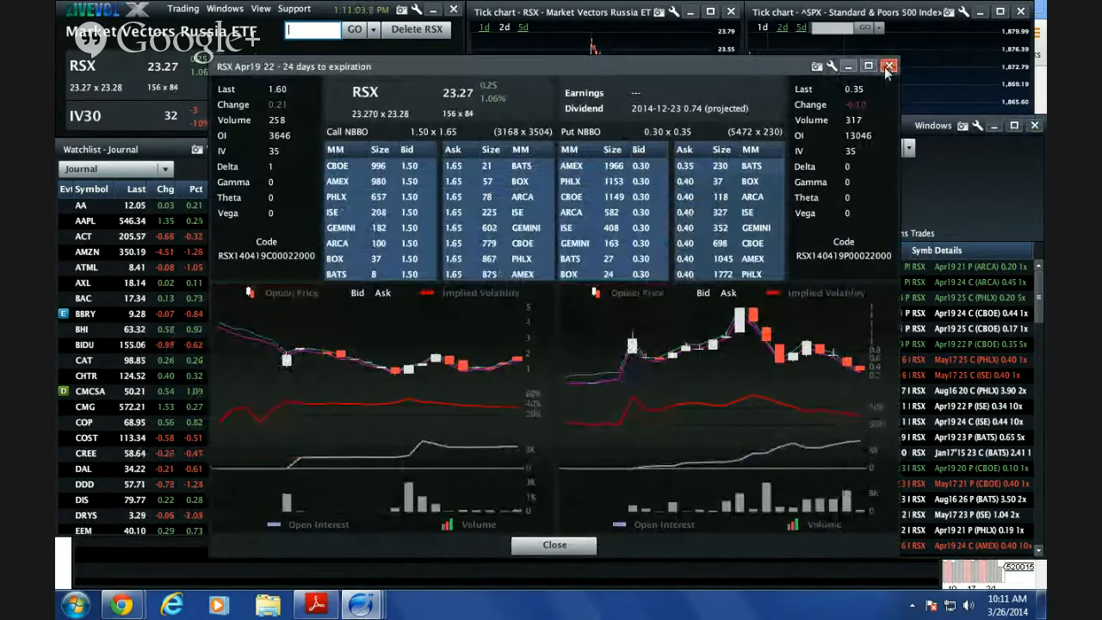
{"action": "left_click", "coordinate": [889, 66]}
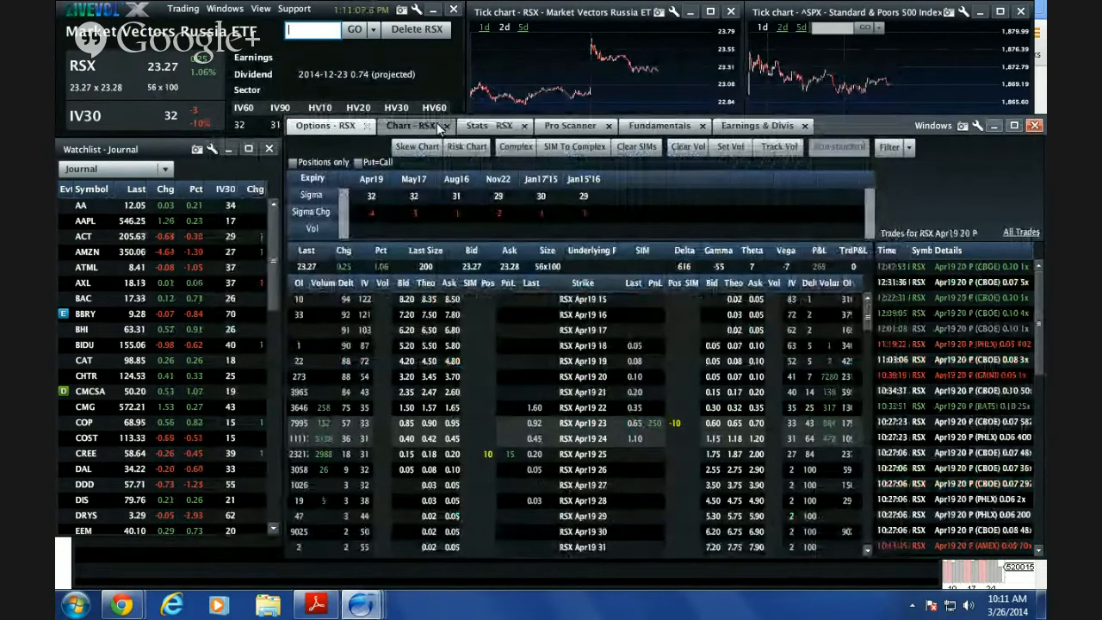
Step: Check RSX trade statistics and largest trades, then return to the RSX option chain
{"action": "left_click", "coordinate": [489, 125]}
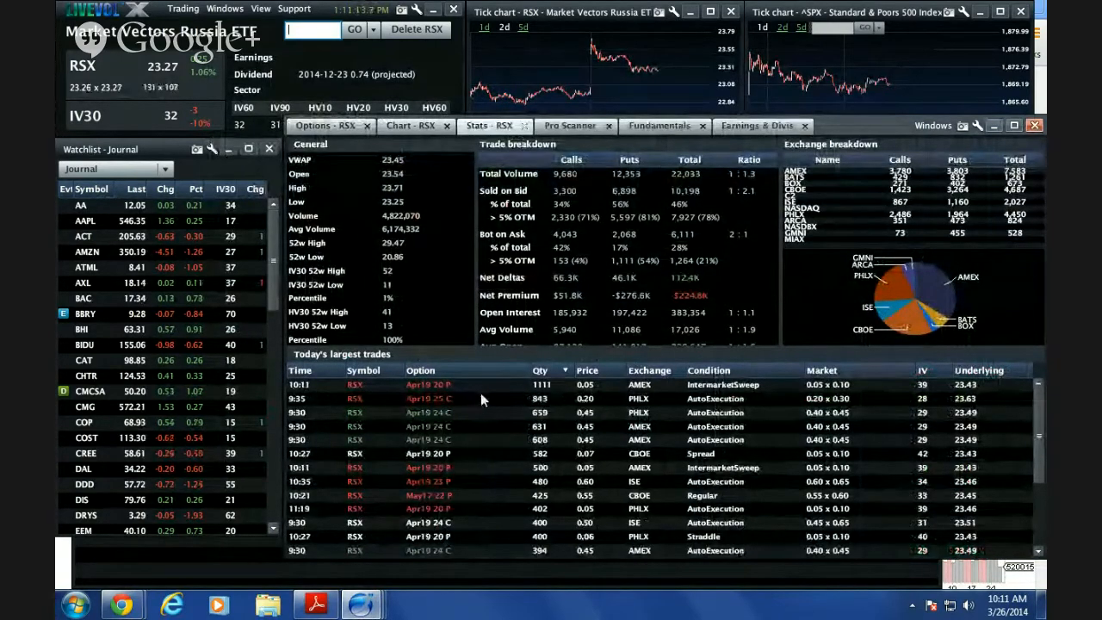
{"action": "left_click", "coordinate": [325, 126]}
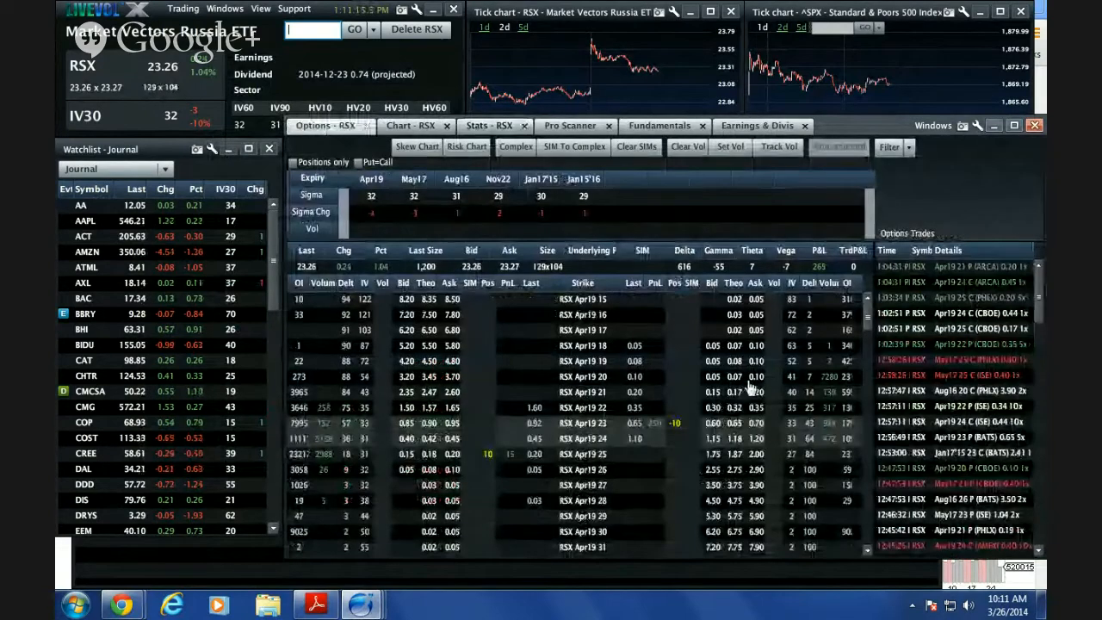
{"action": "mouse_move", "coordinate": [603, 451]}
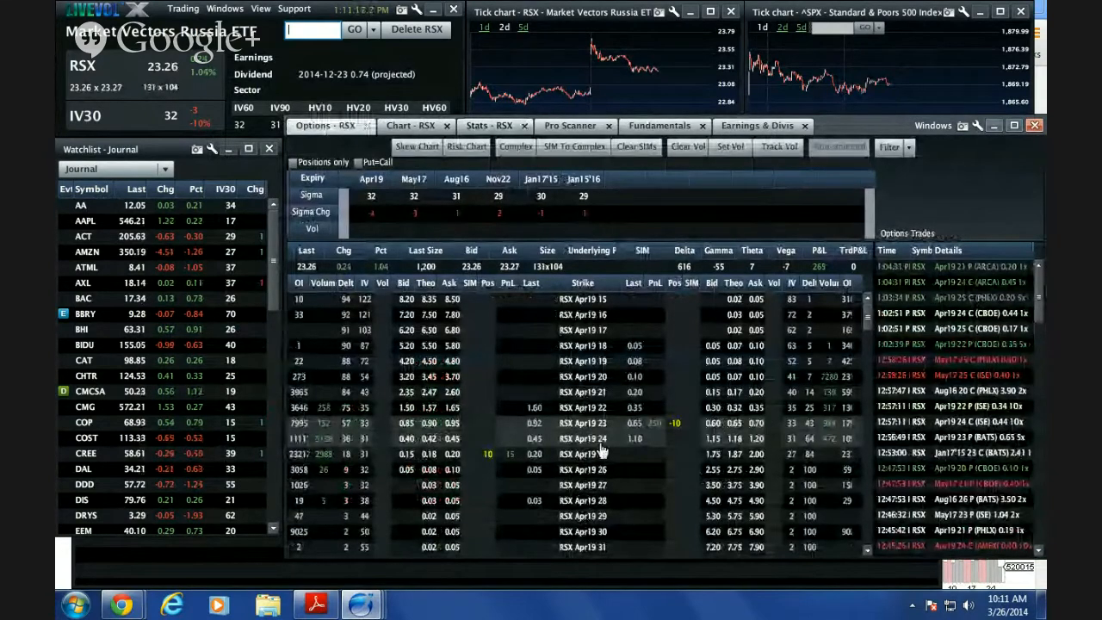
{"action": "mouse_move", "coordinate": [734, 439]}
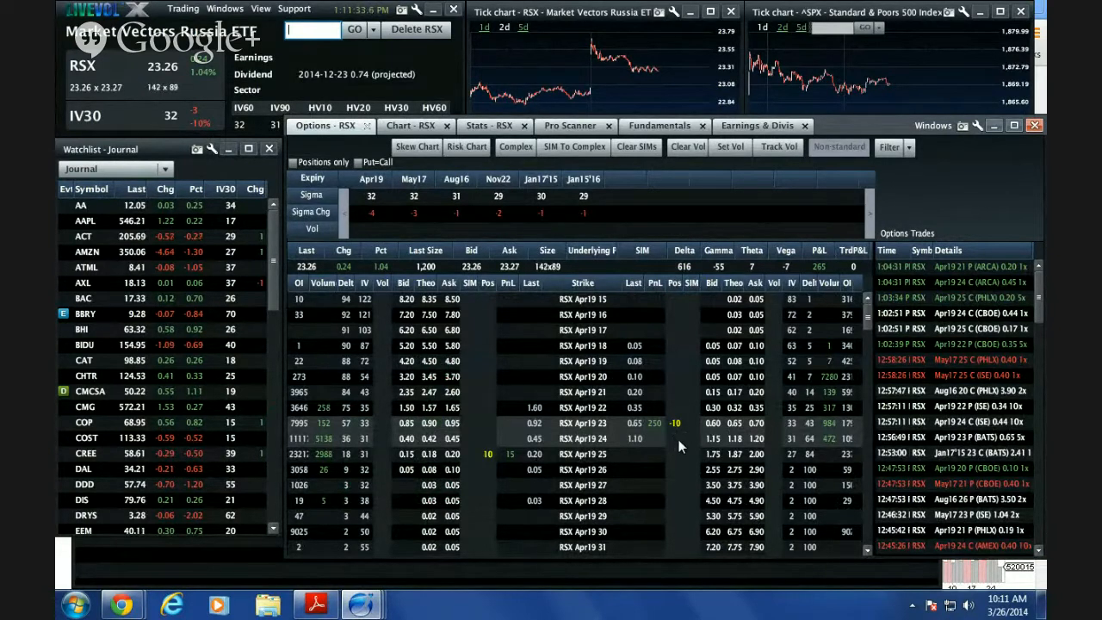
{"action": "mouse_move", "coordinate": [713, 432]}
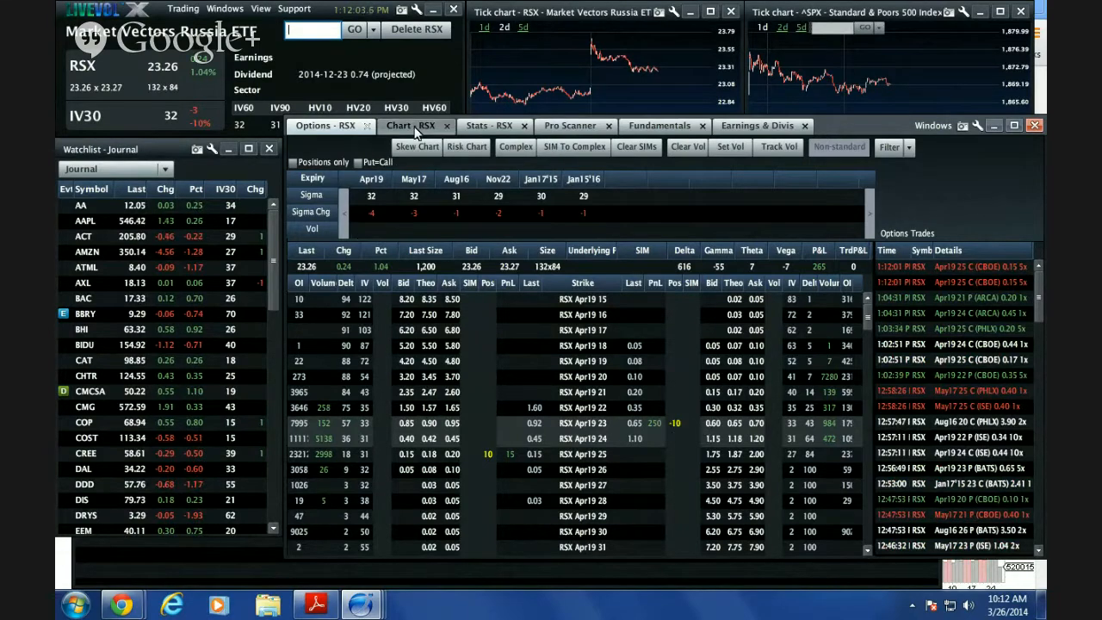
Step: Load the RSX daily SharpChart with moving averages, Bollinger Bands, volume and MACD
{"action": "left_click", "coordinate": [411, 124]}
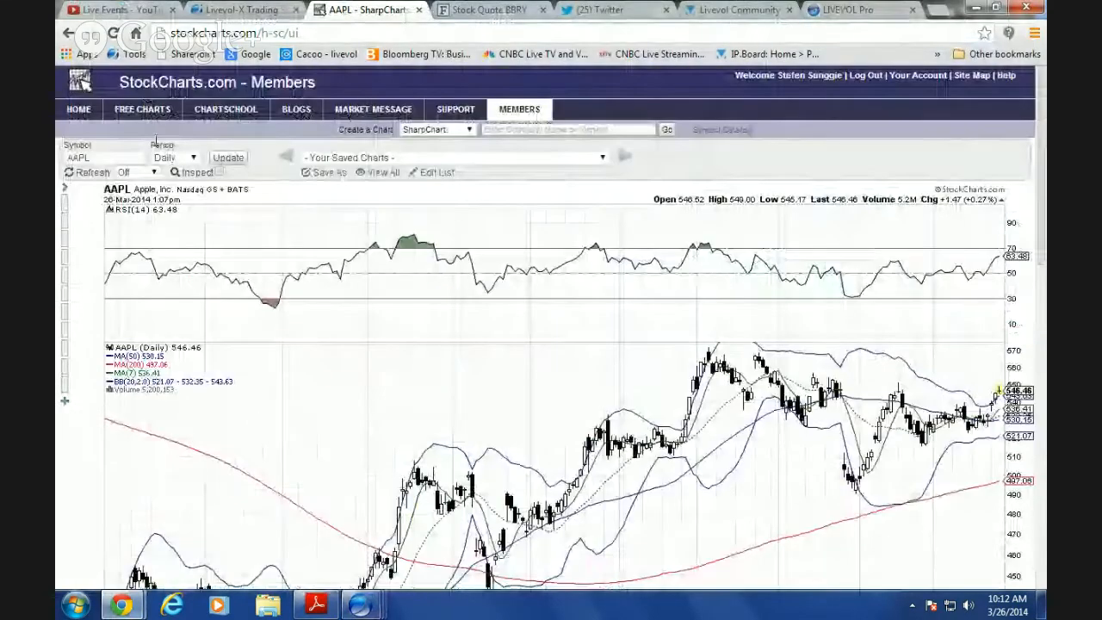
{"action": "type", "text": "RSX"}
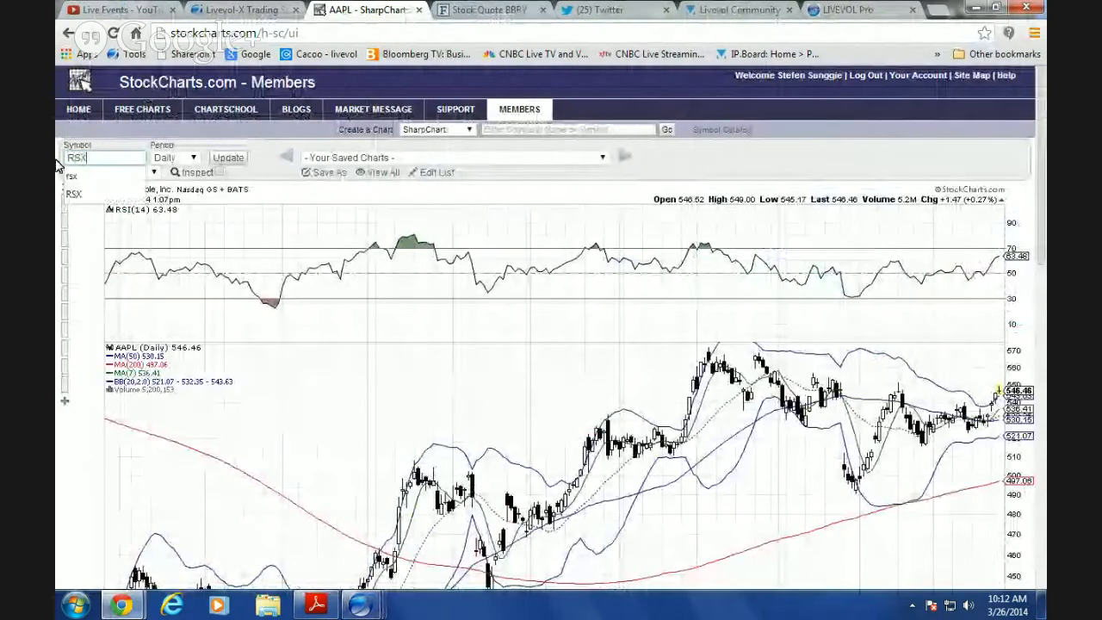
{"action": "left_click", "coordinate": [227, 157]}
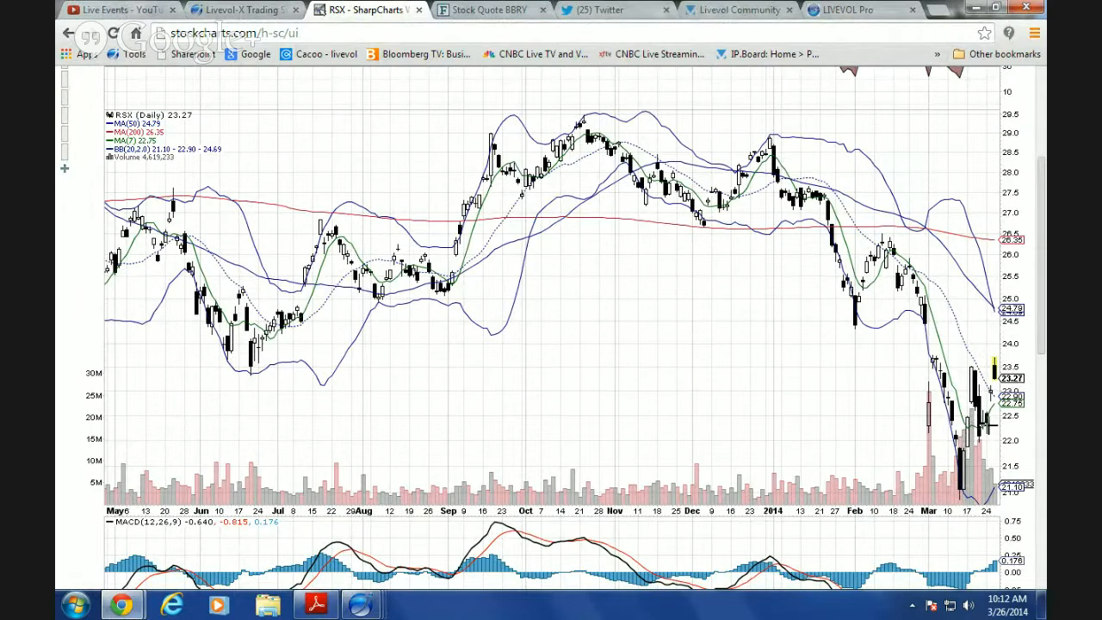
{"action": "mouse_move", "coordinate": [1012, 351]}
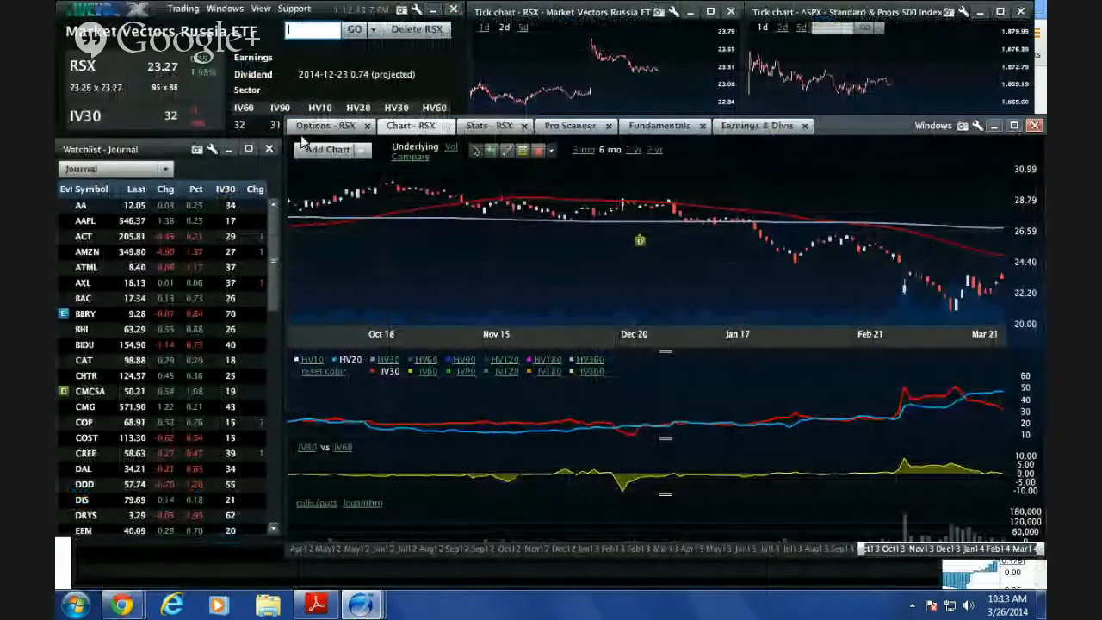
Step: Scroll the Time & Sales list of RSX Apr19 23 put trades
{"action": "left_click", "coordinate": [324, 126]}
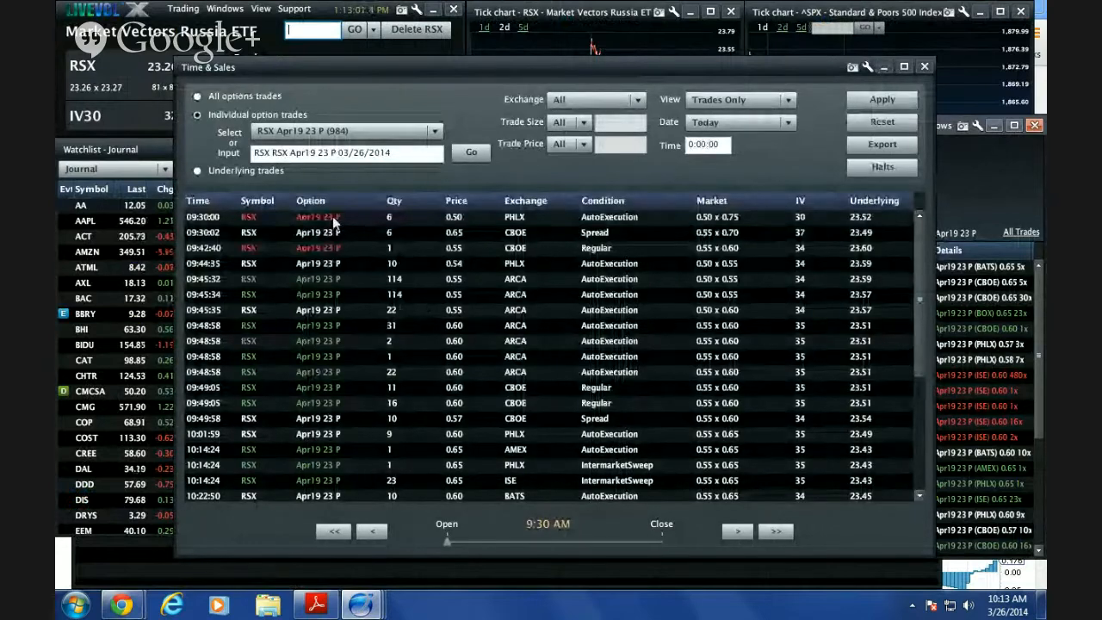
{"action": "mouse_move", "coordinate": [720, 234]}
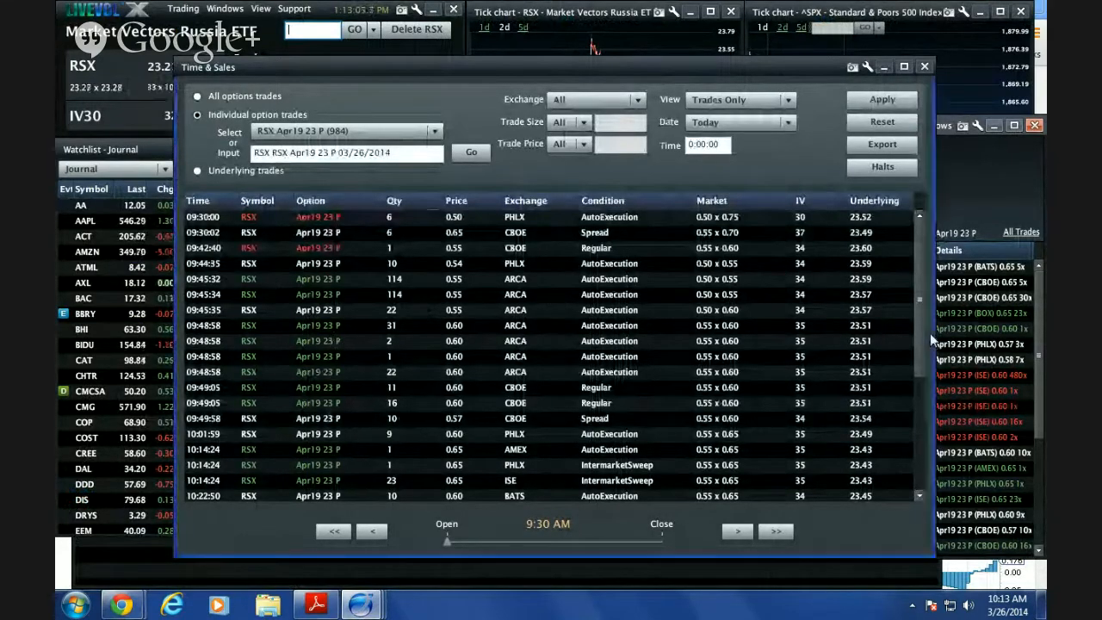
{"action": "scroll", "scroll_direction": "down", "scroll_amount": 3}
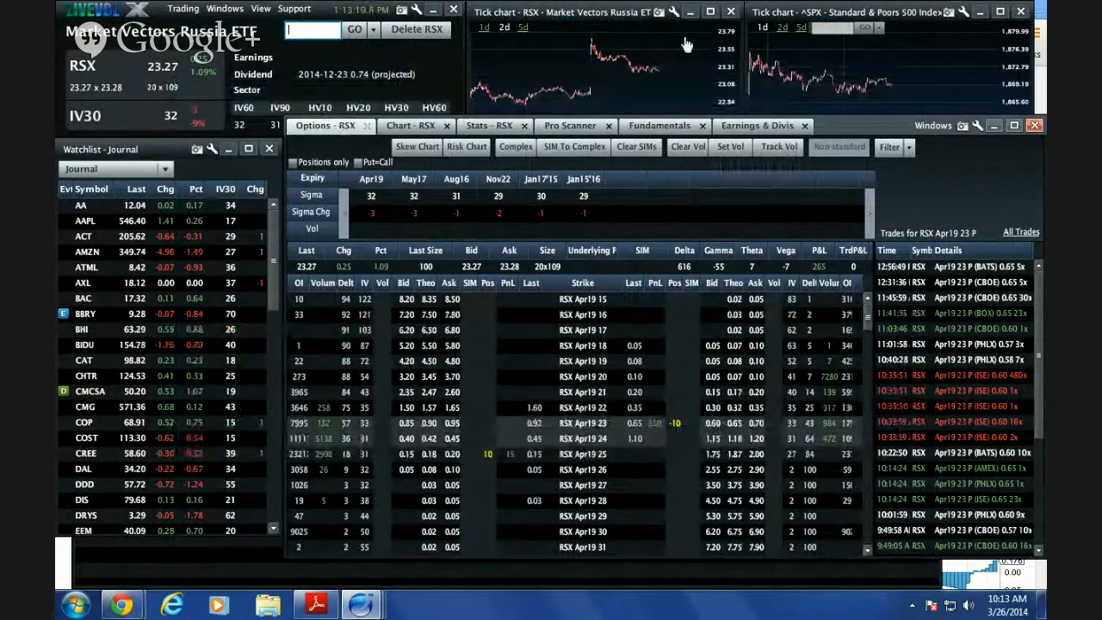
{"action": "type", "text": "SH"}
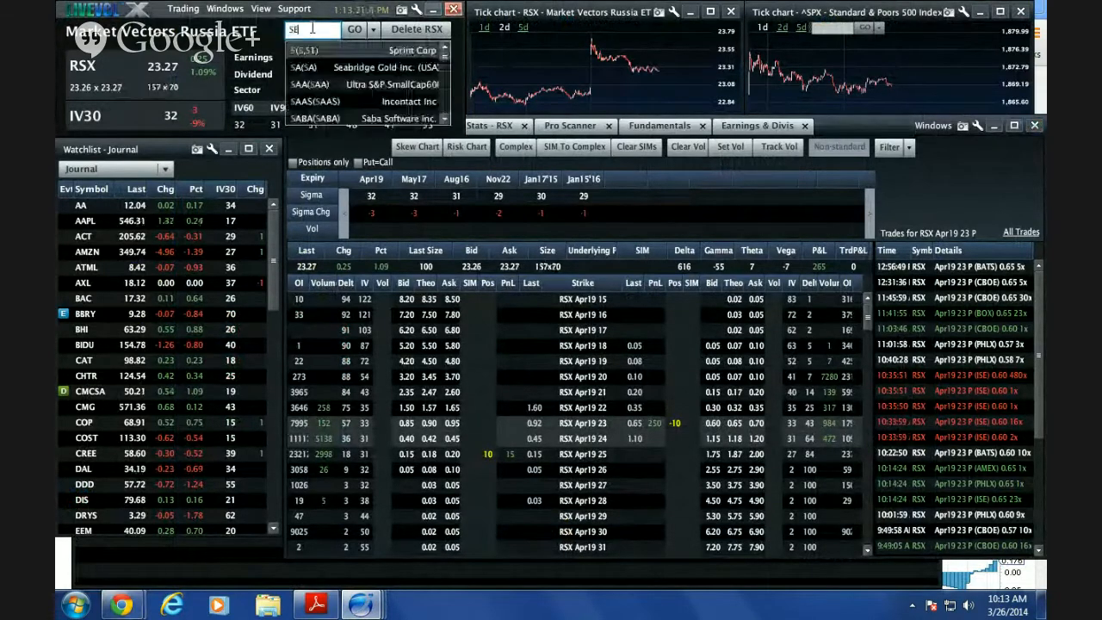
{"action": "type", "text": "EAS"}
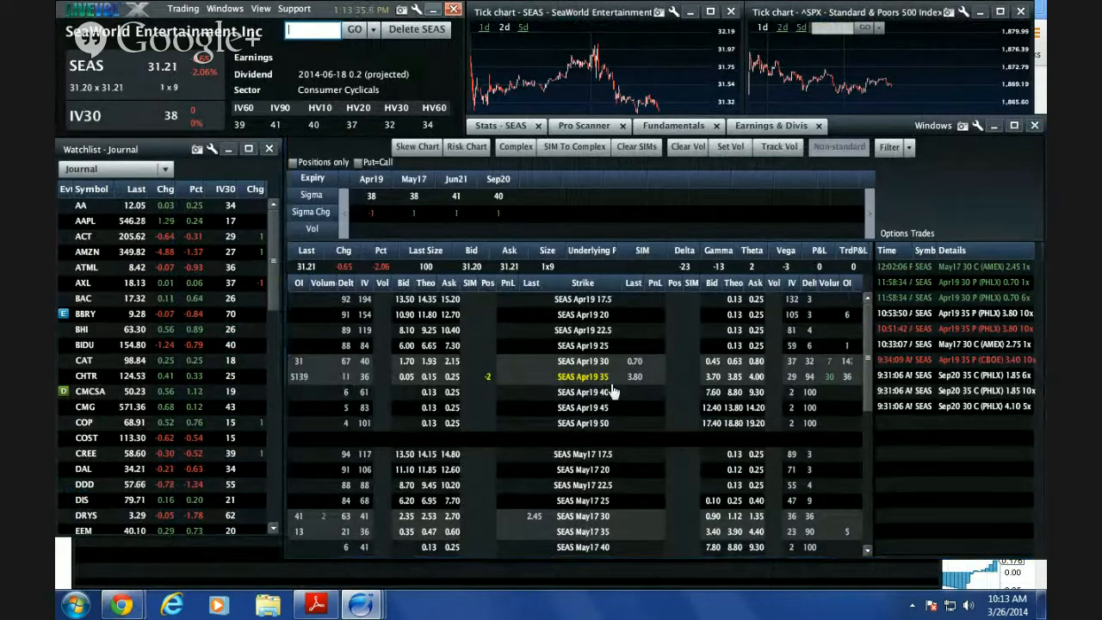
{"action": "double_click", "coordinate": [582, 376]}
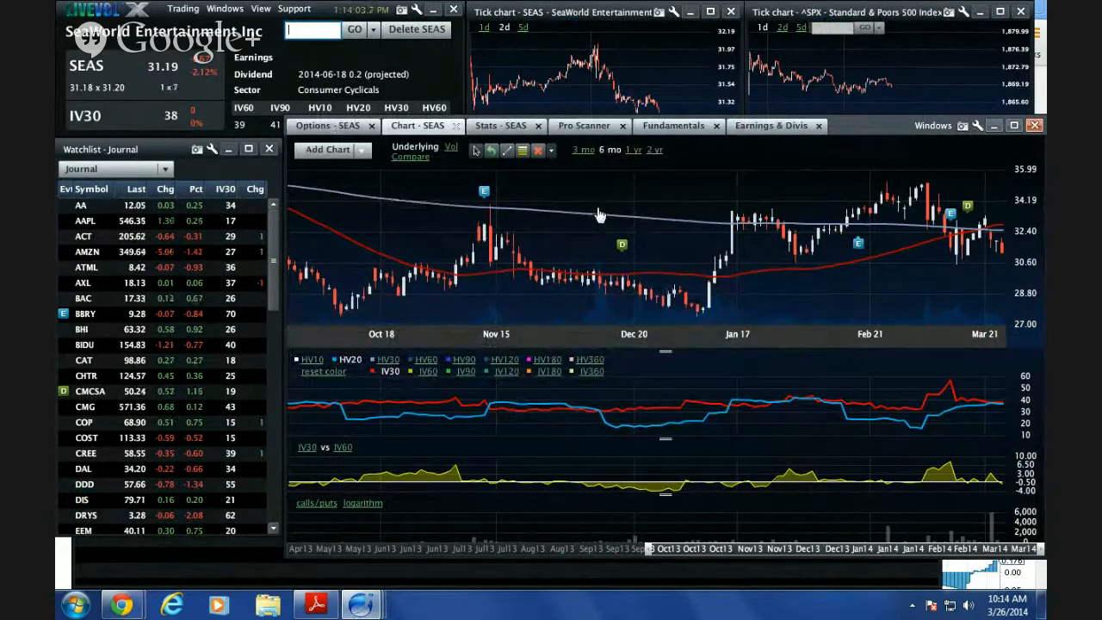
{"action": "left_click", "coordinate": [327, 124]}
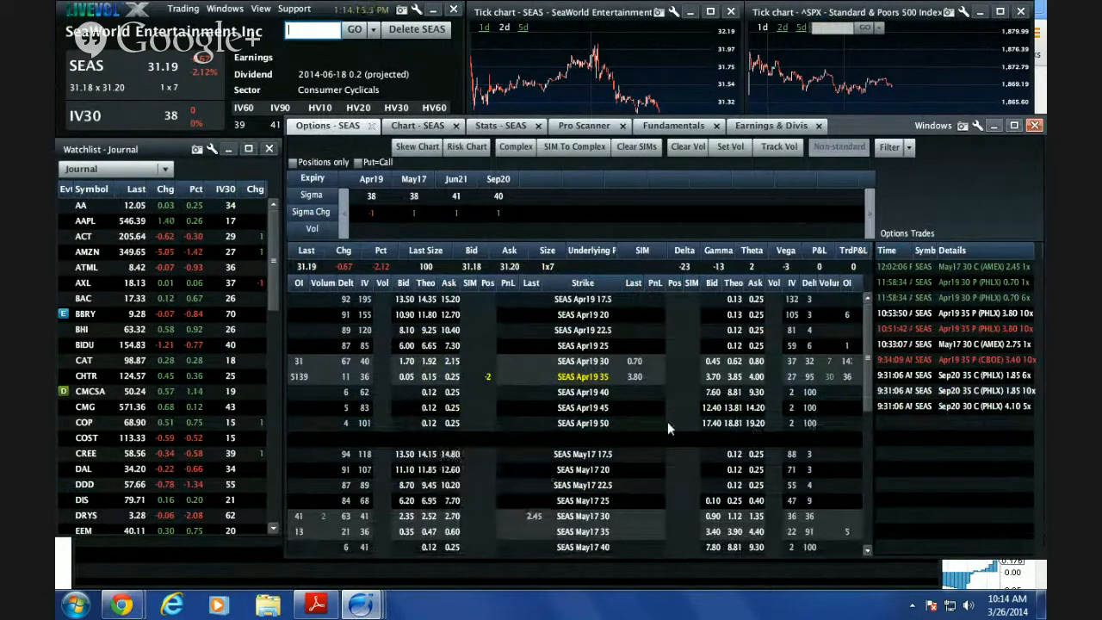
{"action": "mouse_move", "coordinate": [658, 389]}
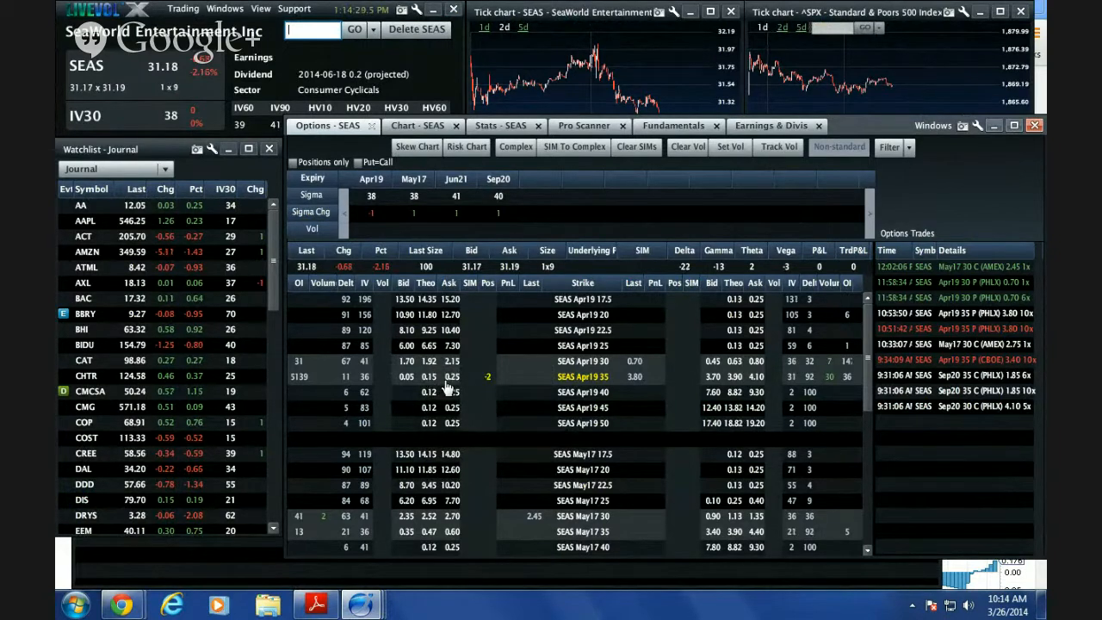
{"action": "mouse_move", "coordinate": [427, 393]}
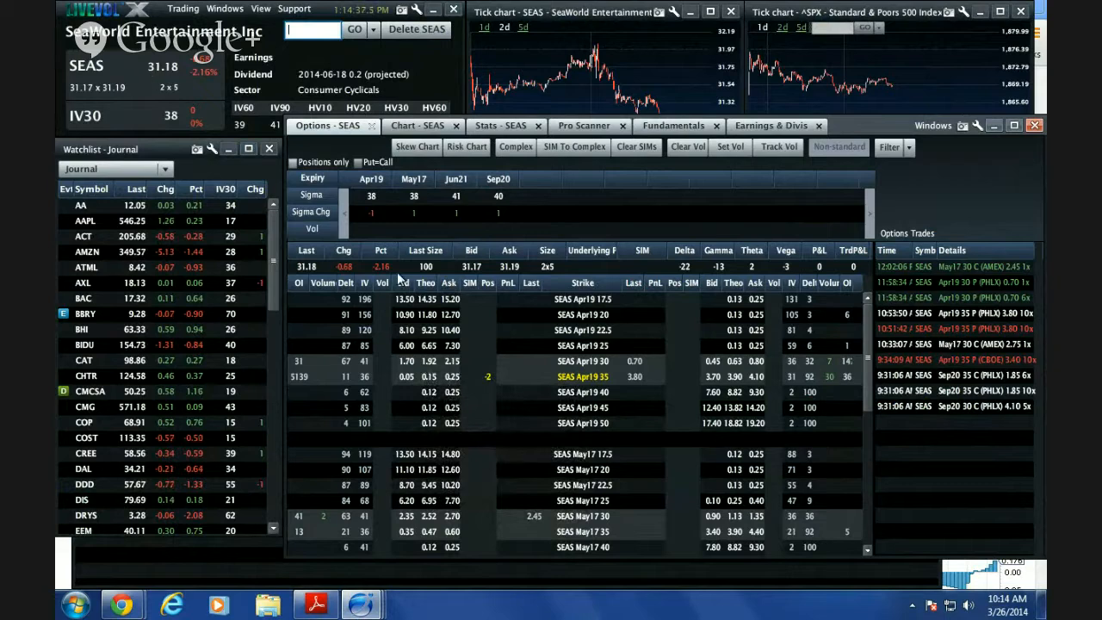
{"action": "mouse_move", "coordinate": [578, 410]}
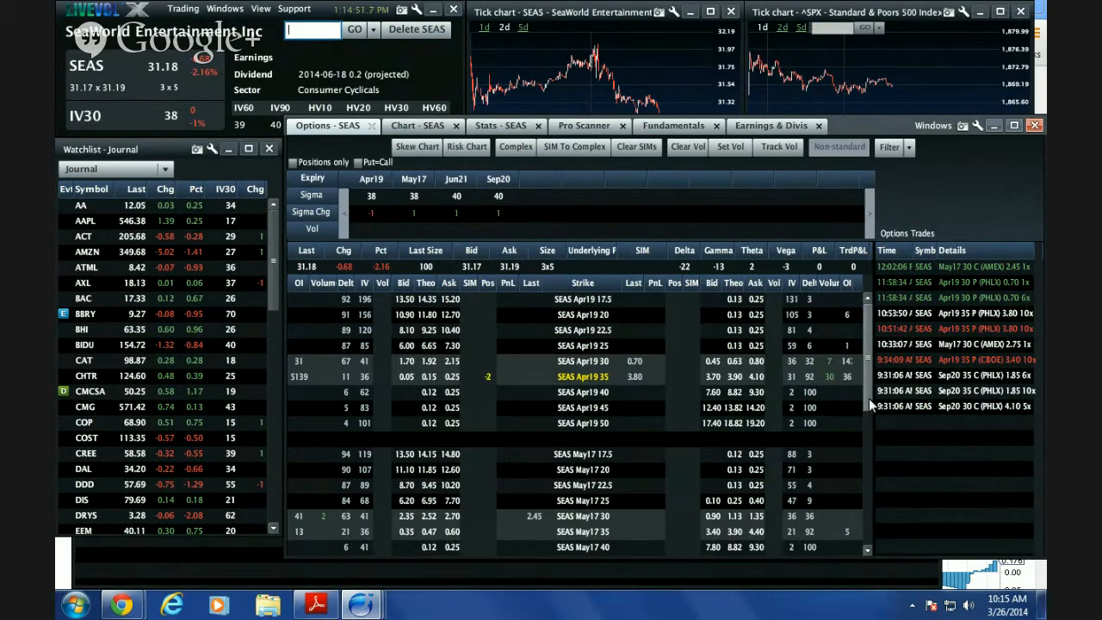
{"action": "mouse_move", "coordinate": [431, 382]}
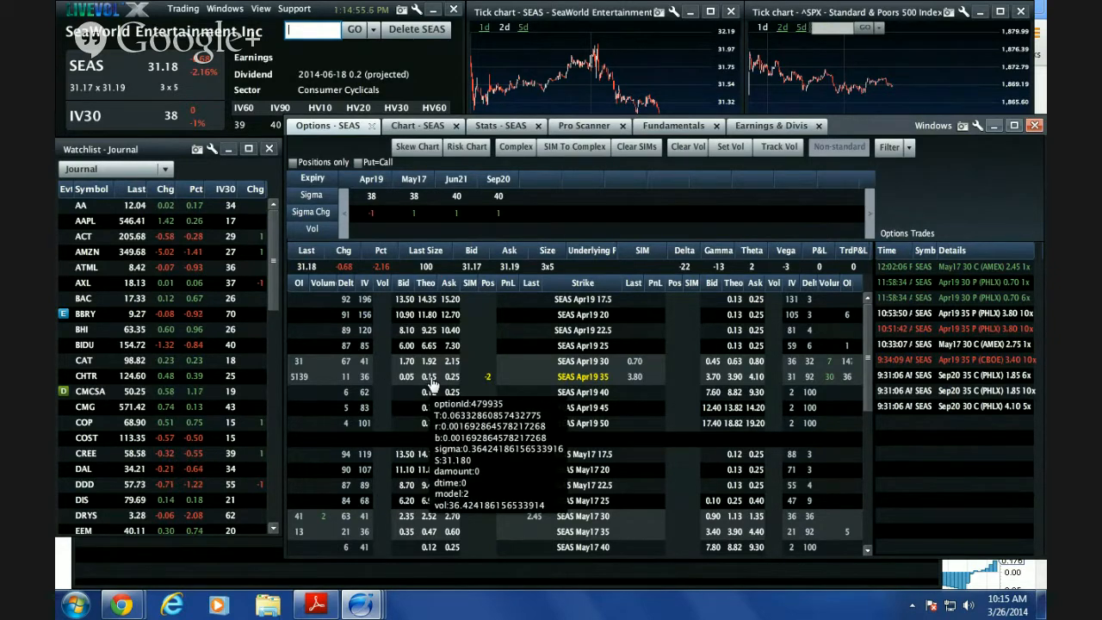
{"action": "mouse_move", "coordinate": [496, 372]}
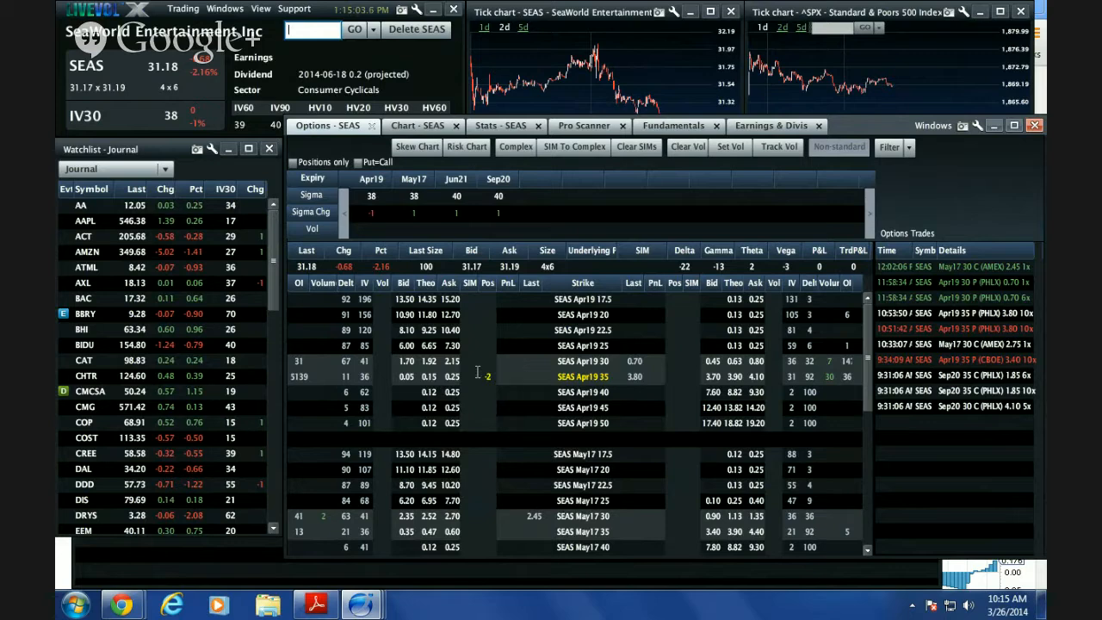
{"action": "mouse_move", "coordinate": [496, 394]}
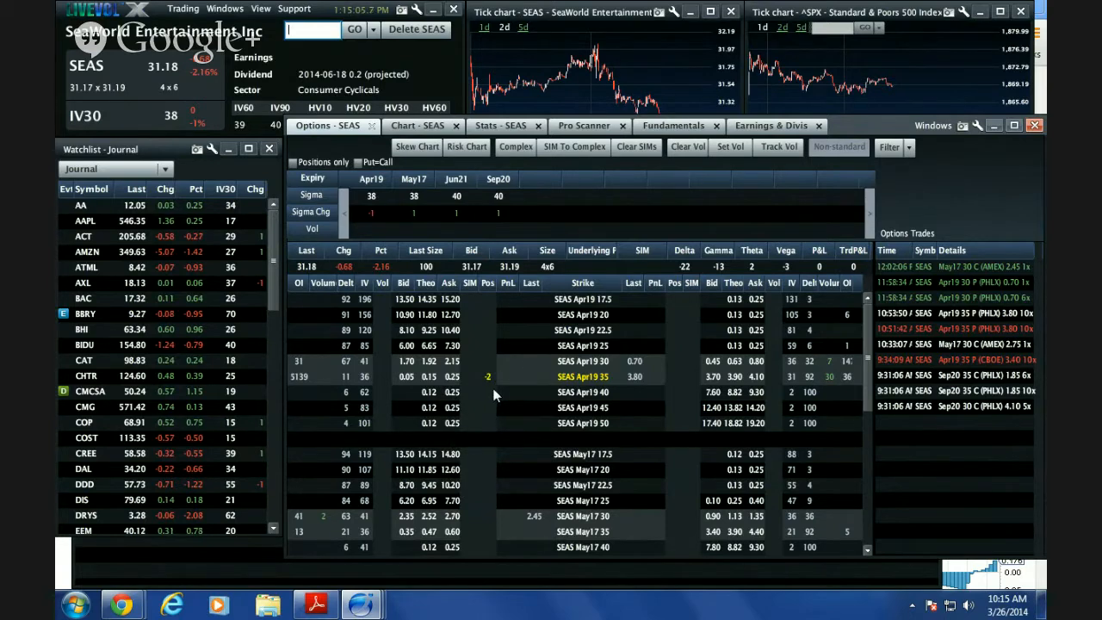
{"action": "mouse_move", "coordinate": [506, 394]}
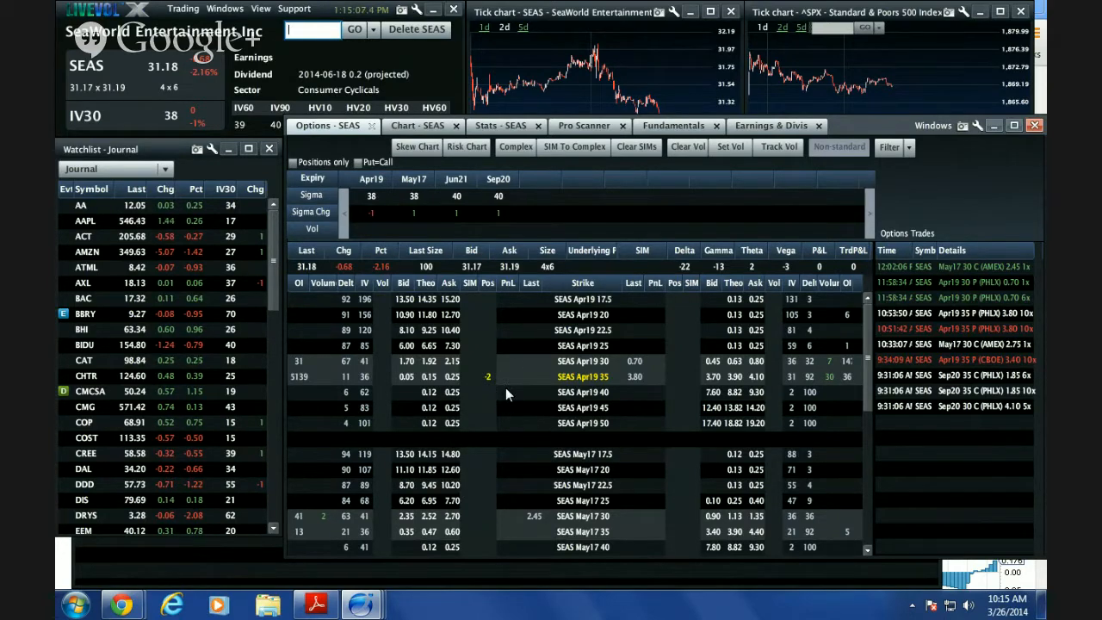
{"action": "mouse_move", "coordinate": [551, 355]}
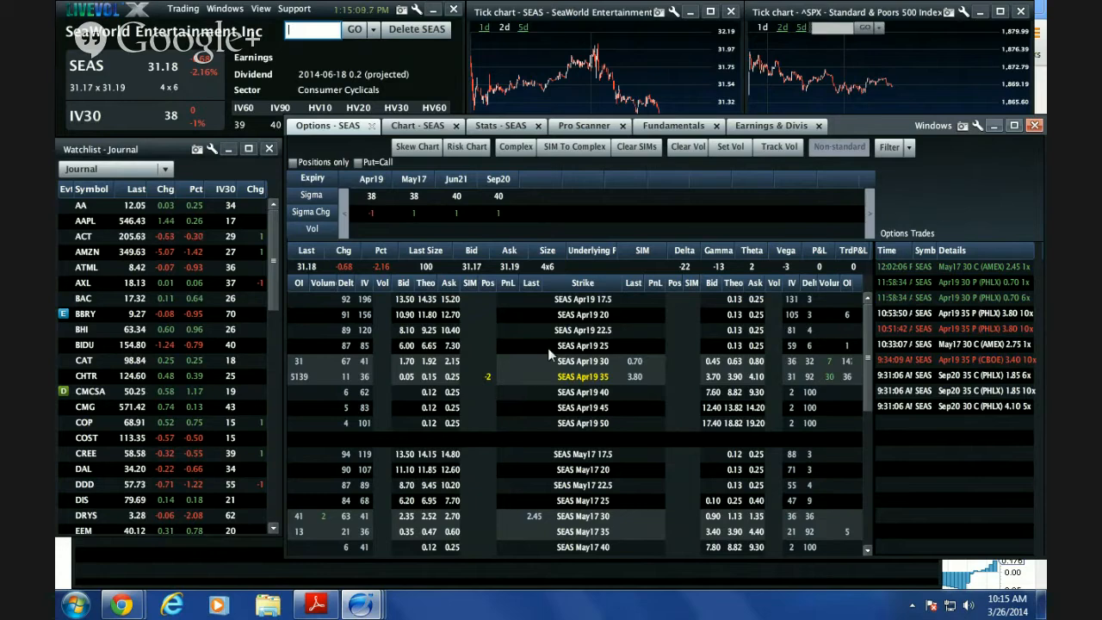
{"action": "type", "text": "R"}
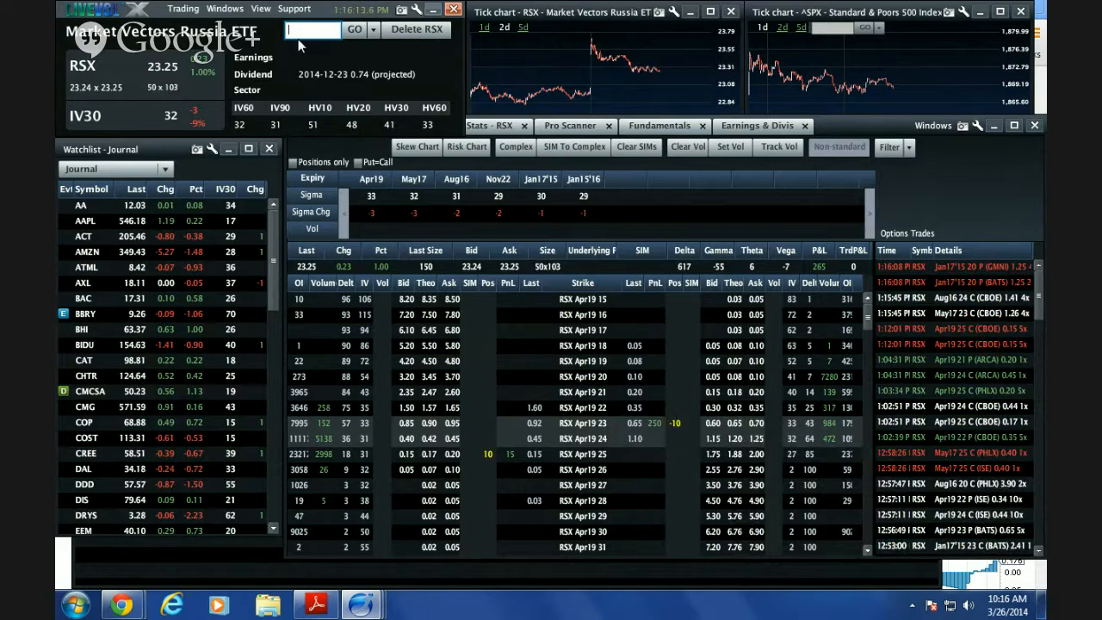
Step: Enter SEAS in the symbol field to reload SeaWorld's option chain
{"action": "type", "text": "SEA"}
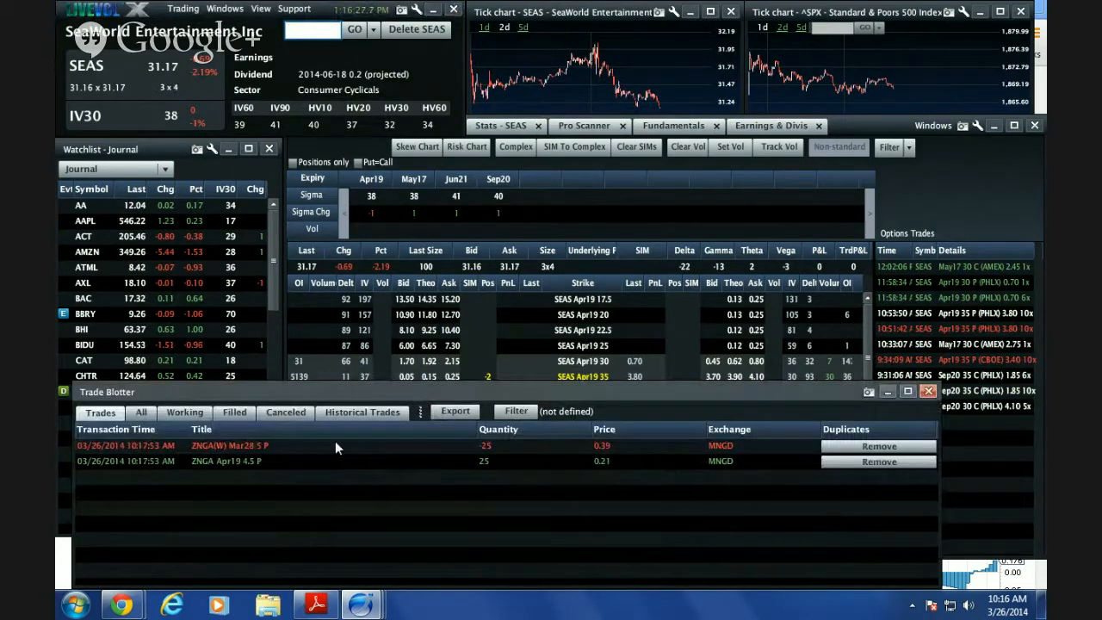
Step: Show the Working orders in the Trade Blotter, including the SEAS Apr19 35 call buy
{"action": "left_click", "coordinate": [184, 411]}
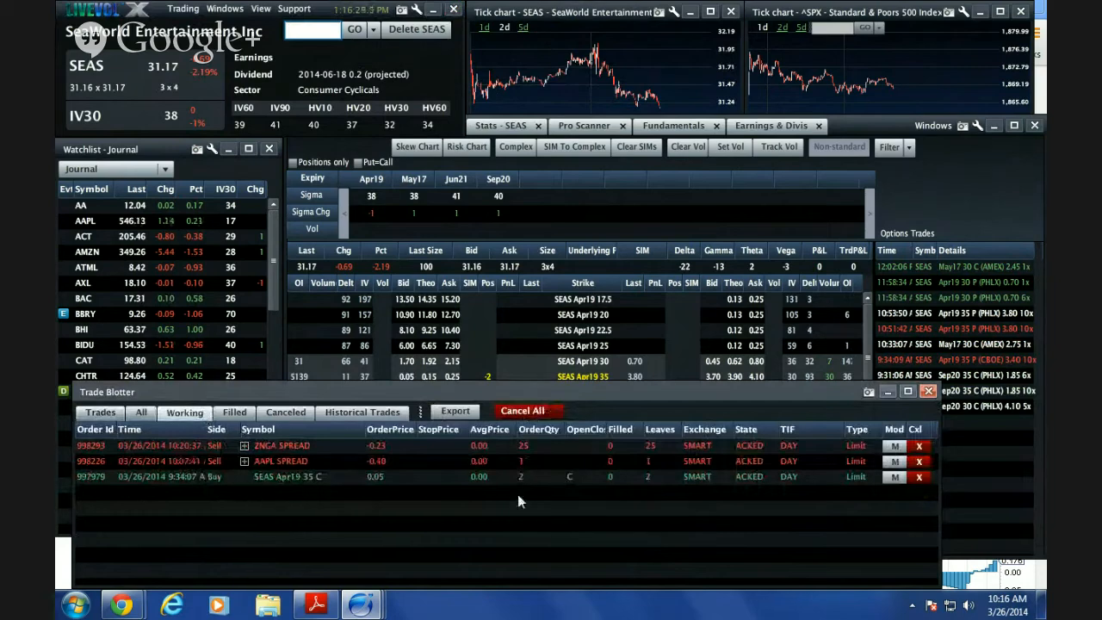
{"action": "mouse_move", "coordinate": [902, 136]}
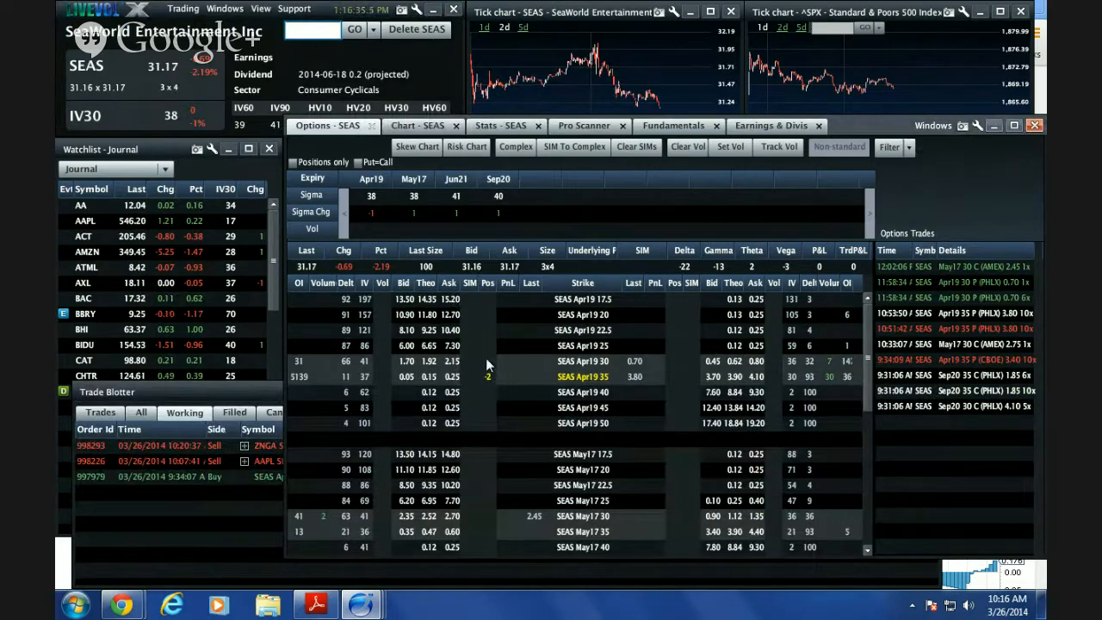
{"action": "mouse_move", "coordinate": [290, 43]}
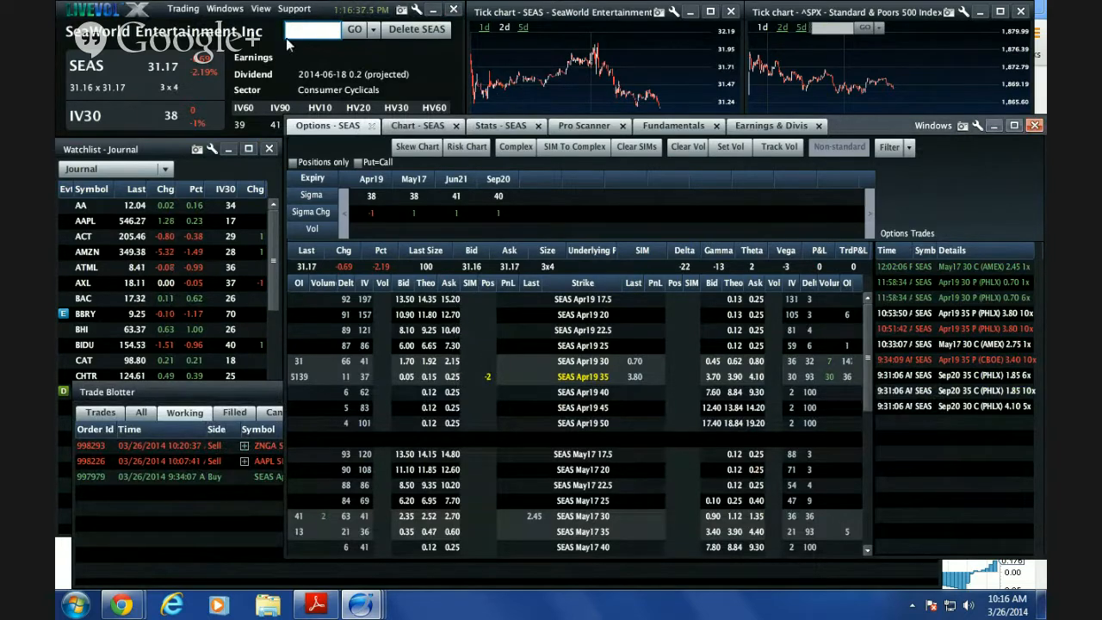
Step: Load AXL and show its February 27, 2014 snapshot with the April 20 call trades
{"action": "type", "text": "AXU"}
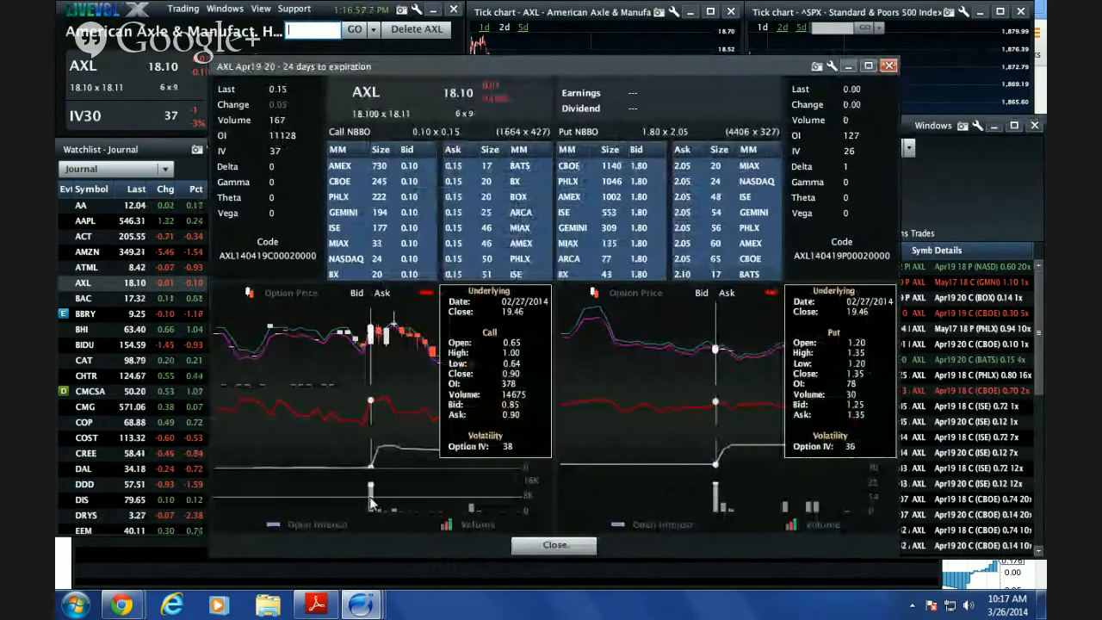
{"action": "left_click", "coordinate": [555, 544]}
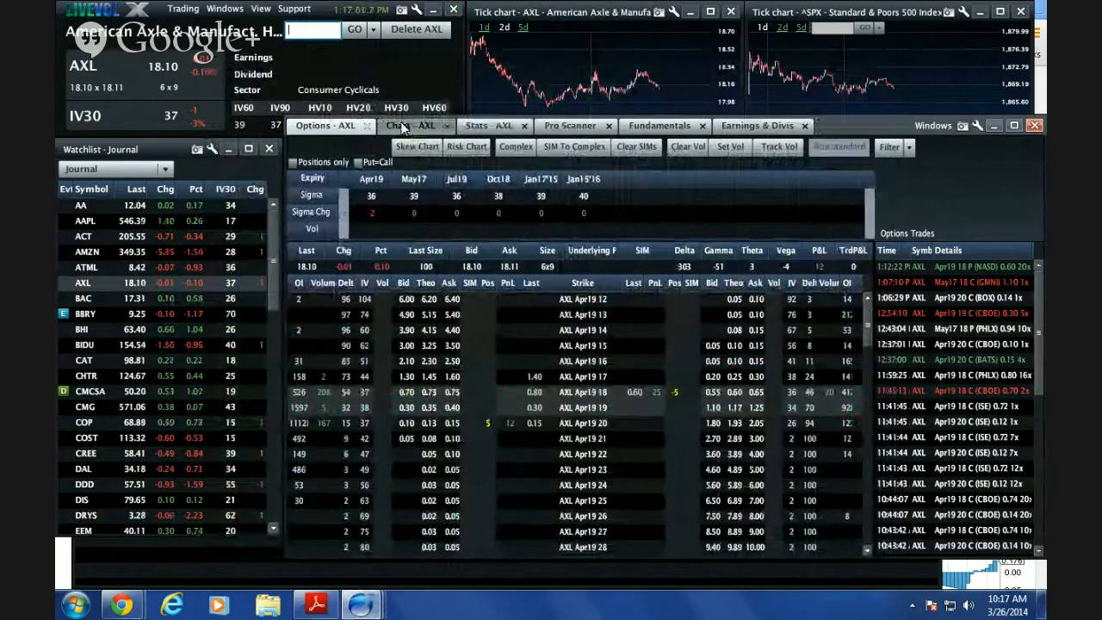
{"action": "left_click", "coordinate": [406, 124]}
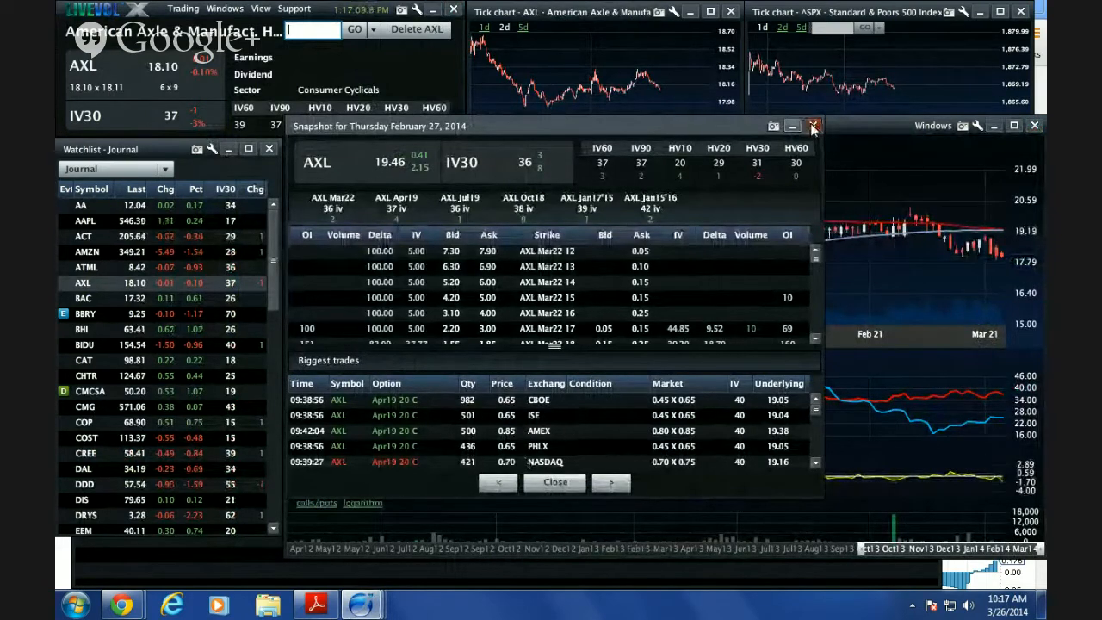
Step: Look over the AXL option chain, then extend the AXL price chart to one year
{"action": "left_click", "coordinate": [812, 126]}
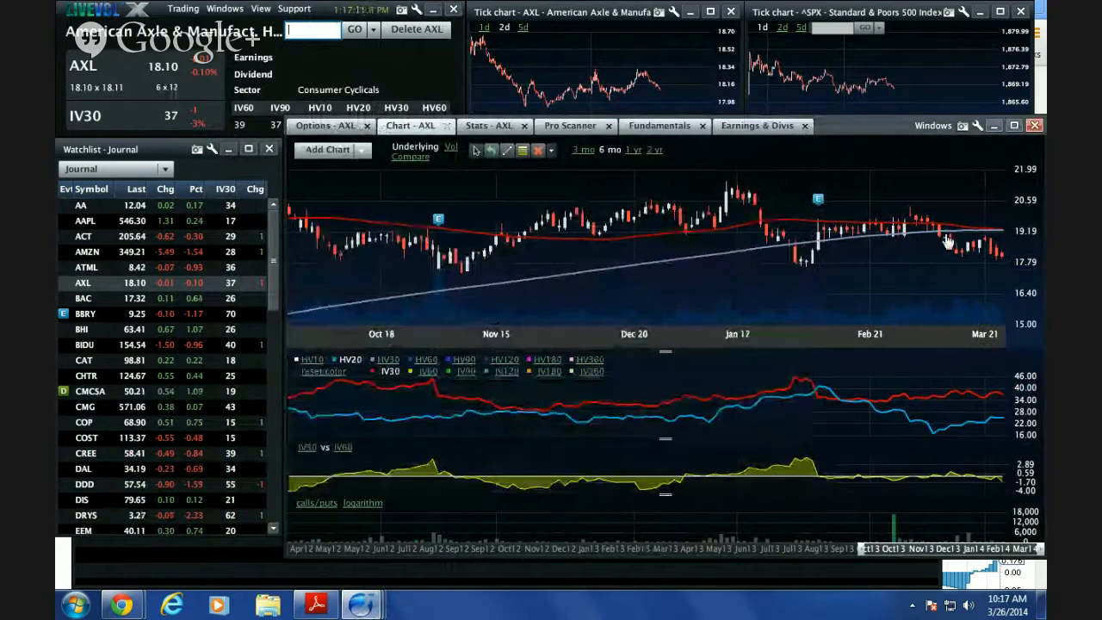
{"action": "mouse_move", "coordinate": [1024, 244]}
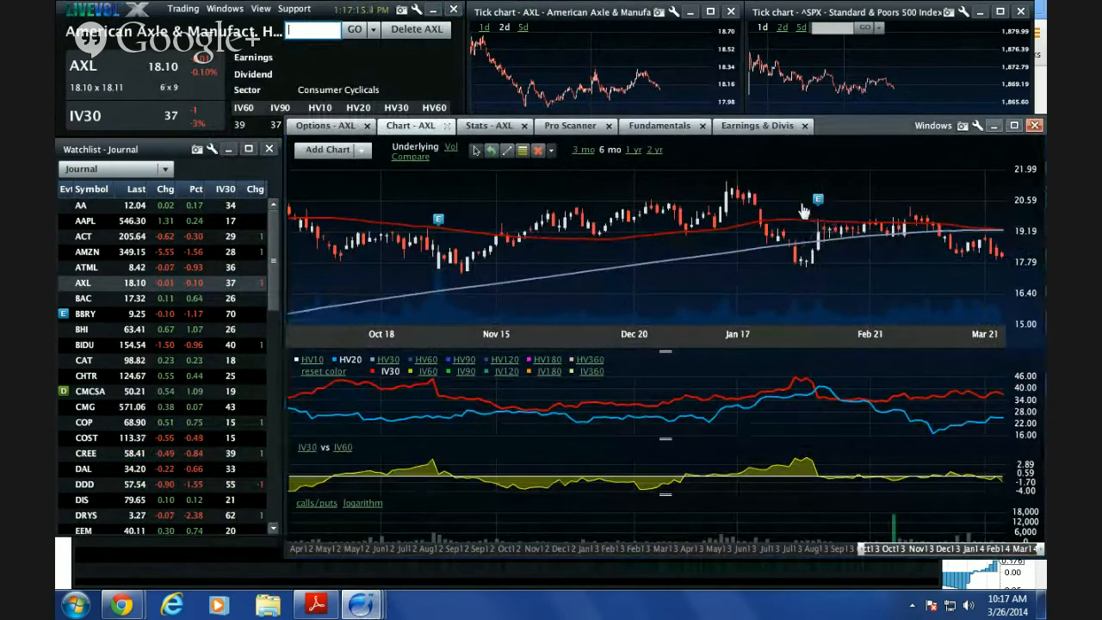
{"action": "mouse_move", "coordinate": [972, 225]}
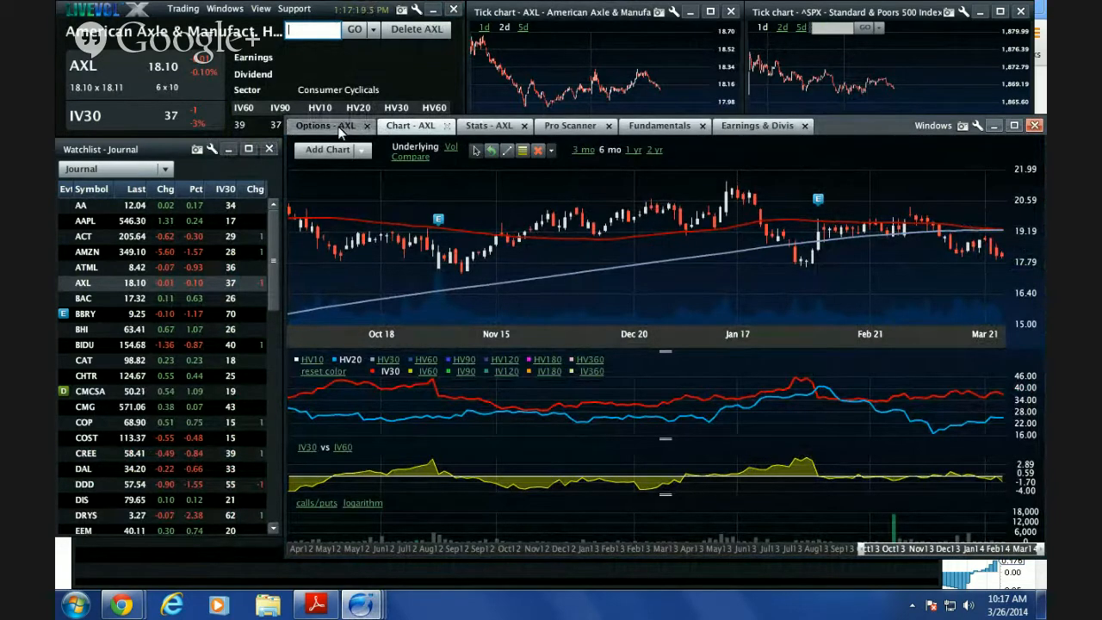
{"action": "left_click", "coordinate": [324, 126]}
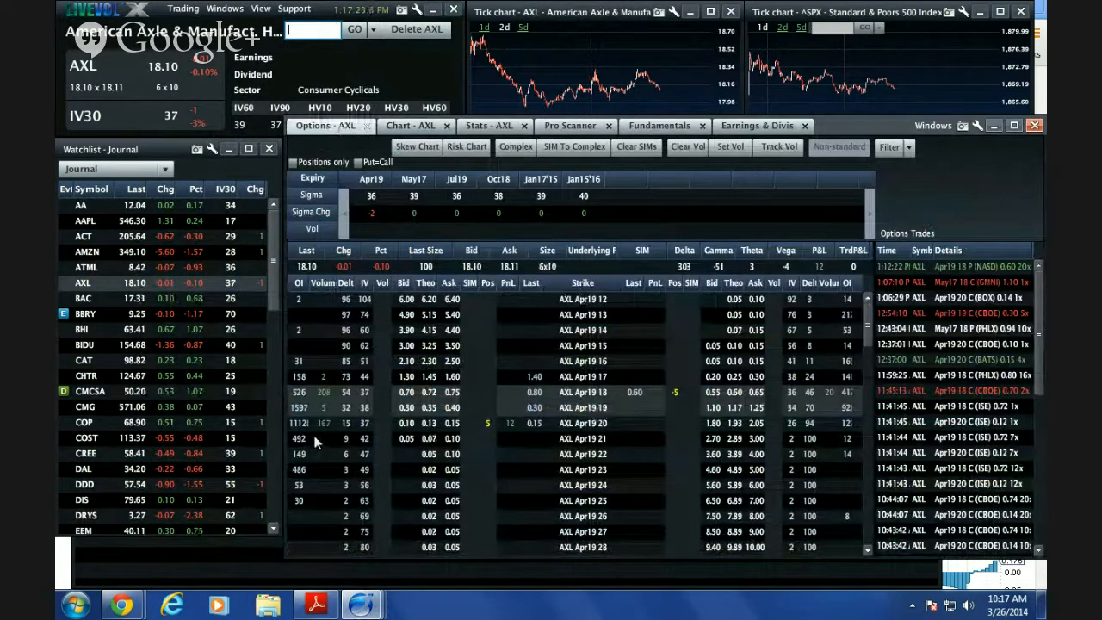
{"action": "mouse_move", "coordinate": [507, 458]}
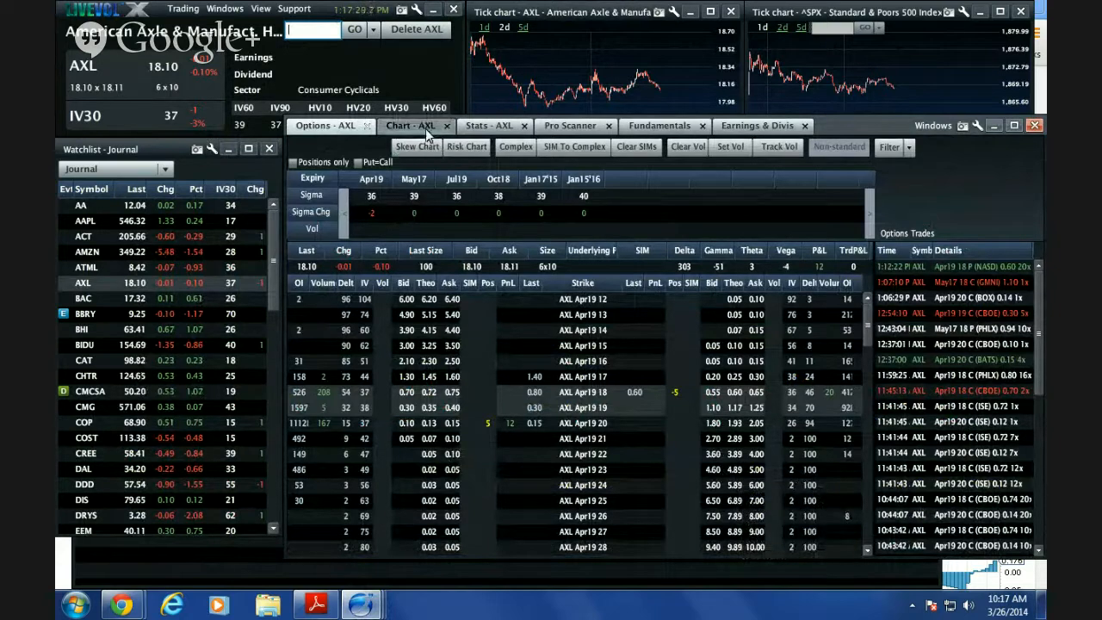
{"action": "left_click", "coordinate": [413, 124]}
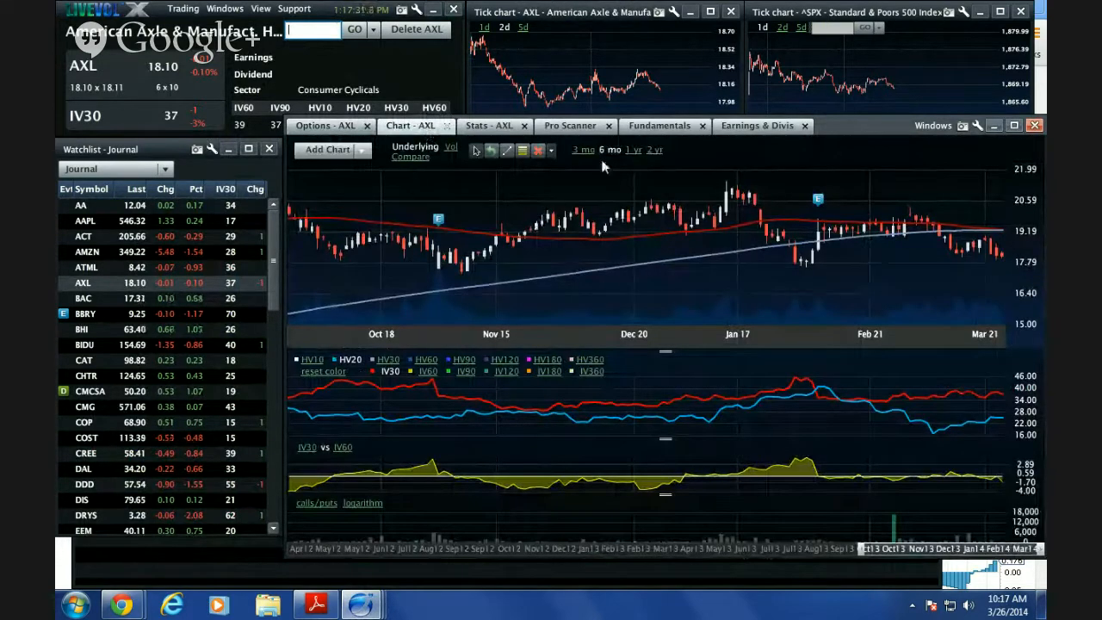
{"action": "left_click", "coordinate": [633, 148]}
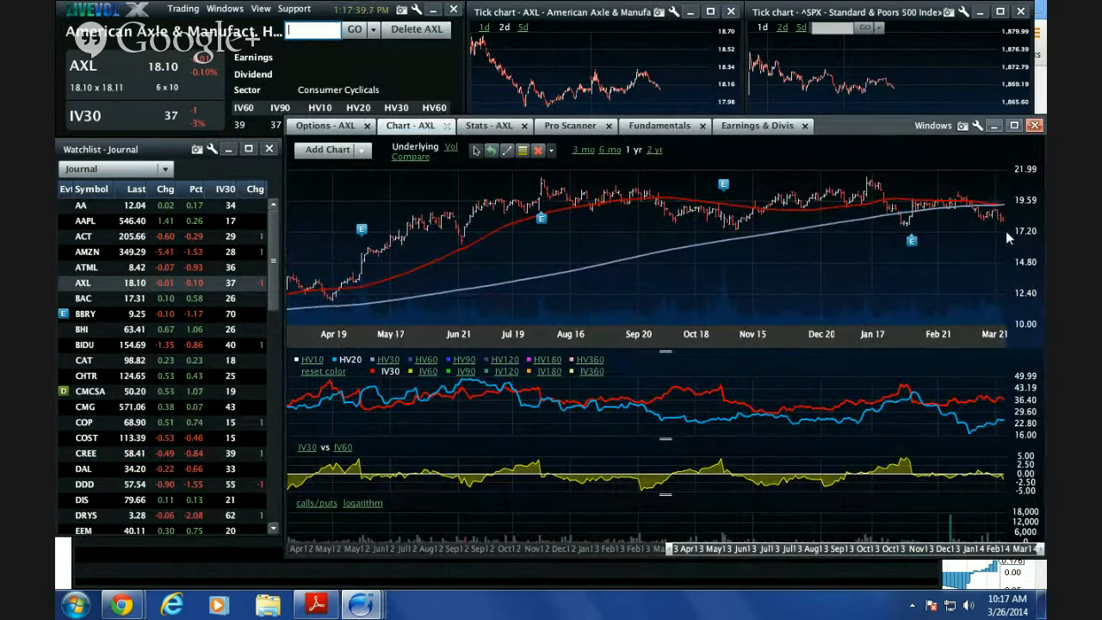
{"action": "mouse_move", "coordinate": [668, 248]}
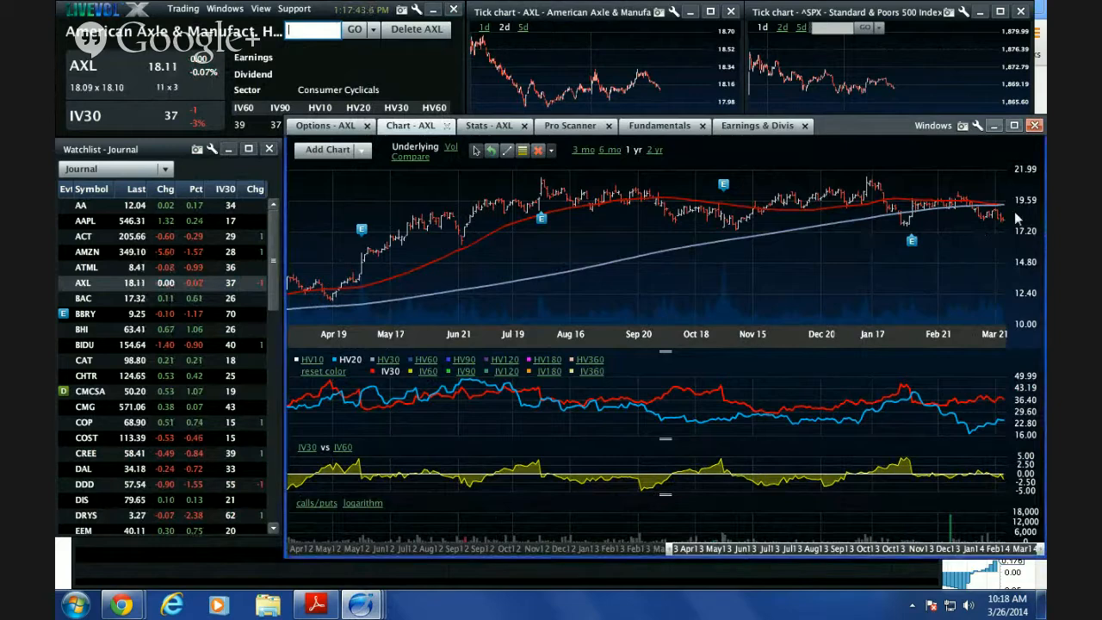
{"action": "mouse_move", "coordinate": [680, 205]}
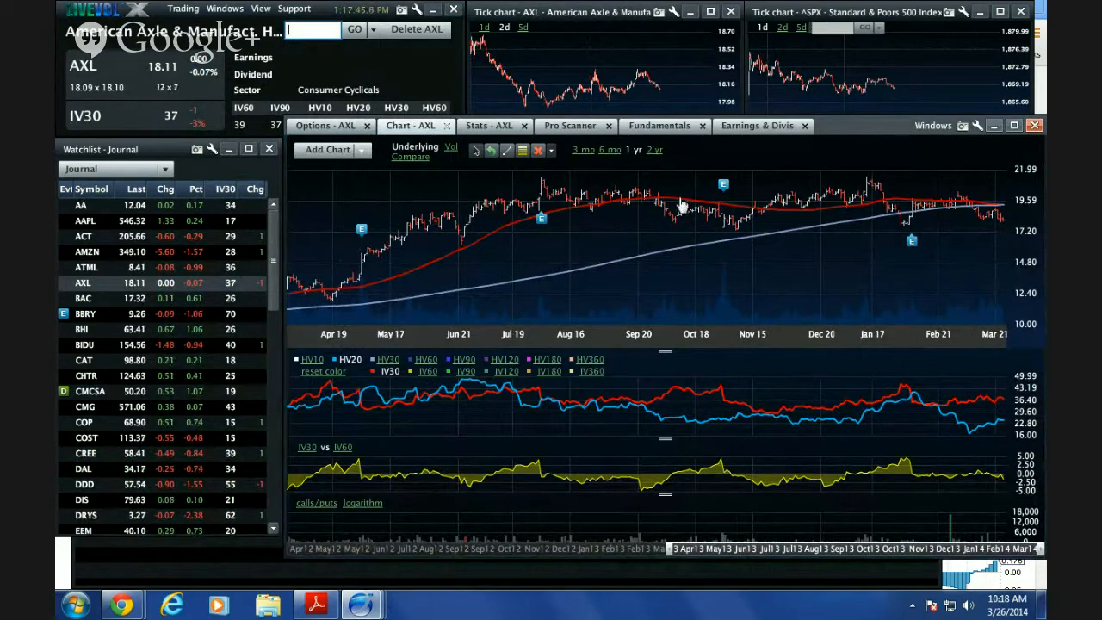
{"action": "mouse_move", "coordinate": [1007, 232]}
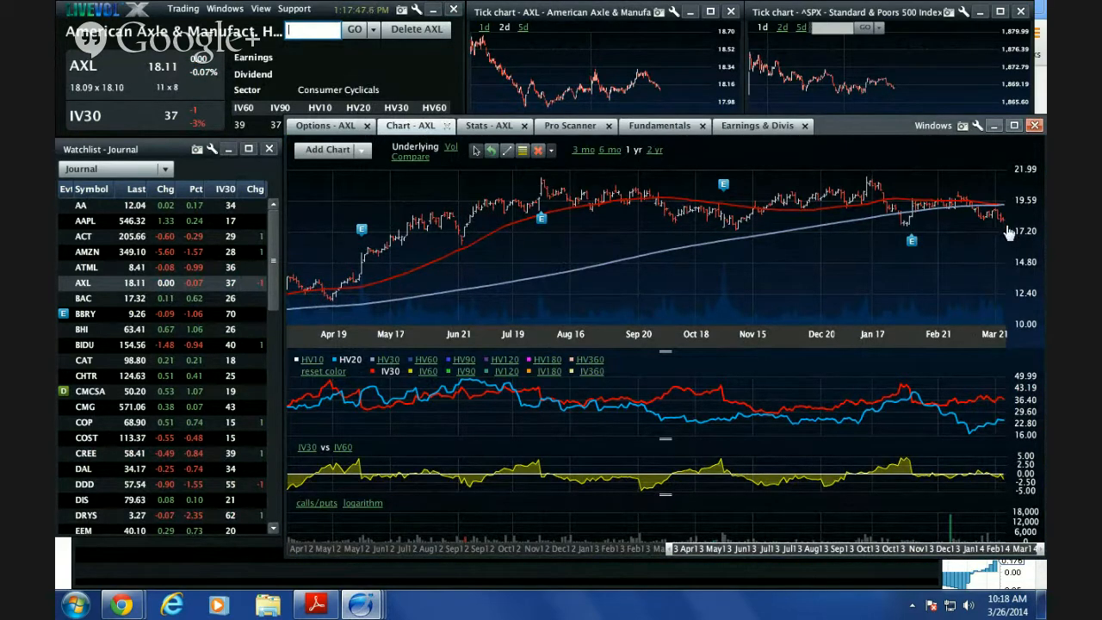
{"action": "mouse_move", "coordinate": [1016, 252]}
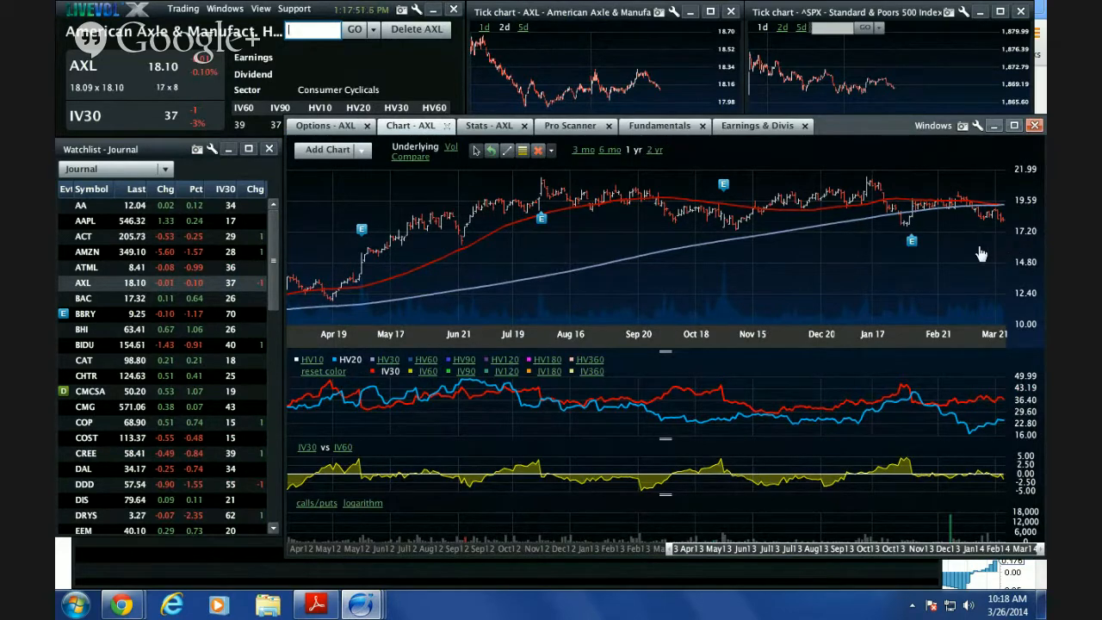
{"action": "mouse_move", "coordinate": [1019, 234]}
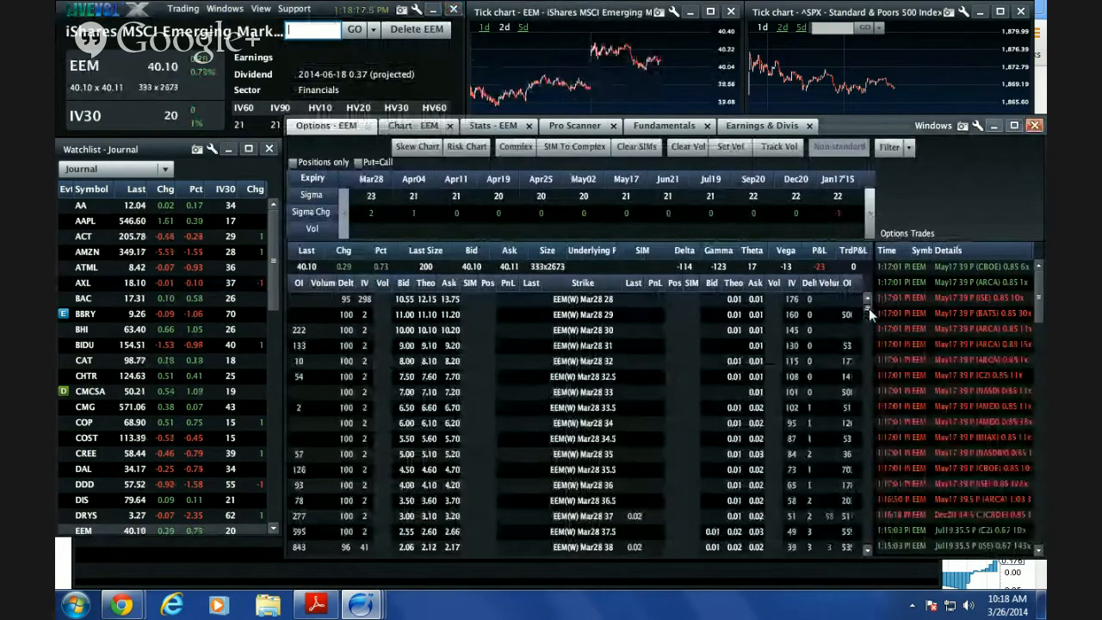
Step: Scroll the position-filtered EEM chain, then bring up the EEM price chart
{"action": "scroll", "scroll_direction": "down", "scroll_amount": 3}
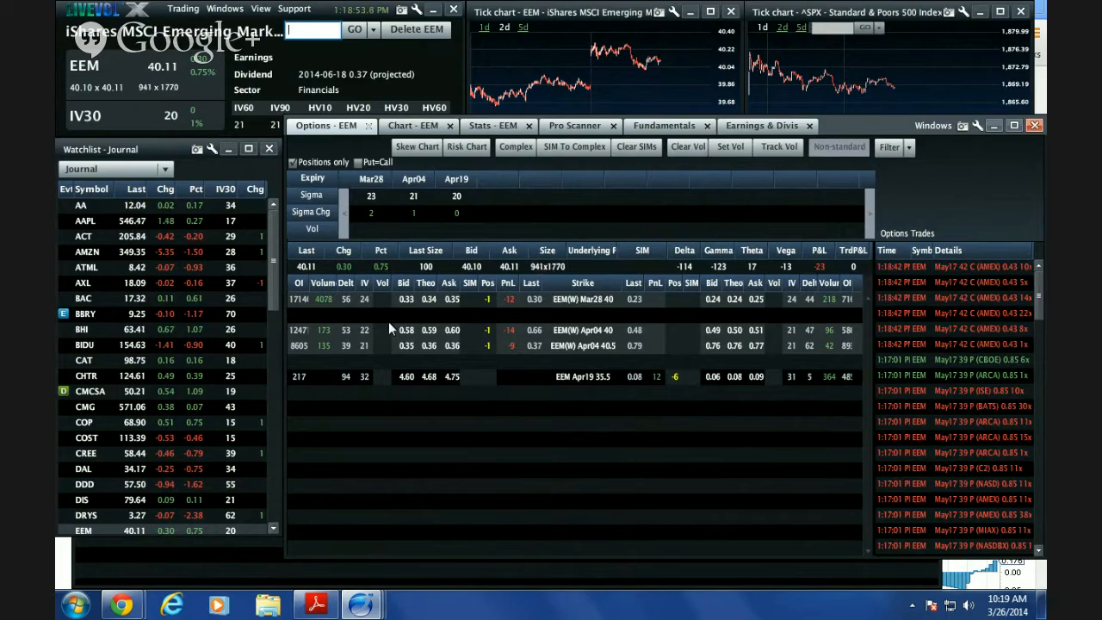
{"action": "mouse_move", "coordinate": [520, 421]}
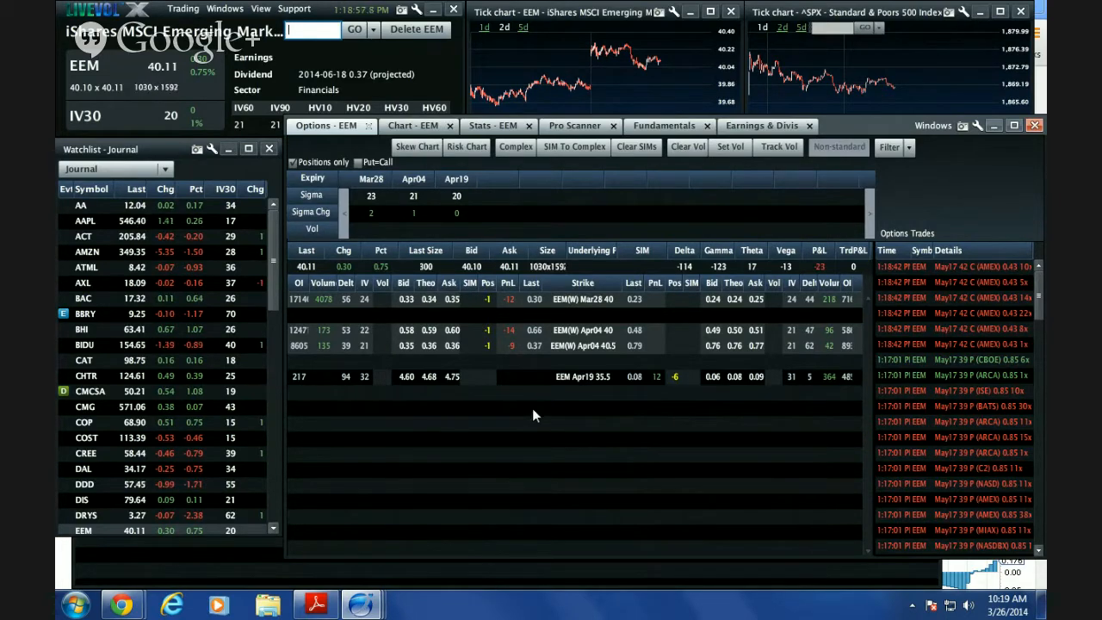
{"action": "mouse_move", "coordinate": [530, 422]}
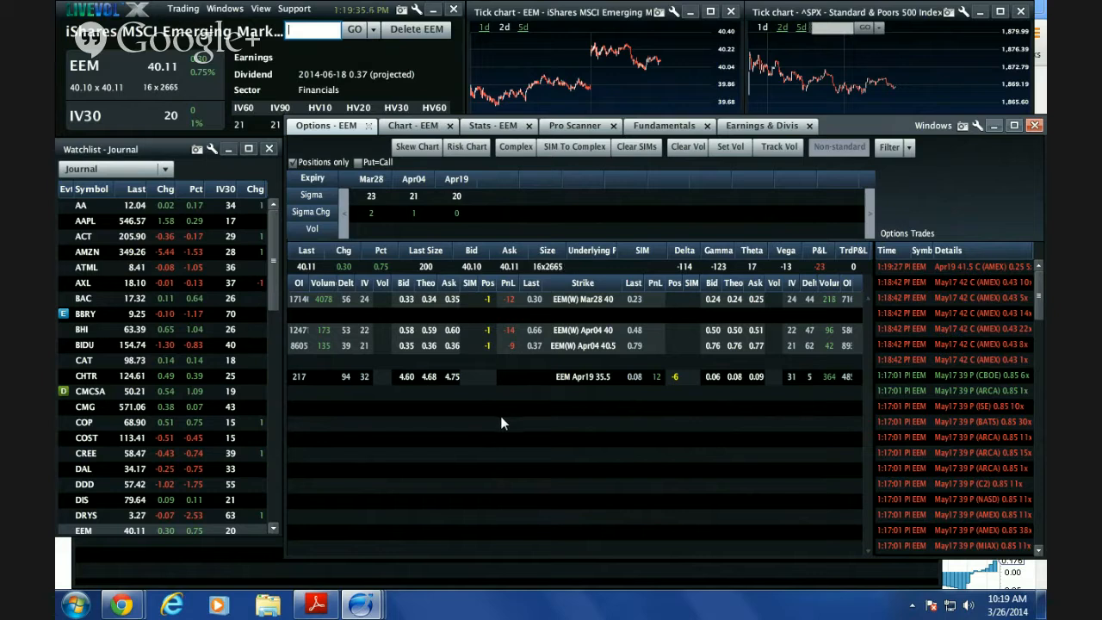
{"action": "mouse_move", "coordinate": [537, 423]}
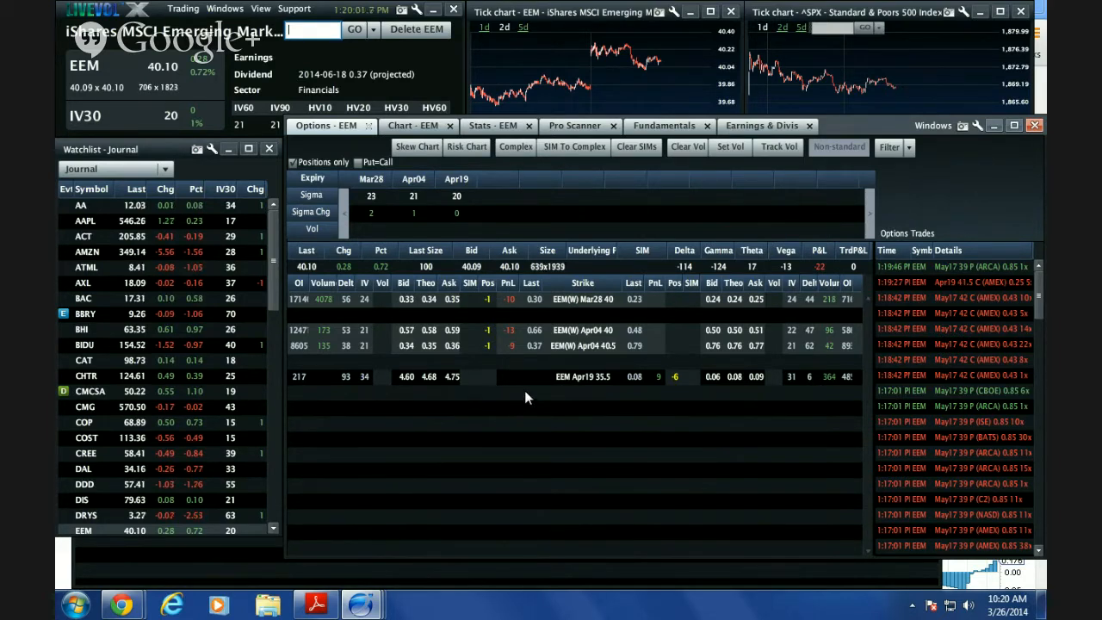
{"action": "mouse_move", "coordinate": [582, 428]}
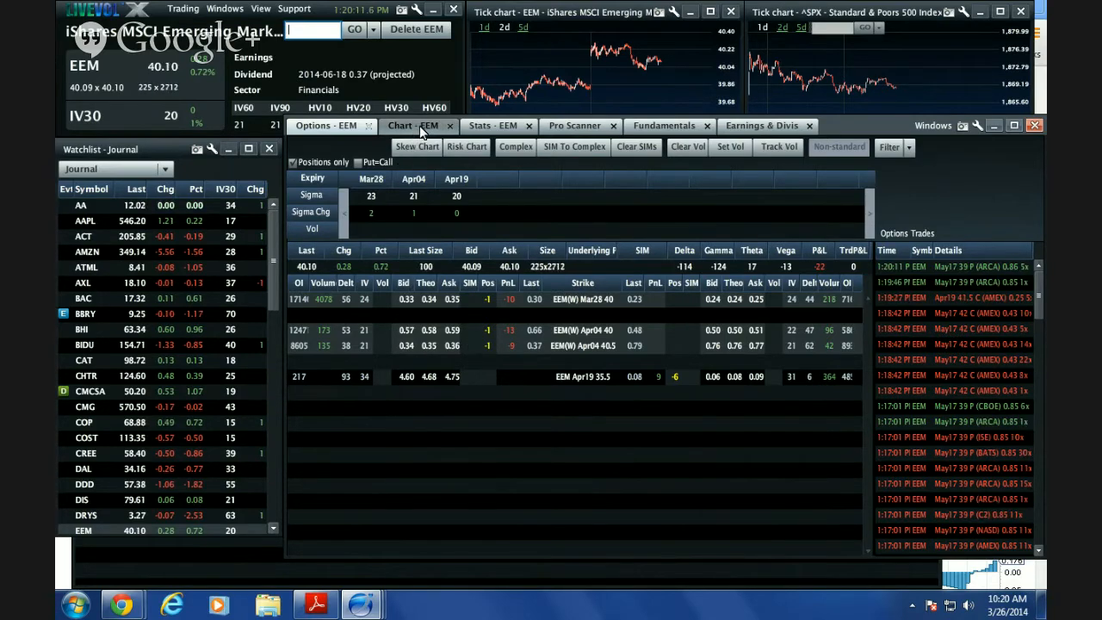
{"action": "left_click", "coordinate": [400, 125]}
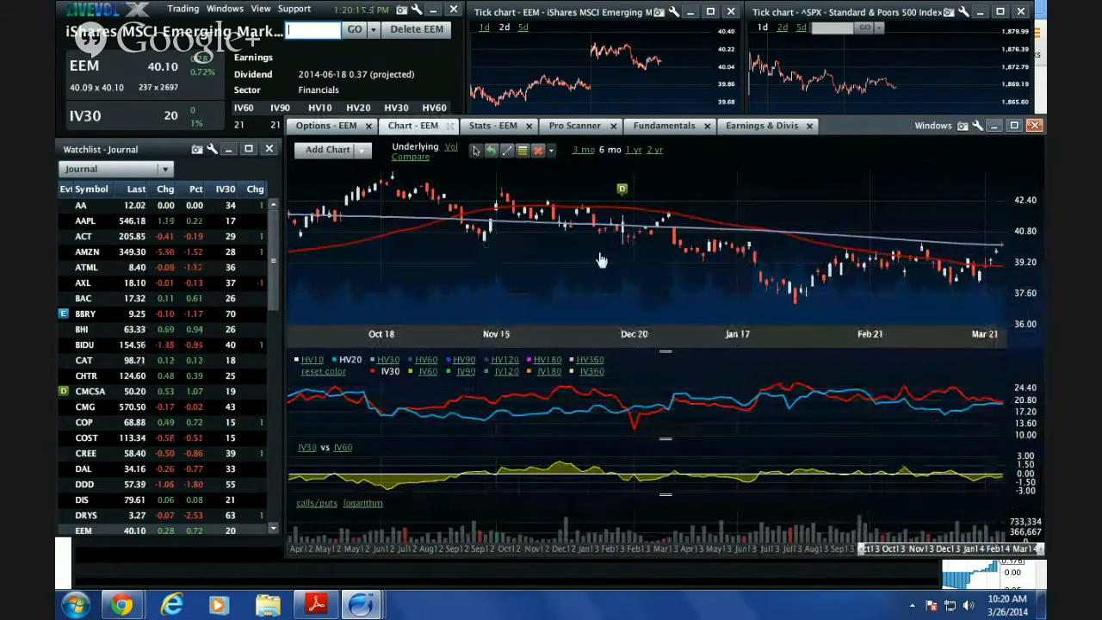
{"action": "mouse_move", "coordinate": [697, 262]}
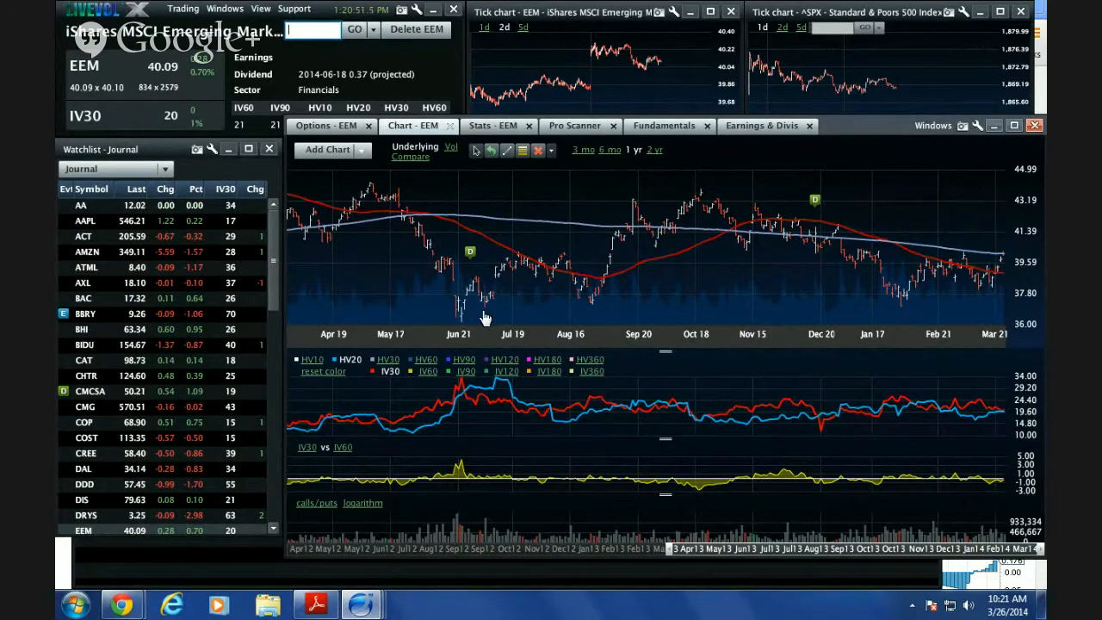
{"action": "mouse_move", "coordinate": [457, 335]}
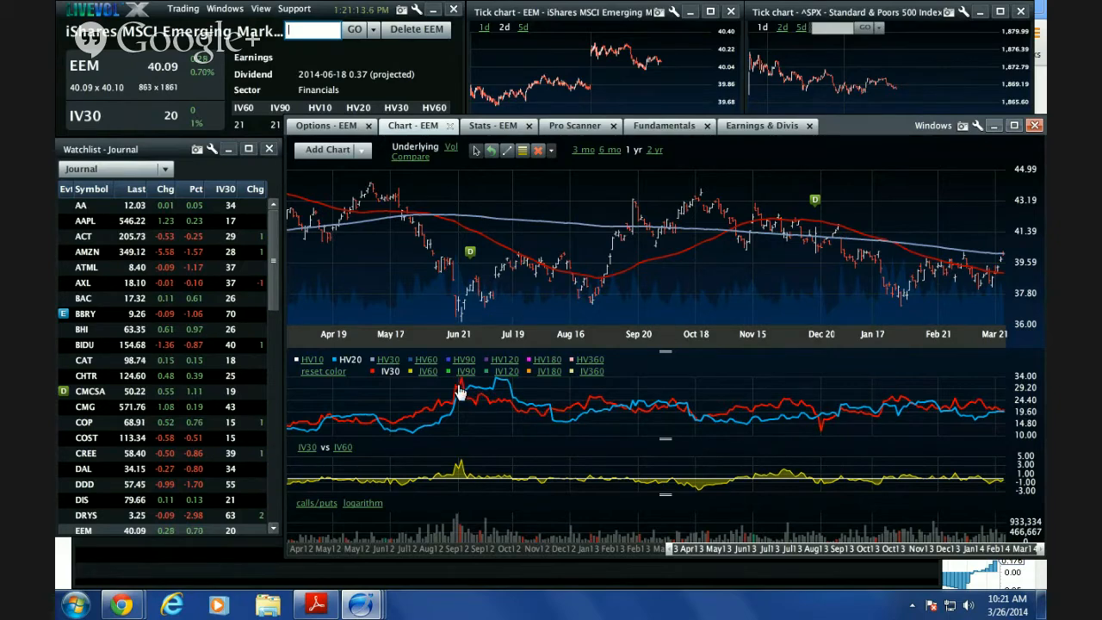
{"action": "mouse_move", "coordinate": [465, 338]}
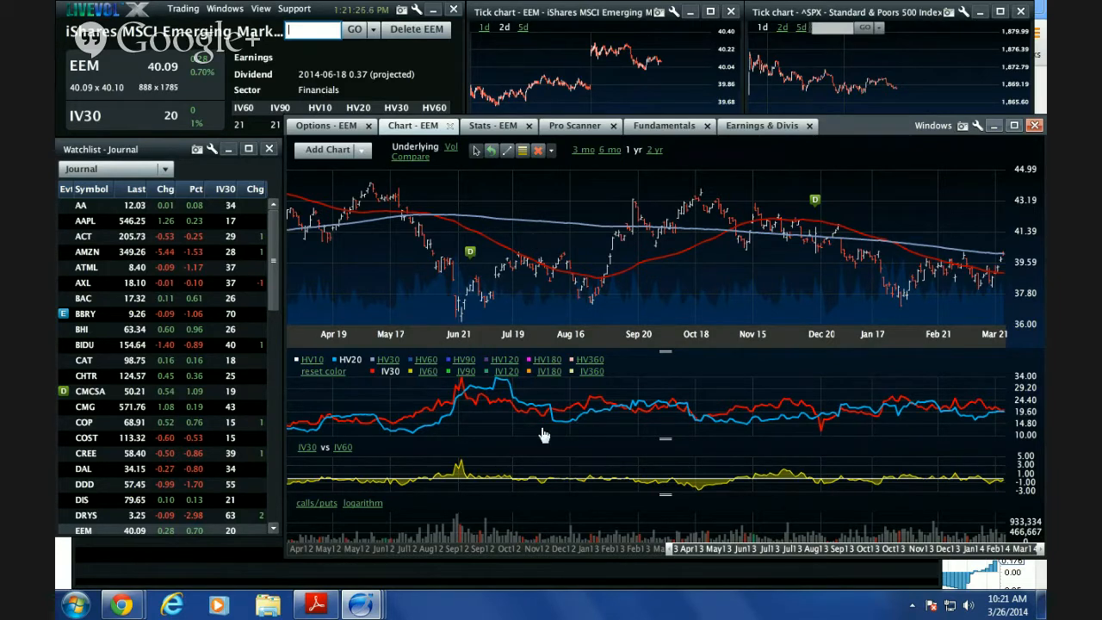
{"action": "mouse_move", "coordinate": [742, 301]}
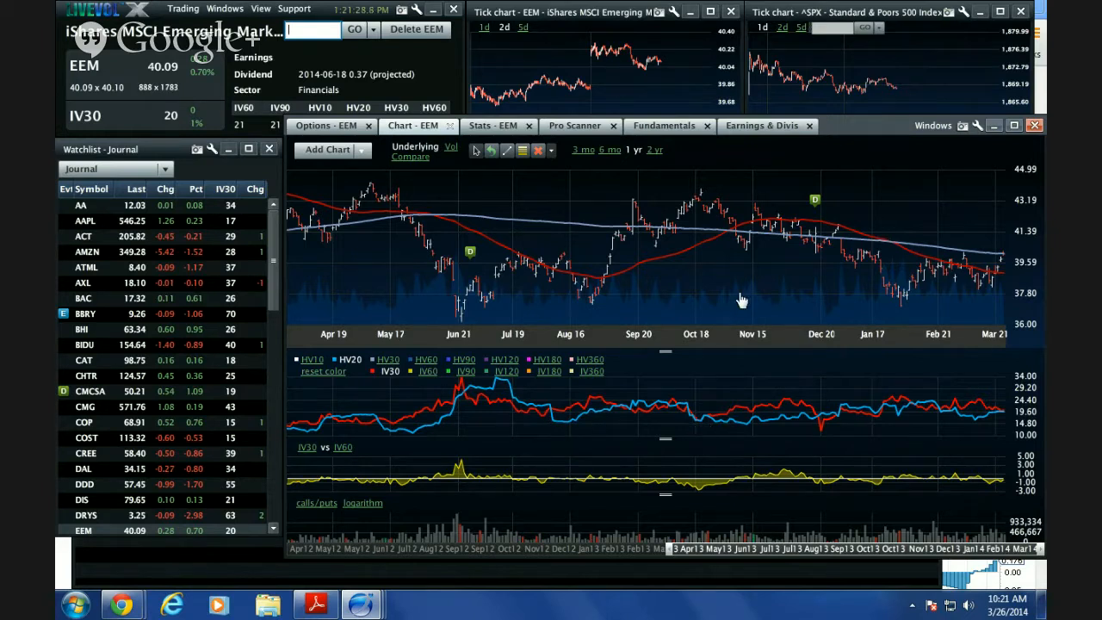
{"action": "mouse_move", "coordinate": [723, 187]}
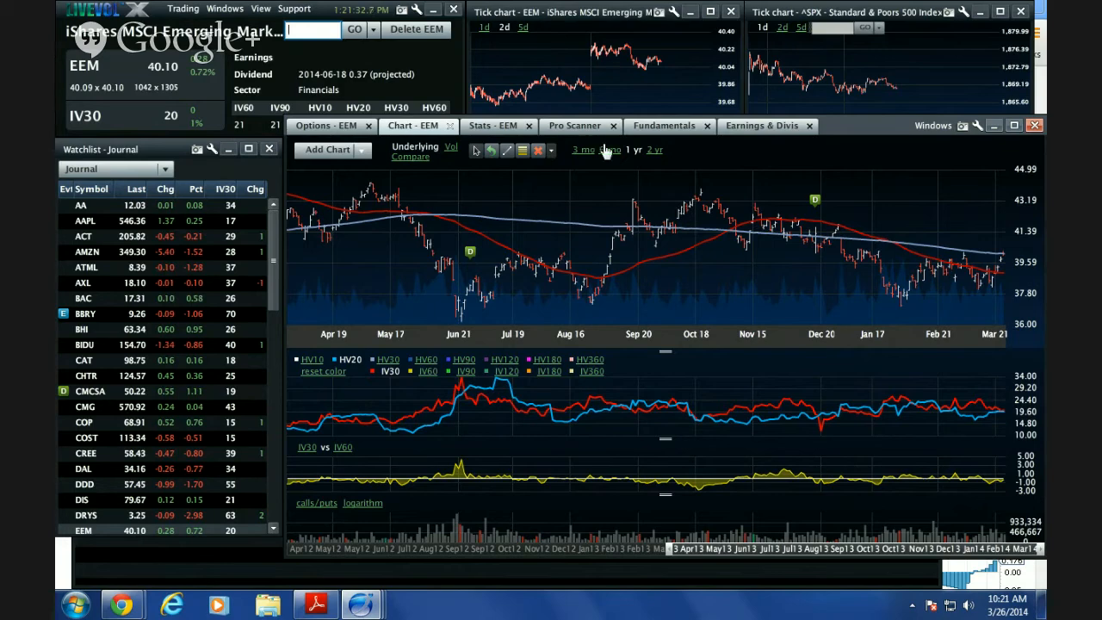
Step: Set the EEM price and volatility chart back to a six-month range
{"action": "left_click", "coordinate": [612, 148]}
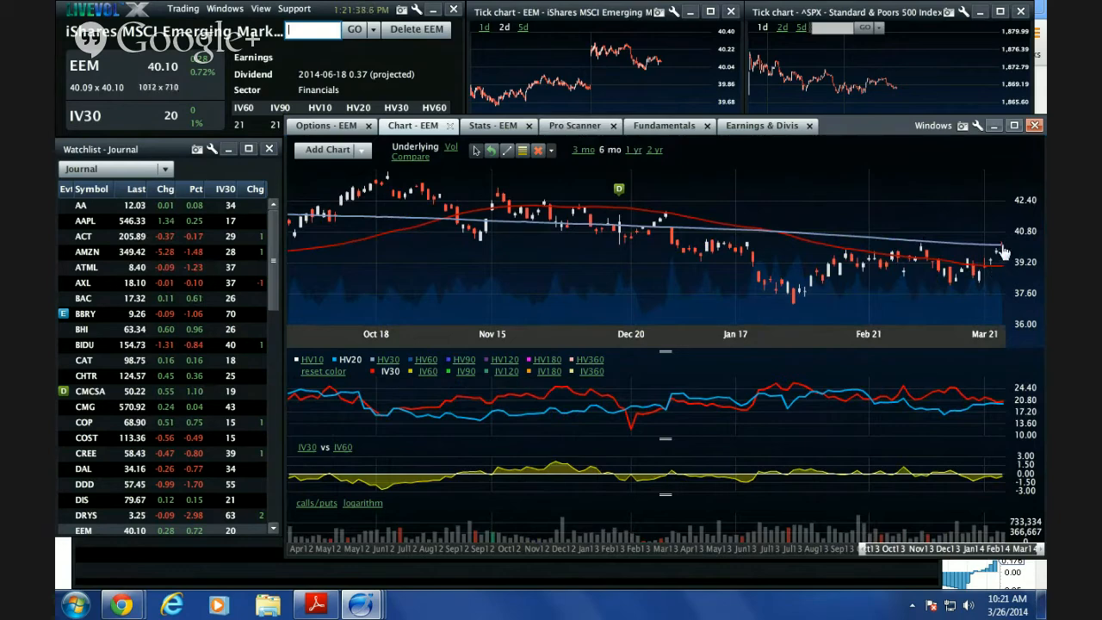
{"action": "mouse_move", "coordinate": [67, 562]}
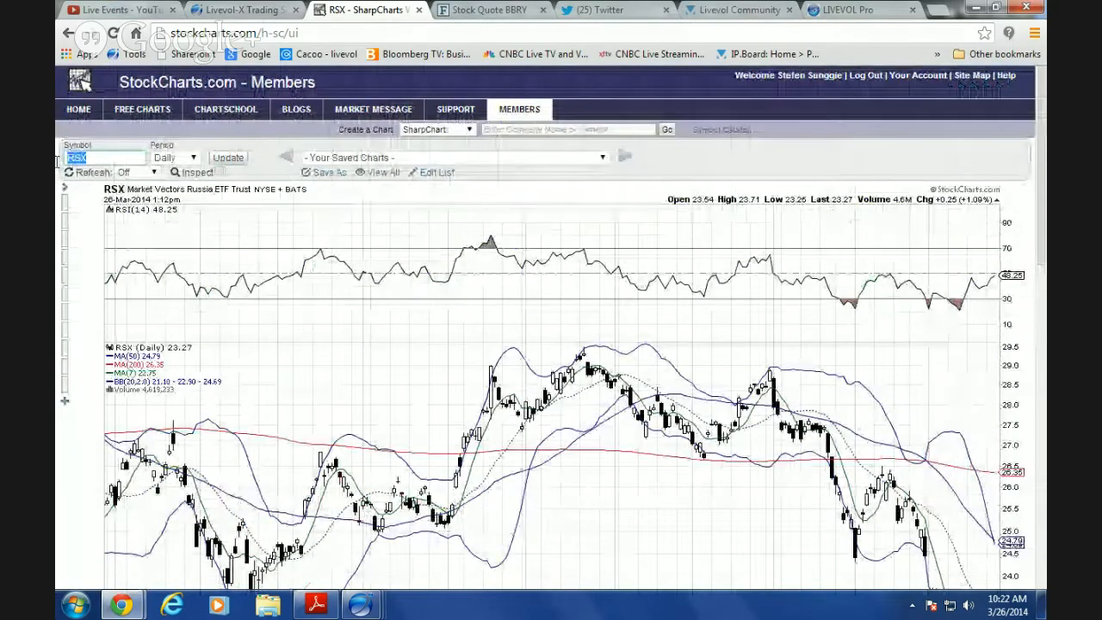
Step: Load the EEM daily SharpChart, then move to the Livevol Pro website
{"action": "type", "text": "EEM"}
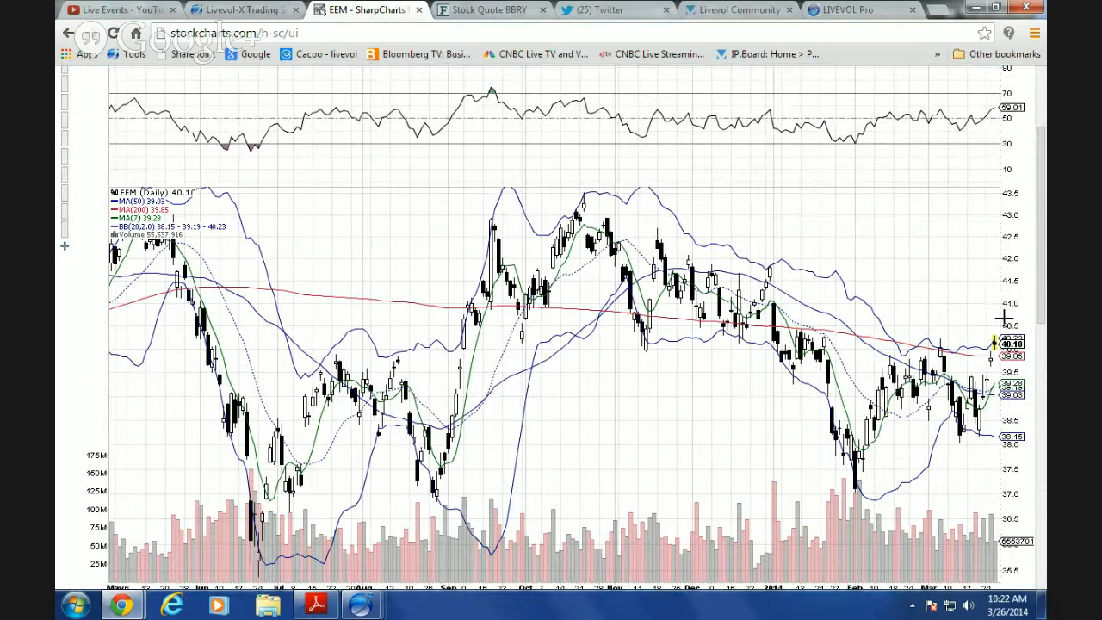
{"action": "mouse_move", "coordinate": [963, 341]}
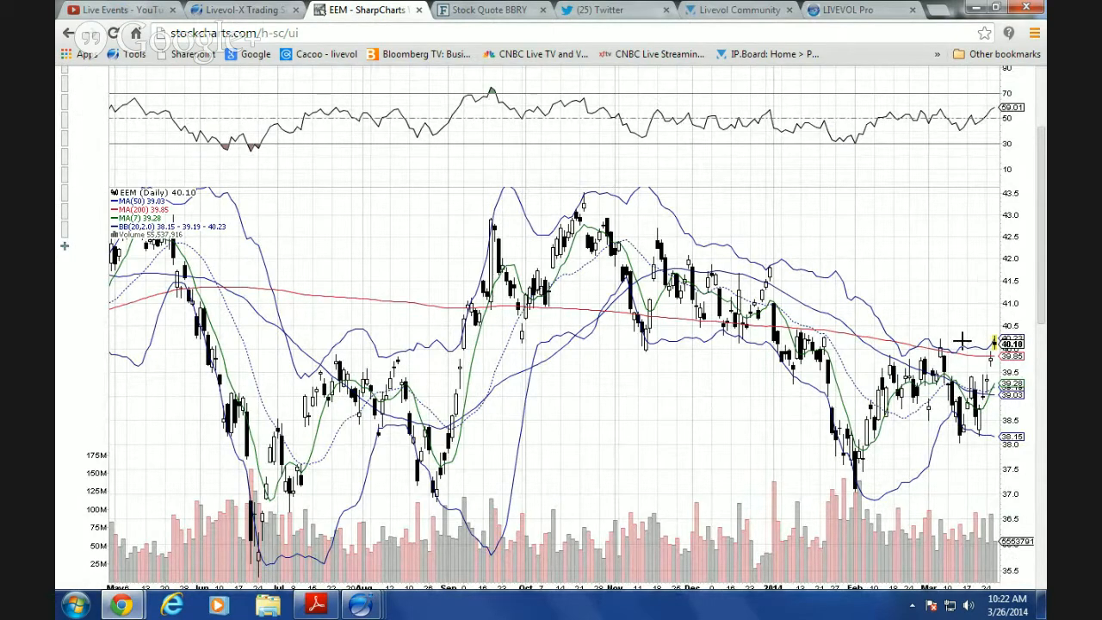
{"action": "mouse_move", "coordinate": [903, 331]}
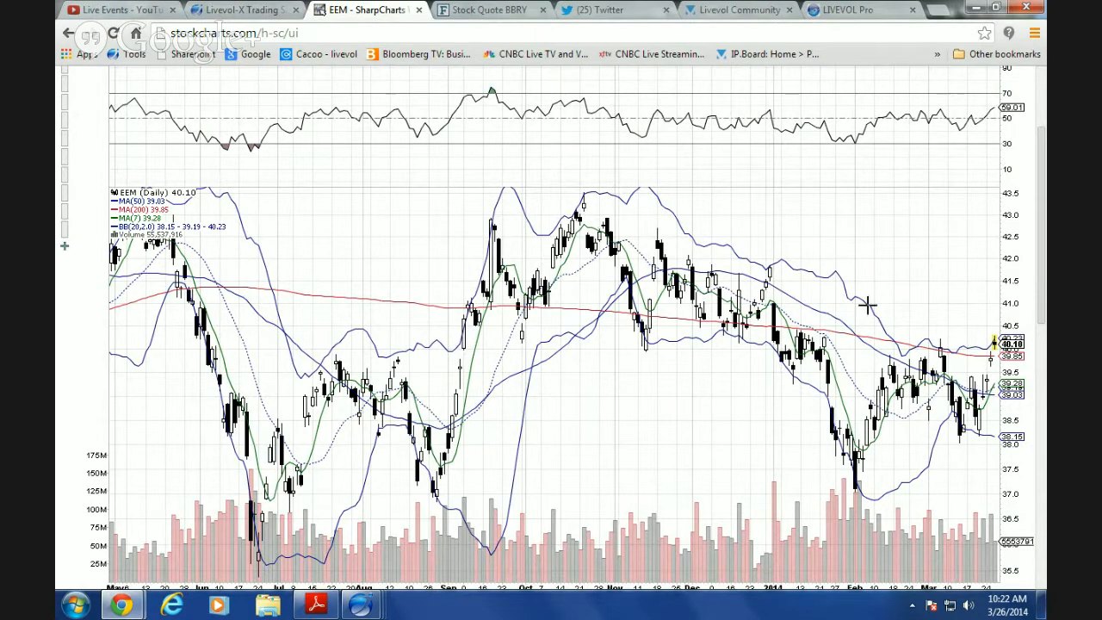
{"action": "mouse_move", "coordinate": [990, 336]}
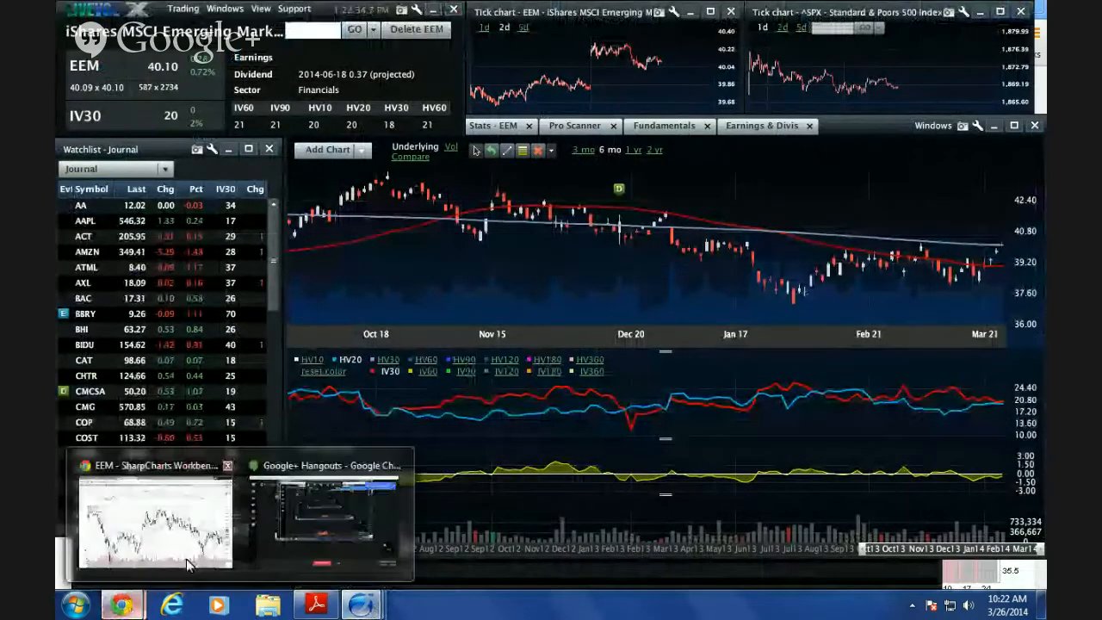
{"action": "left_click", "coordinate": [155, 517]}
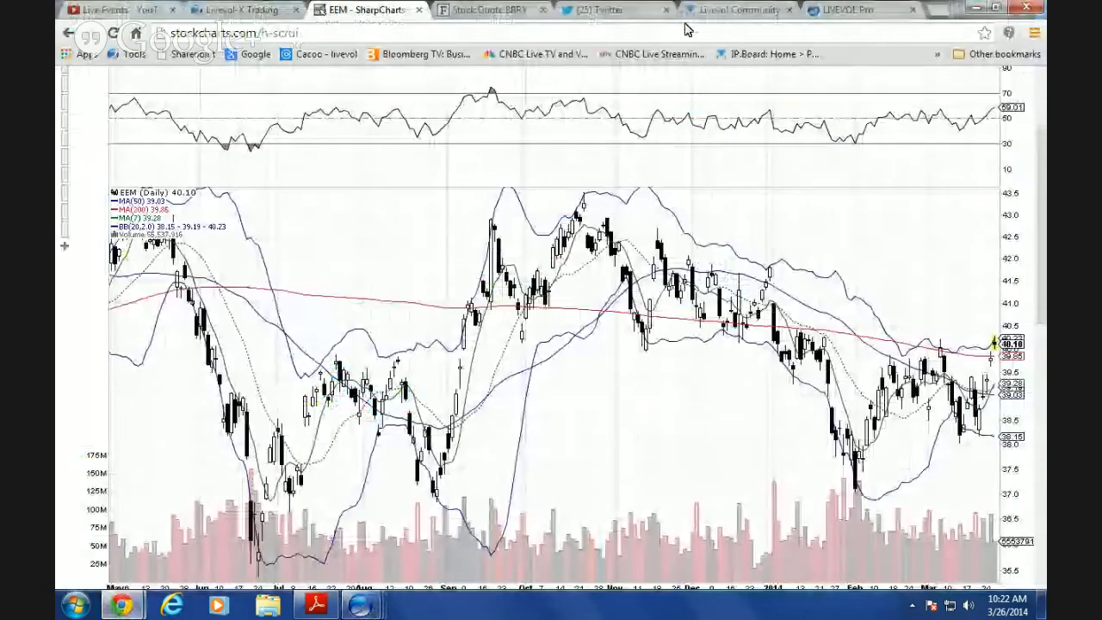
{"action": "left_click", "coordinate": [847, 11]}
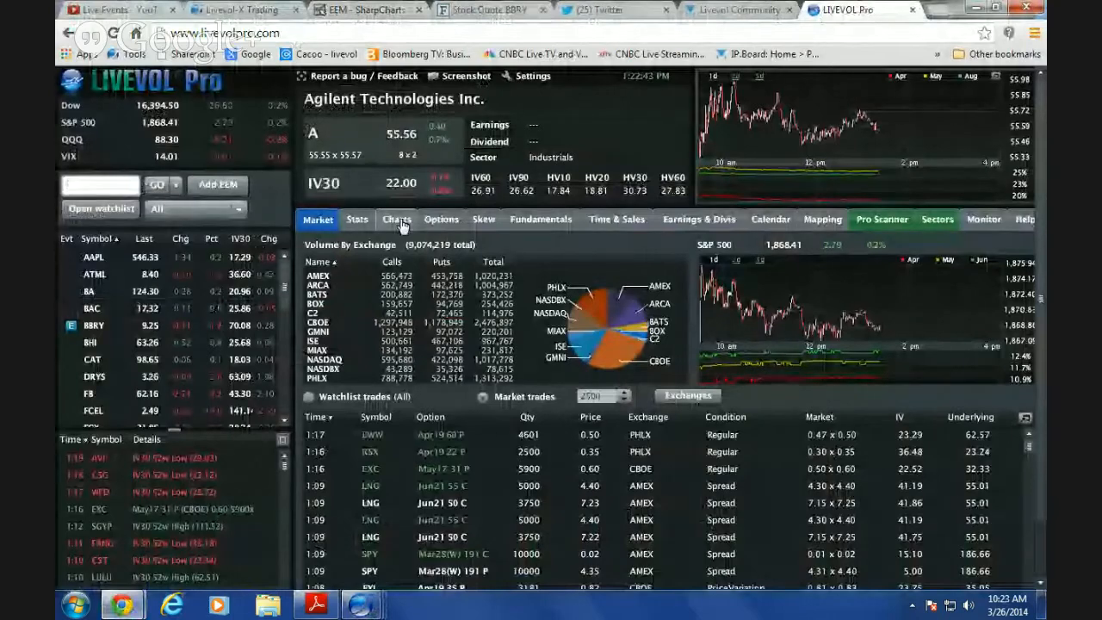
Step: View EEM's Stats page with trade breakdown and biggest trades in Livevol Pro
{"action": "left_click", "coordinate": [357, 219]}
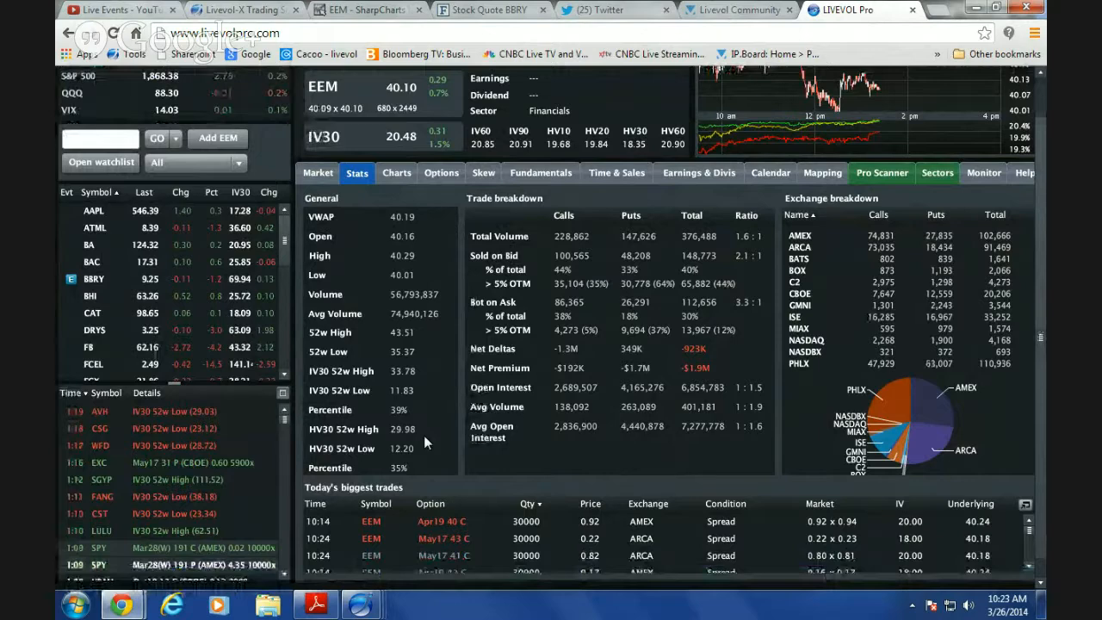
{"action": "scroll", "scroll_direction": "down", "scroll_amount": 3}
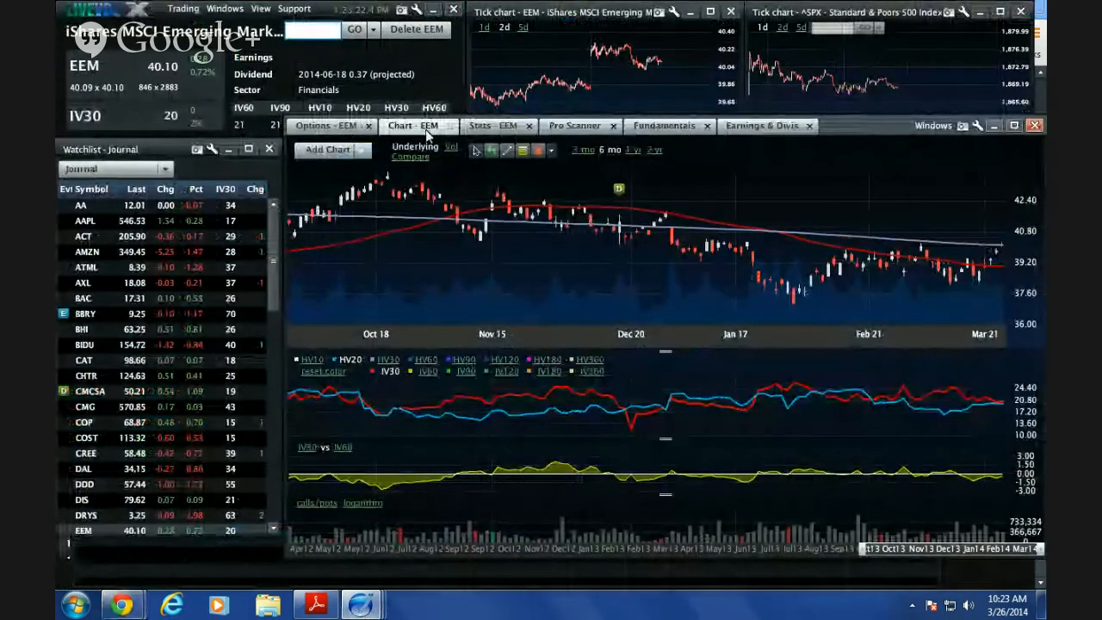
Step: Show the EEM option chain and scroll to the March 28 strikes
{"action": "left_click", "coordinate": [489, 124]}
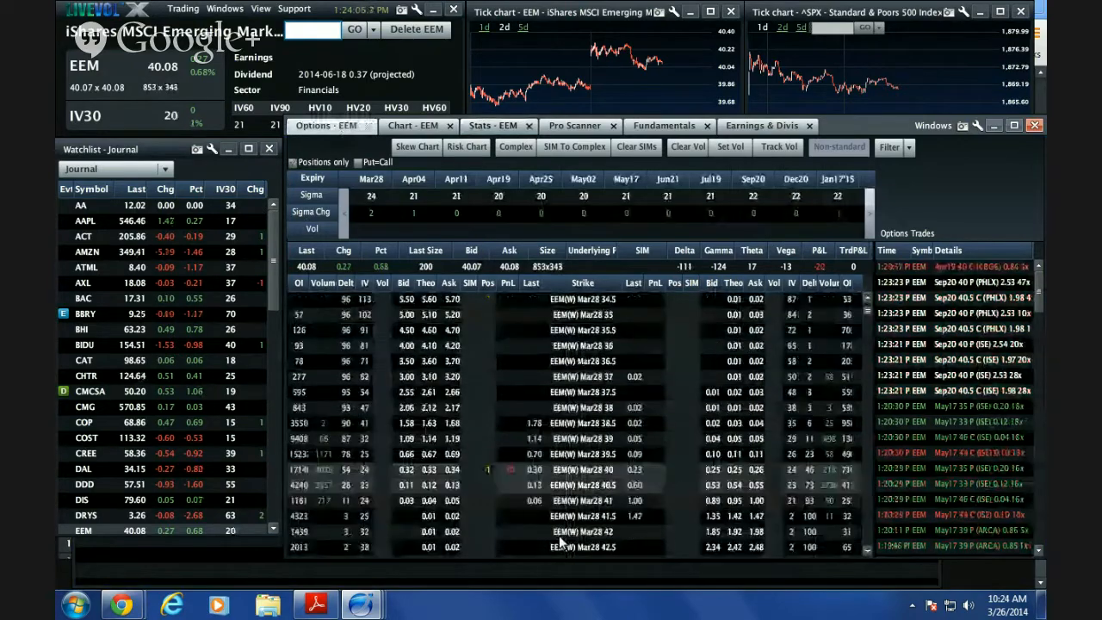
{"action": "scroll", "scroll_direction": "down", "scroll_amount": 3}
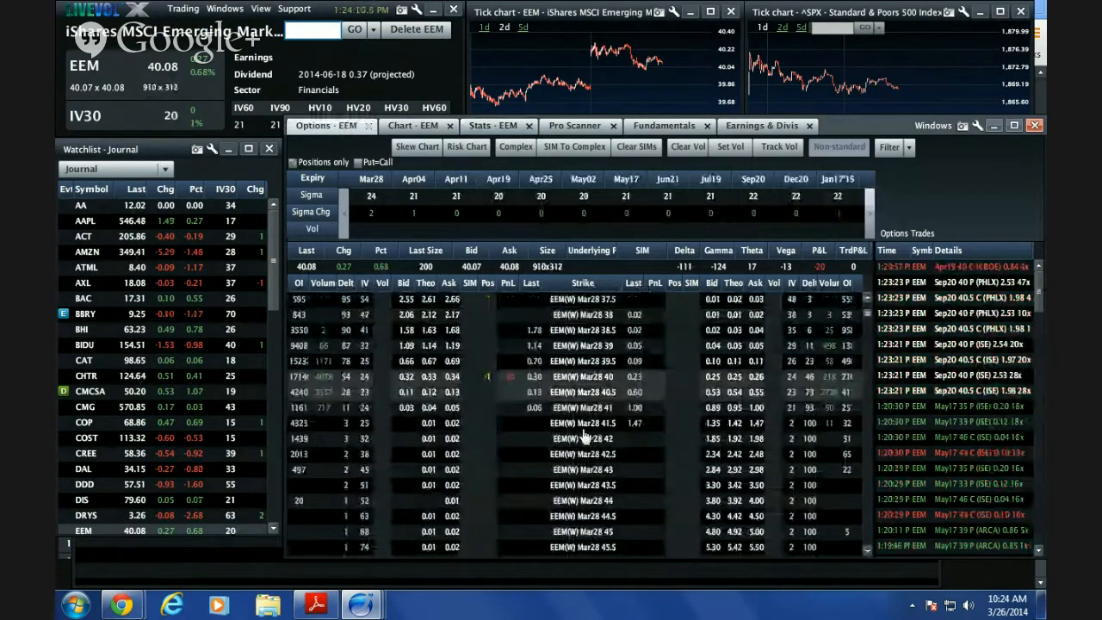
Step: Review today's trades in the EEM Mar28 40 call, then return to the chain
{"action": "left_click", "coordinate": [414, 178]}
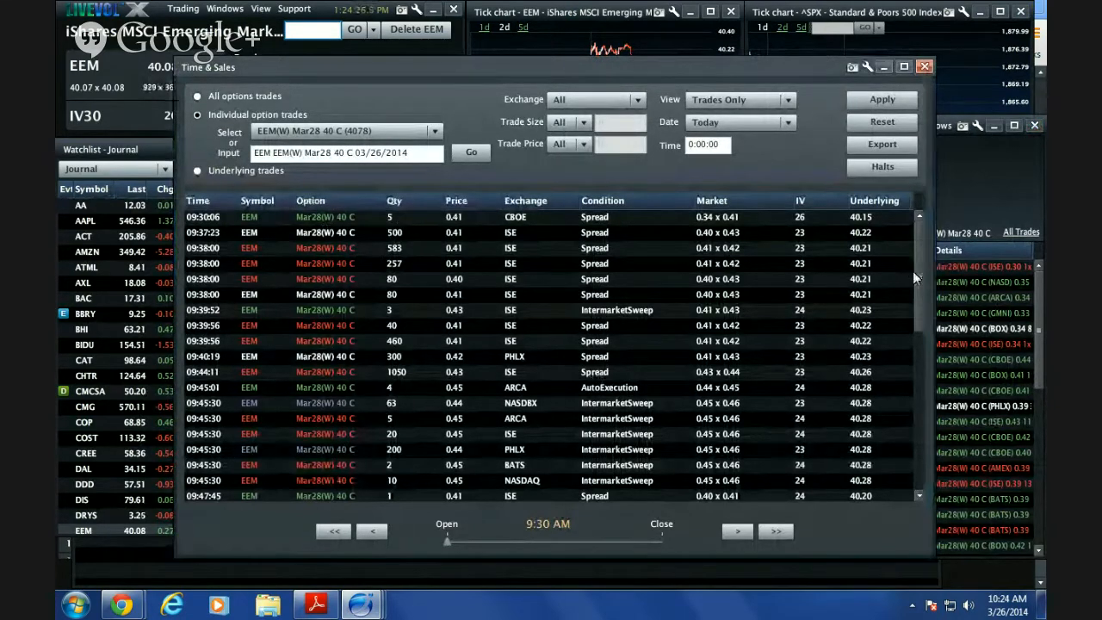
{"action": "scroll", "scroll_direction": "down", "scroll_amount": 3}
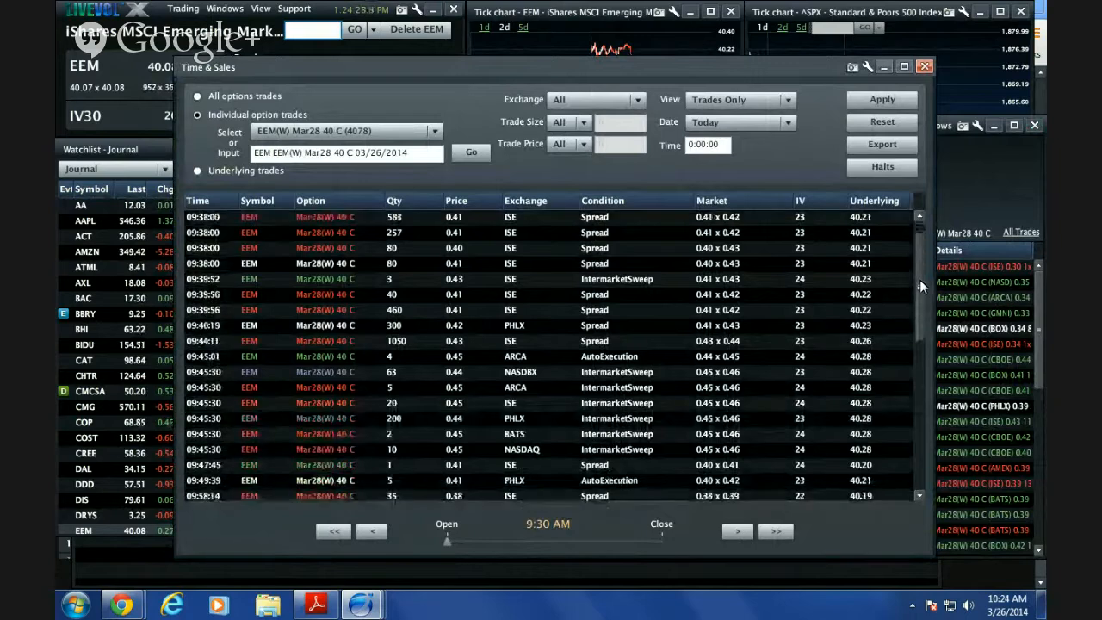
{"action": "scroll", "scroll_direction": "down", "scroll_amount": 3}
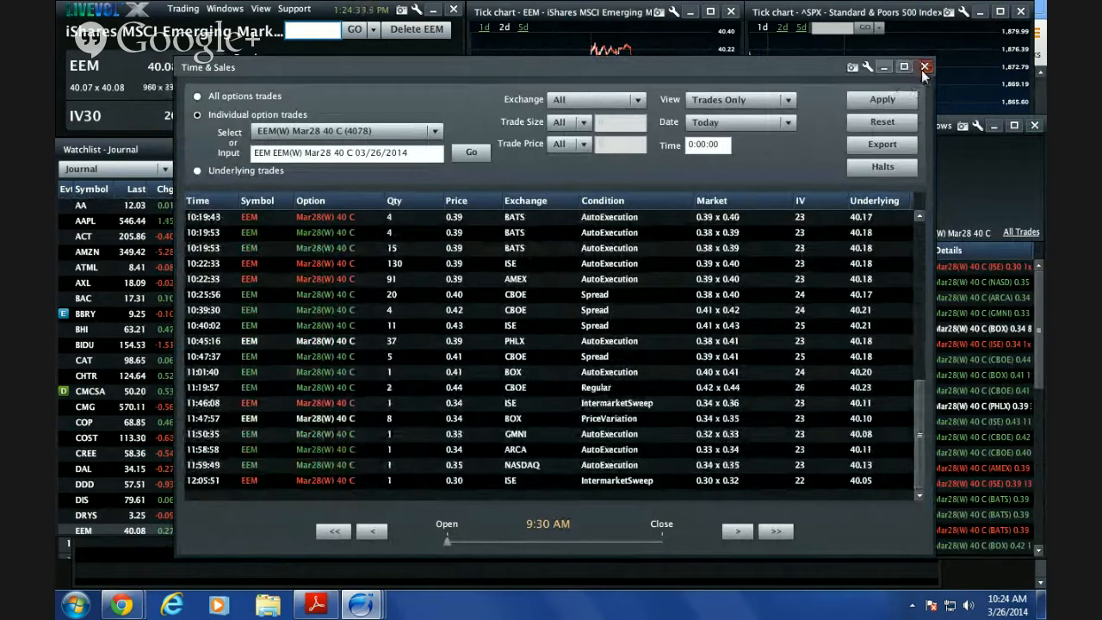
{"action": "left_click", "coordinate": [925, 65]}
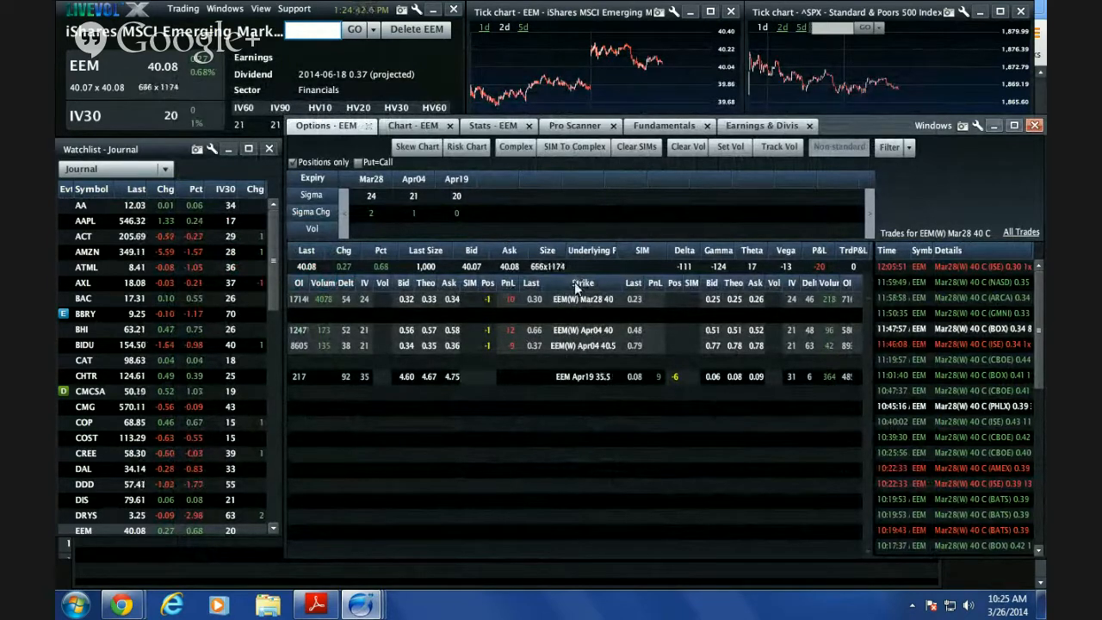
{"action": "mouse_move", "coordinate": [503, 441]}
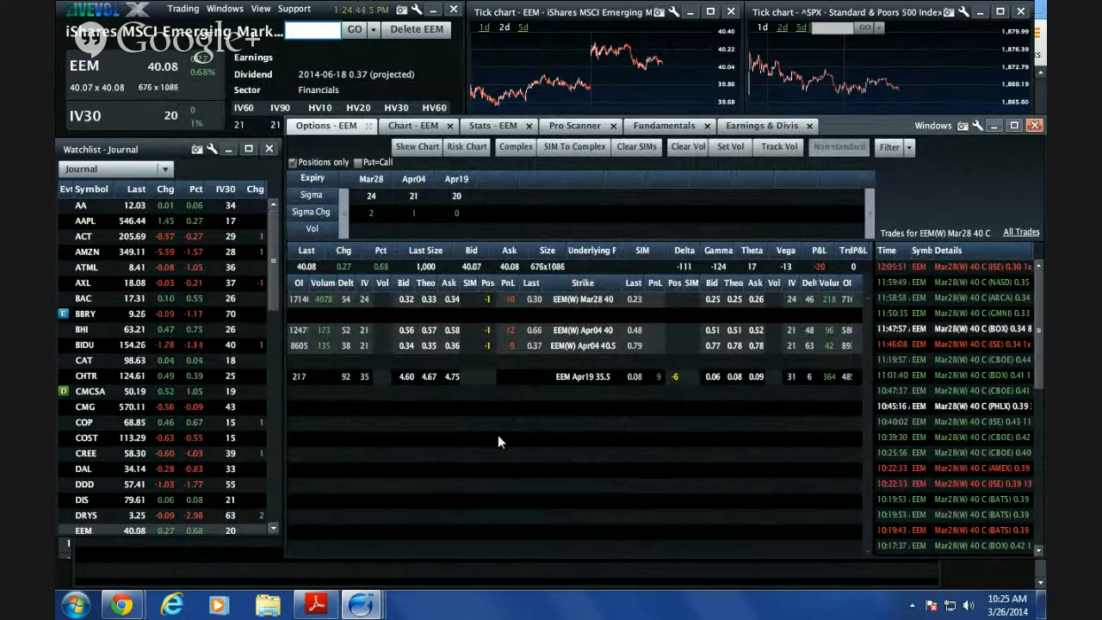
{"action": "mouse_move", "coordinate": [711, 383]}
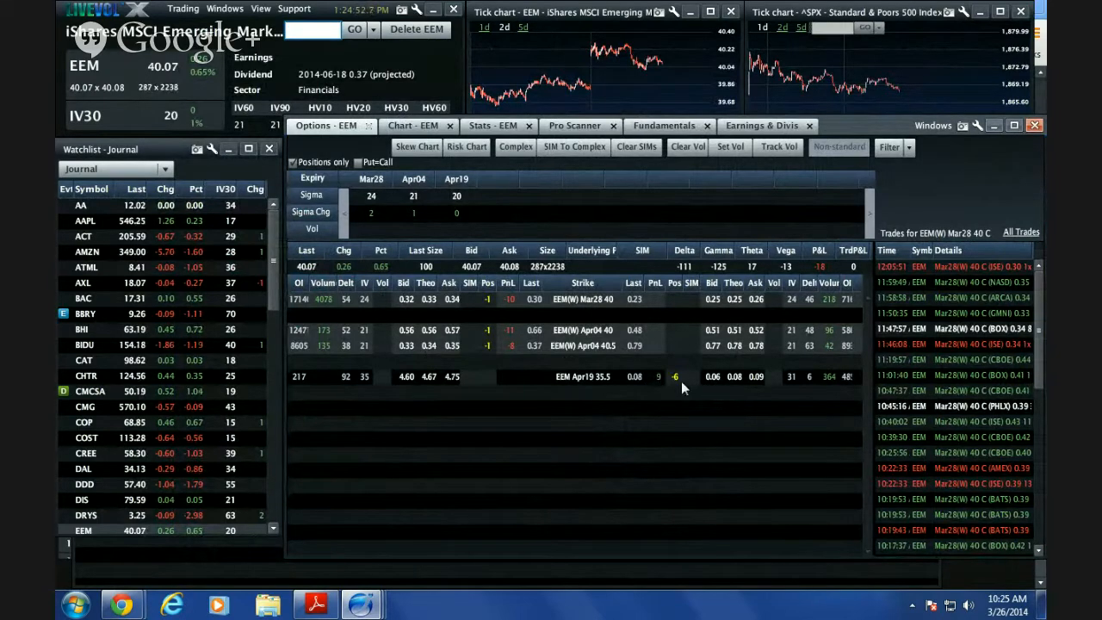
{"action": "mouse_move", "coordinate": [720, 413]}
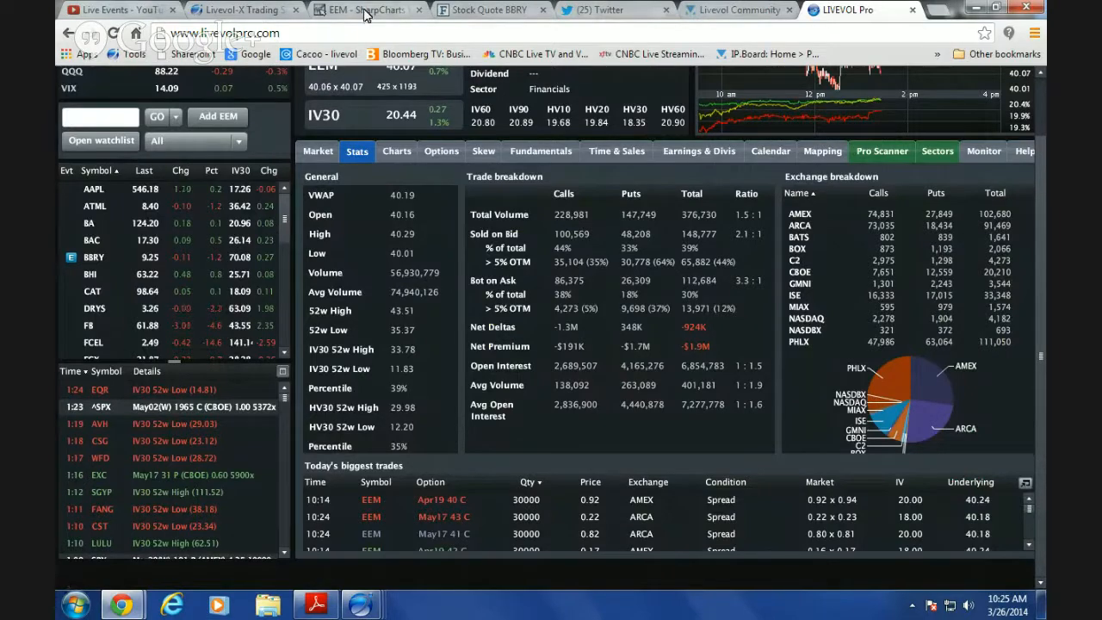
Step: Check the StockCharts EEM daily chart, then return to EEM statistics and options in Livevol X
{"action": "left_click", "coordinate": [365, 10]}
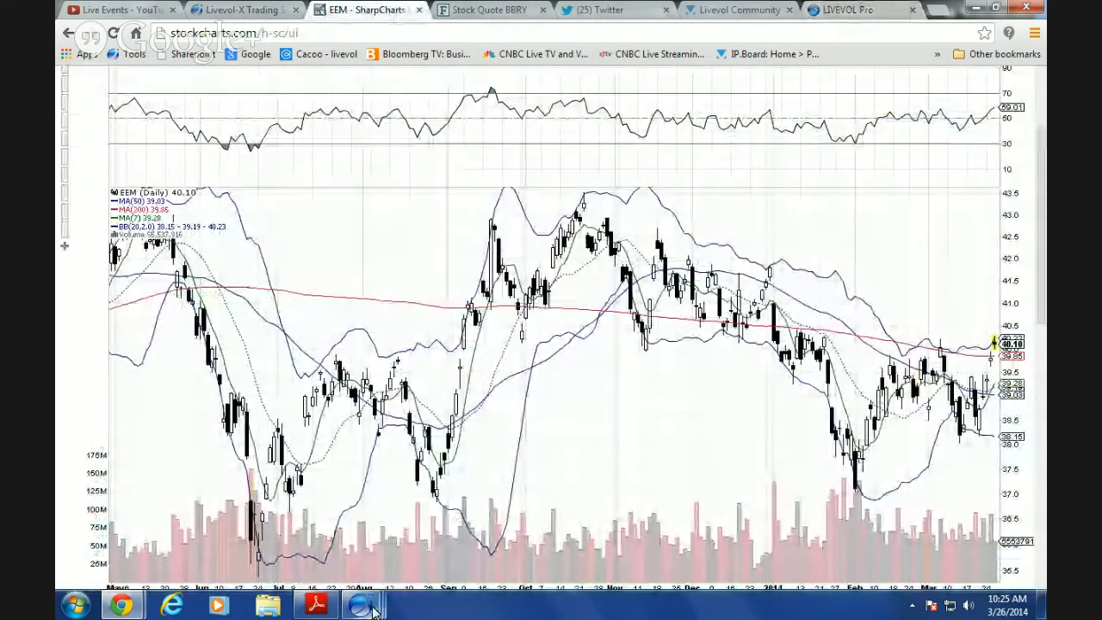
{"action": "left_click", "coordinate": [362, 606]}
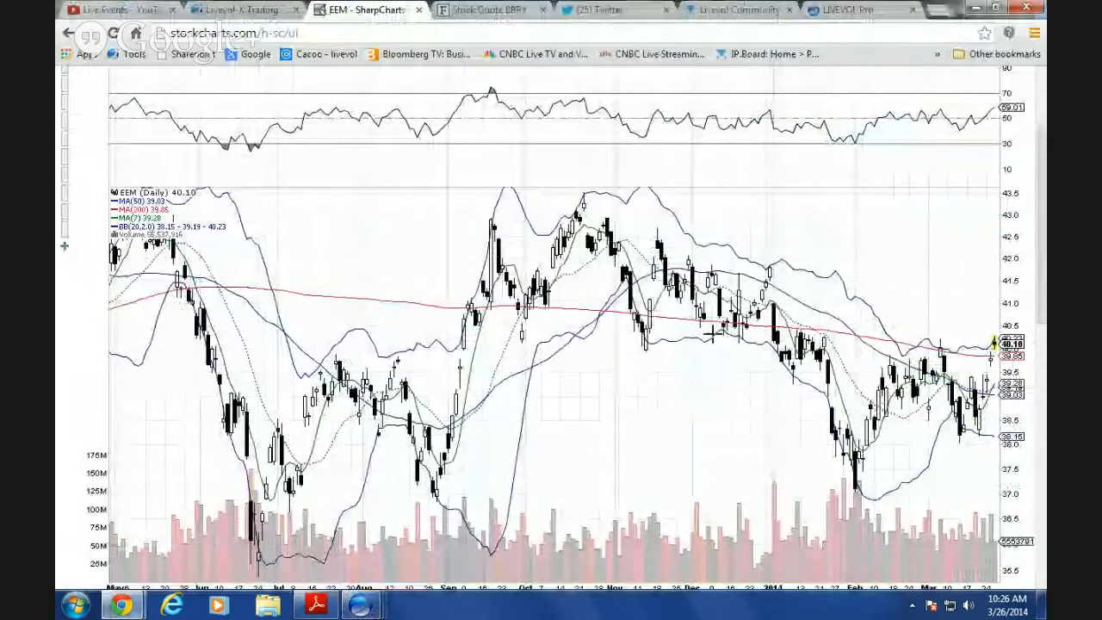
{"action": "mouse_move", "coordinate": [916, 169]}
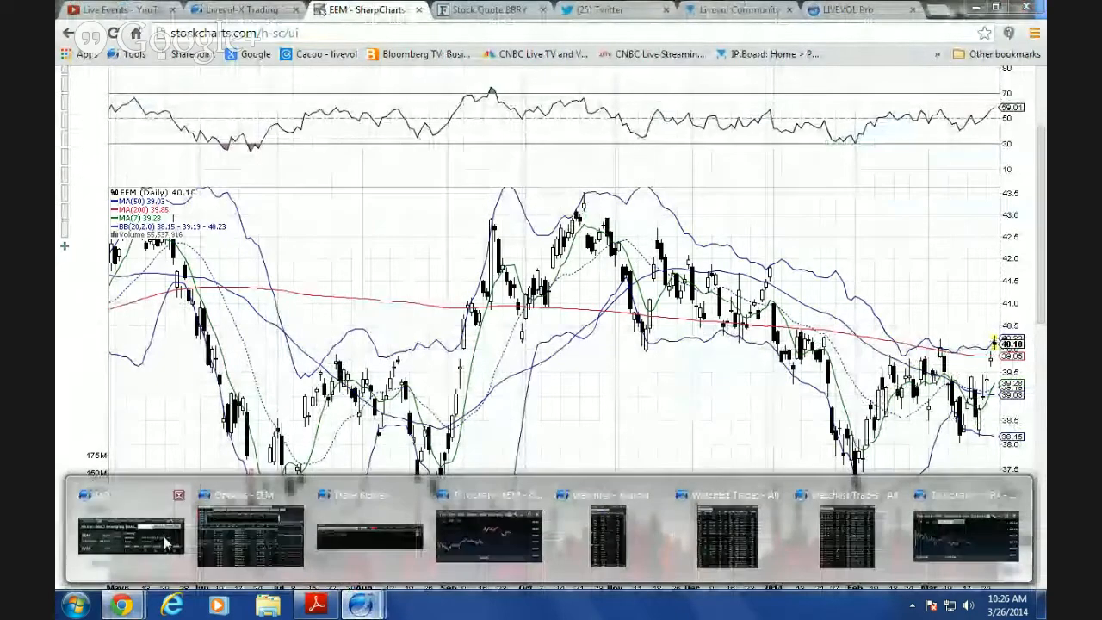
{"action": "left_click", "coordinate": [129, 537]}
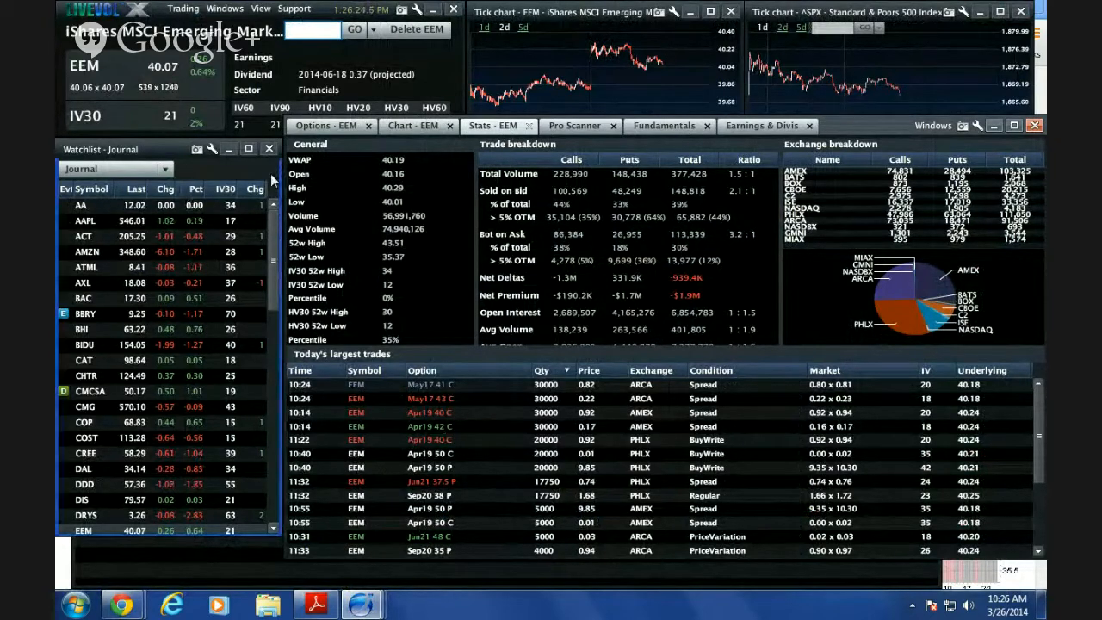
{"action": "left_click", "coordinate": [331, 125]}
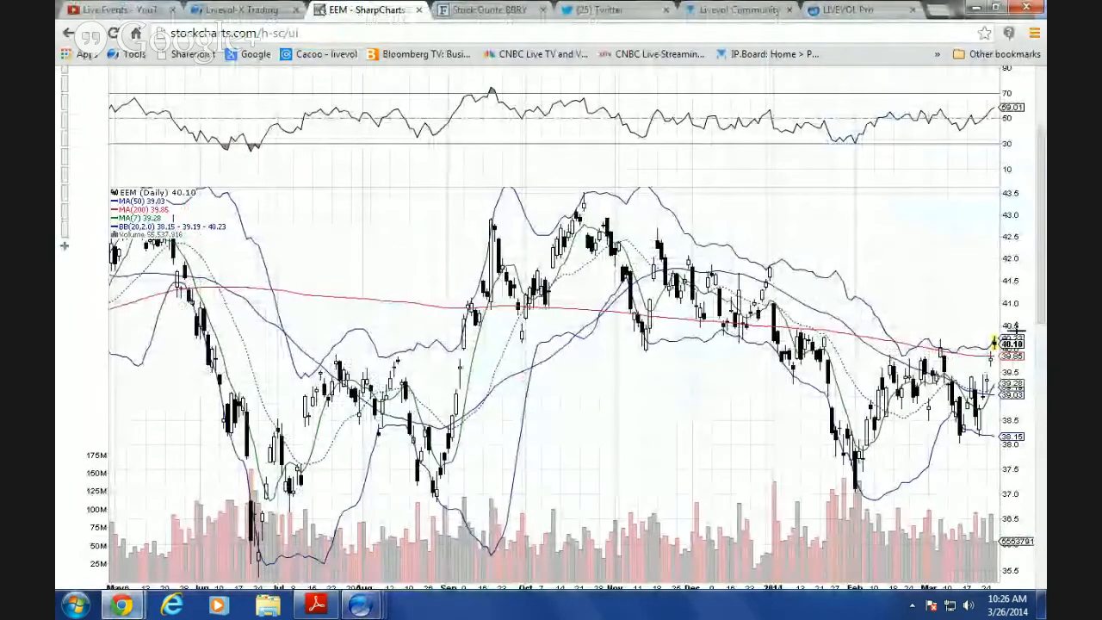
{"action": "mouse_move", "coordinate": [1030, 312]}
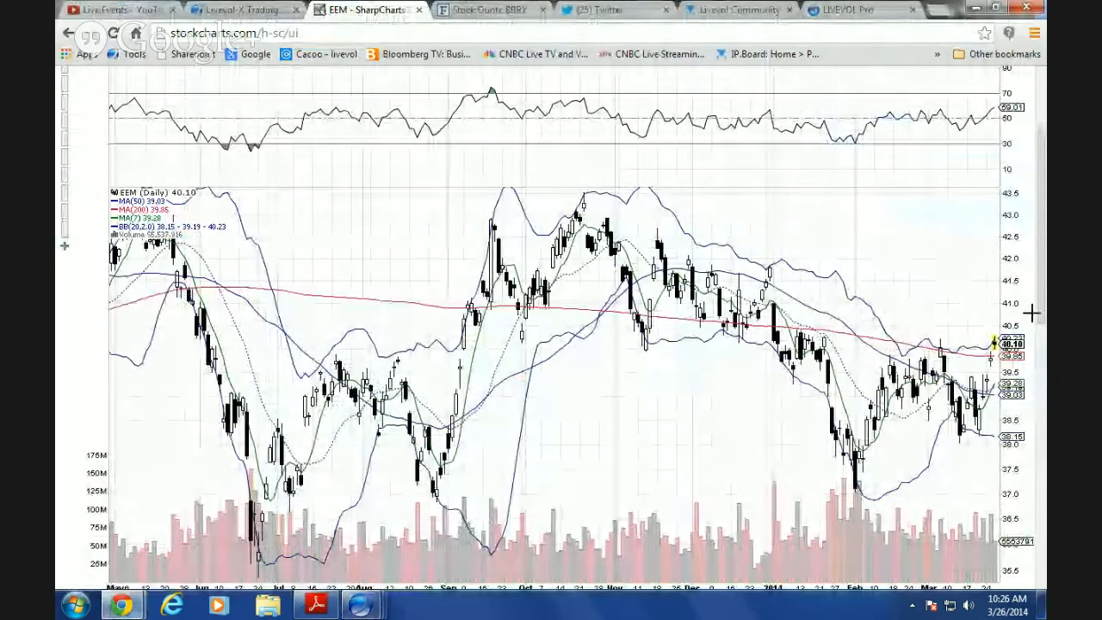
{"action": "mouse_move", "coordinate": [785, 147]}
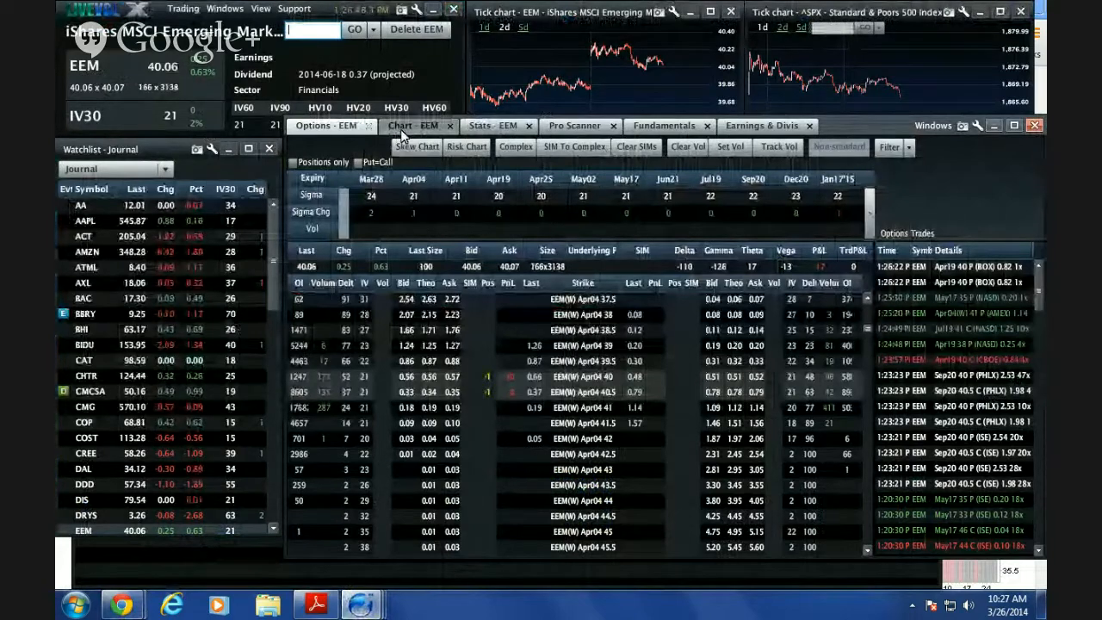
Step: View the EEM price and volatility chart, then move to FXI's April 19 options
{"action": "left_click", "coordinate": [414, 126]}
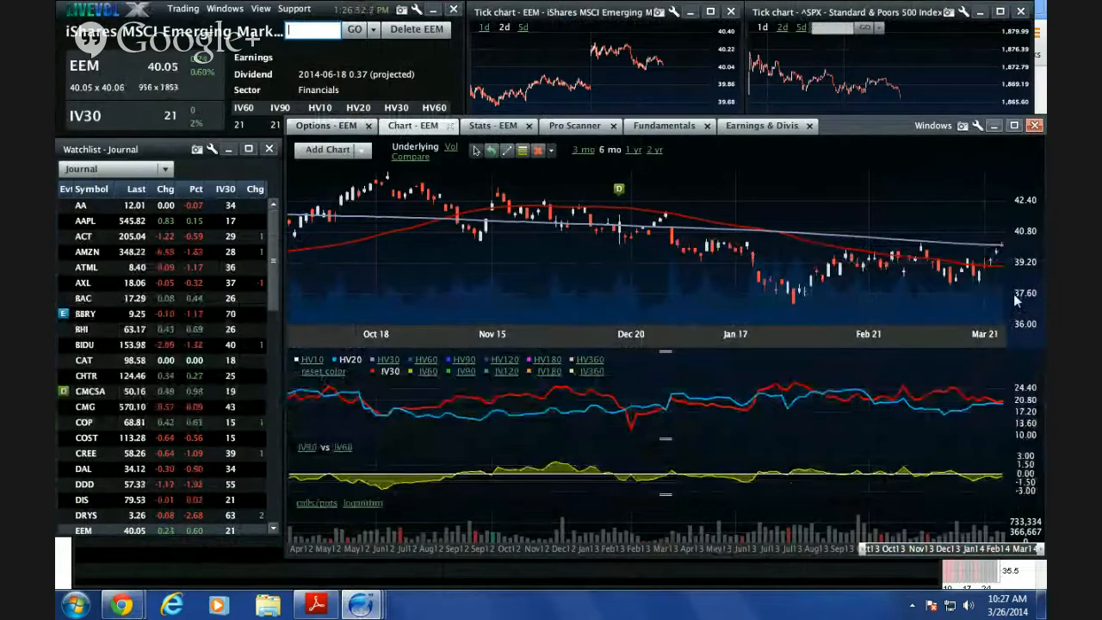
{"action": "left_click", "coordinate": [326, 126]}
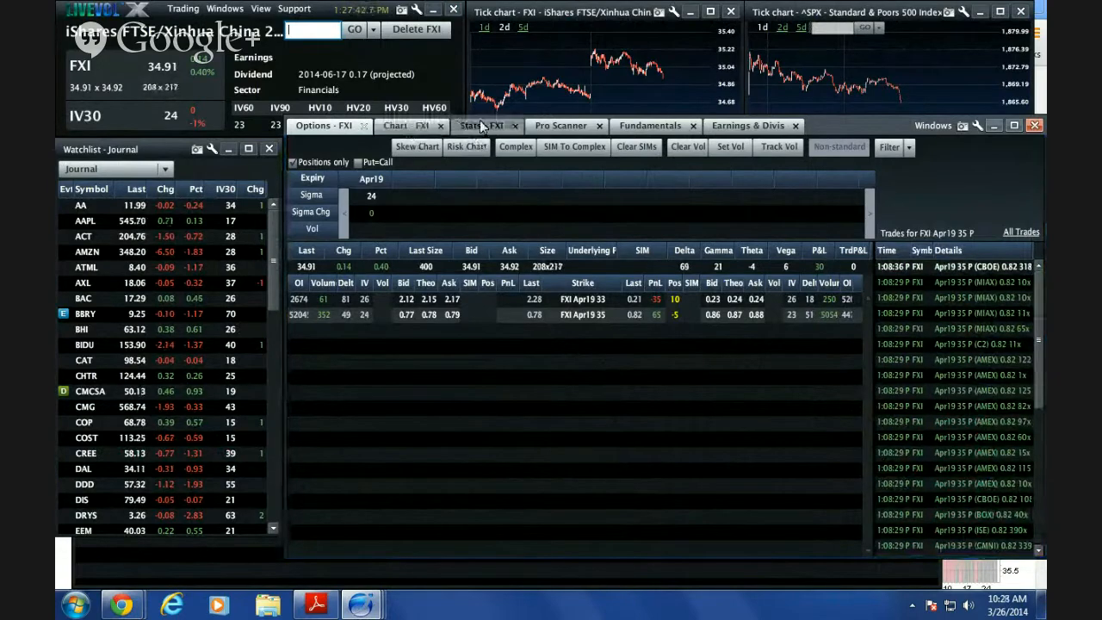
Step: Show all FXI expirations again, then start entering the symbol FIVE
{"action": "left_click", "coordinate": [470, 126]}
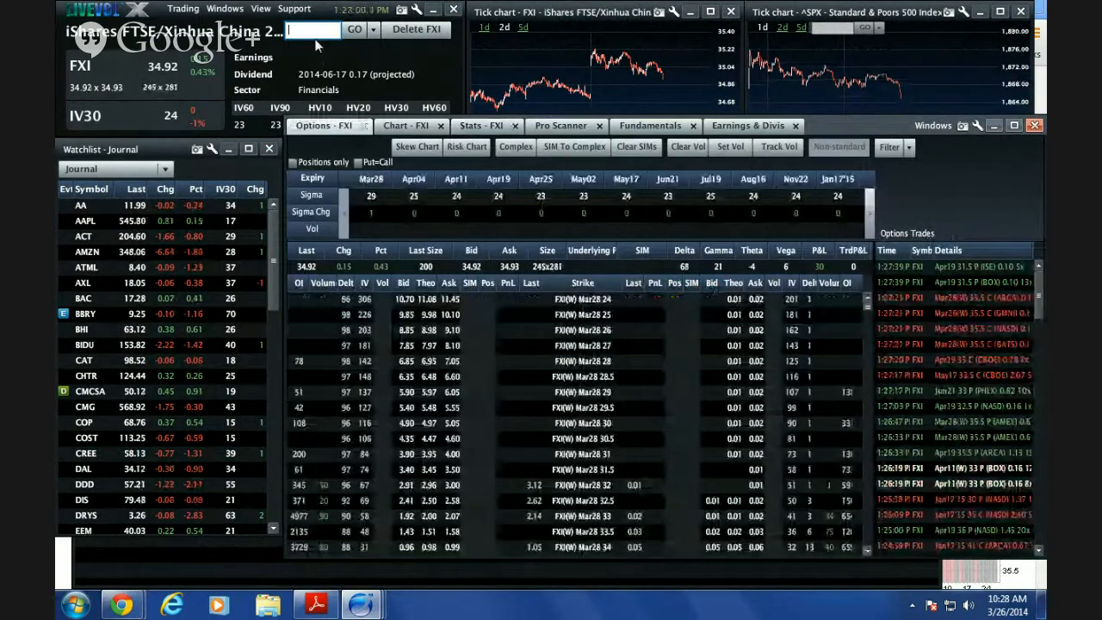
{"action": "type", "text": "F"}
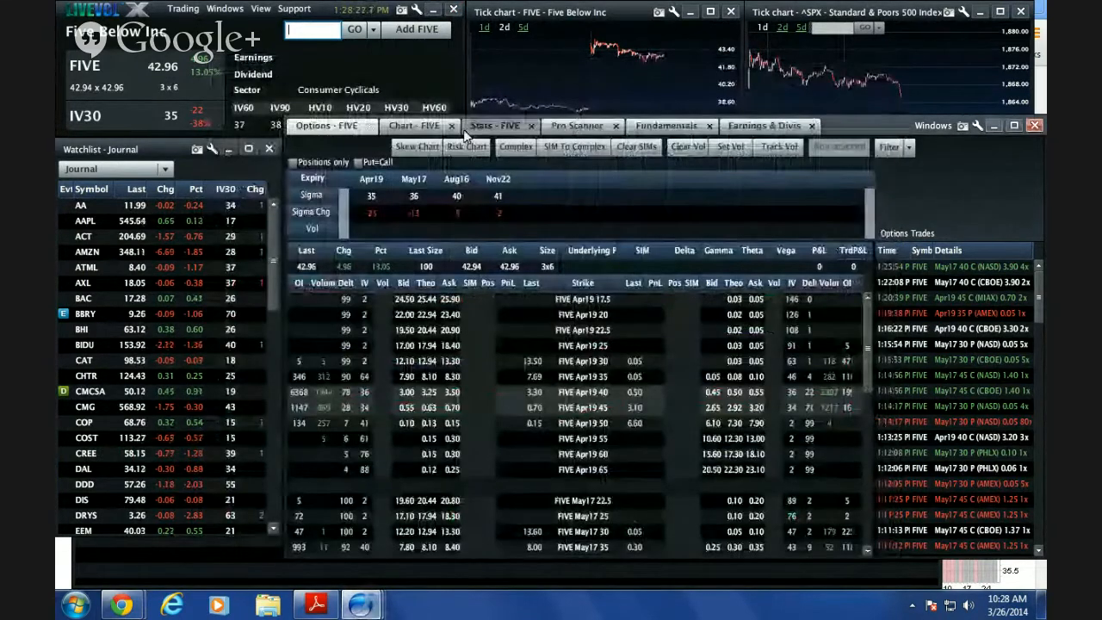
Step: Review Lululemon's option chain, trade statistics and price chart, then enter a new symbol
{"action": "left_click", "coordinate": [496, 124]}
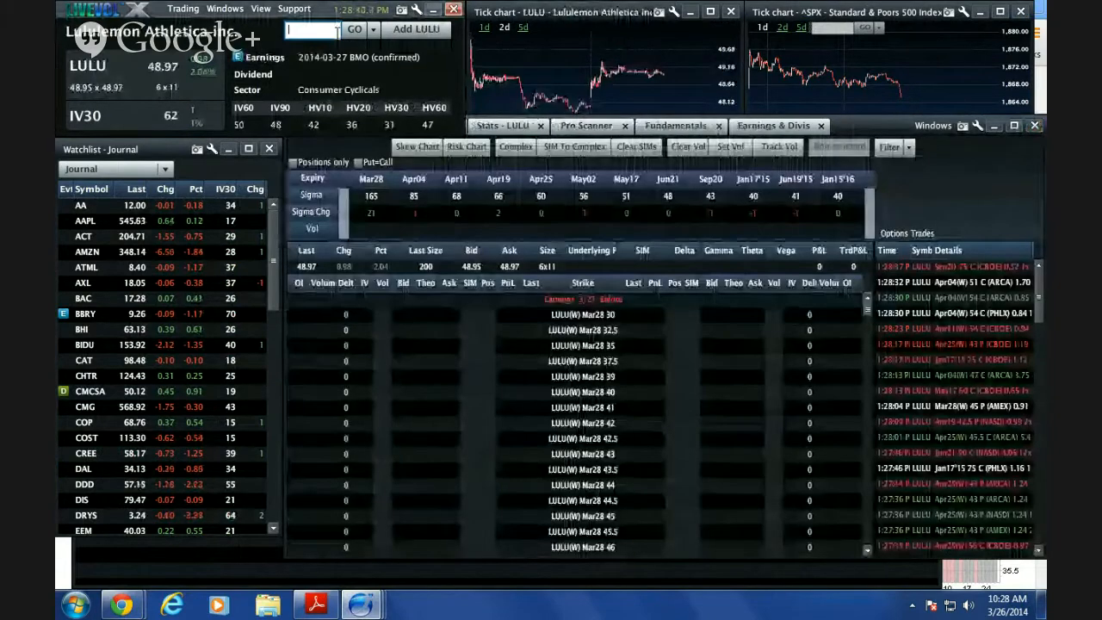
{"action": "left_click", "coordinate": [500, 124]}
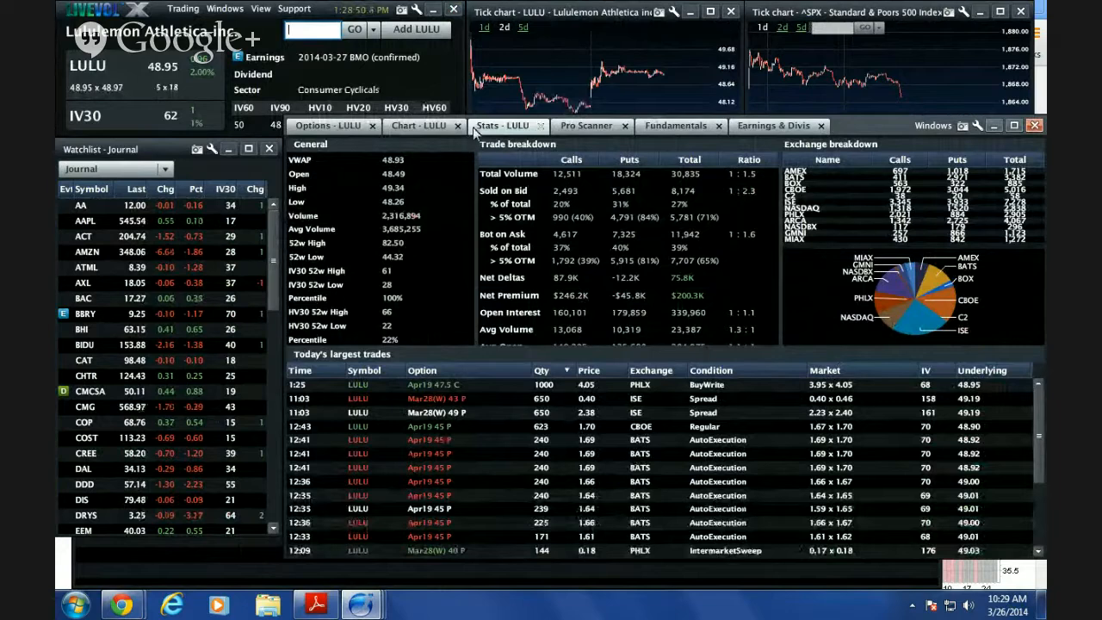
{"action": "left_click", "coordinate": [417, 124]}
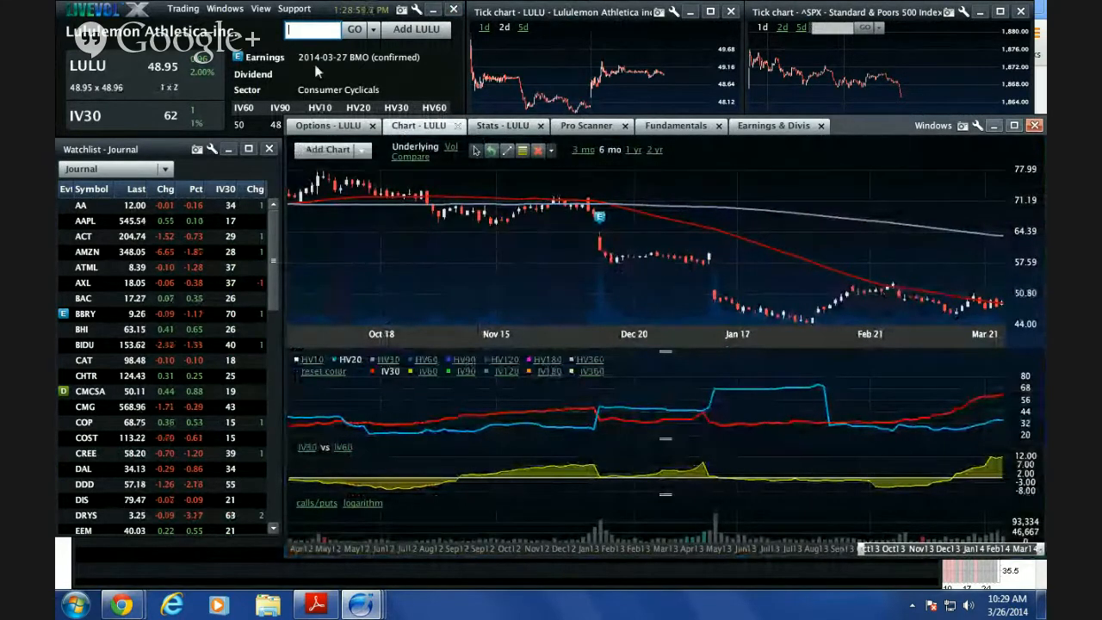
{"action": "type", "text": "BBE"}
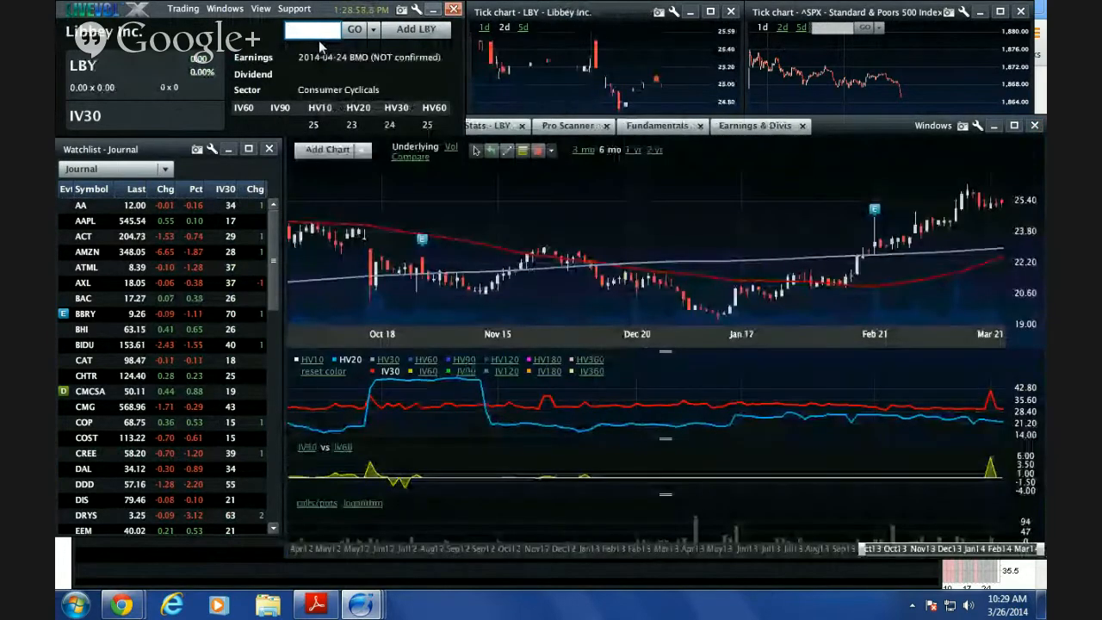
Step: Load BBRY, view its trade statistics and largest trades, then return to the StockCharts window
{"action": "type", "text": "BBRY"}
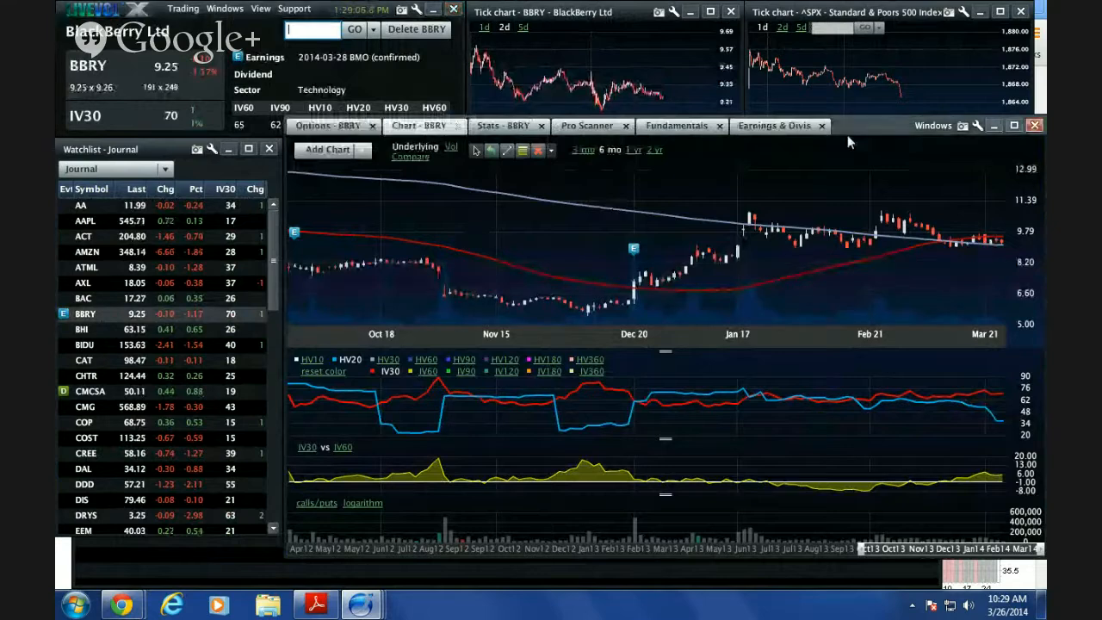
{"action": "left_click", "coordinate": [503, 124]}
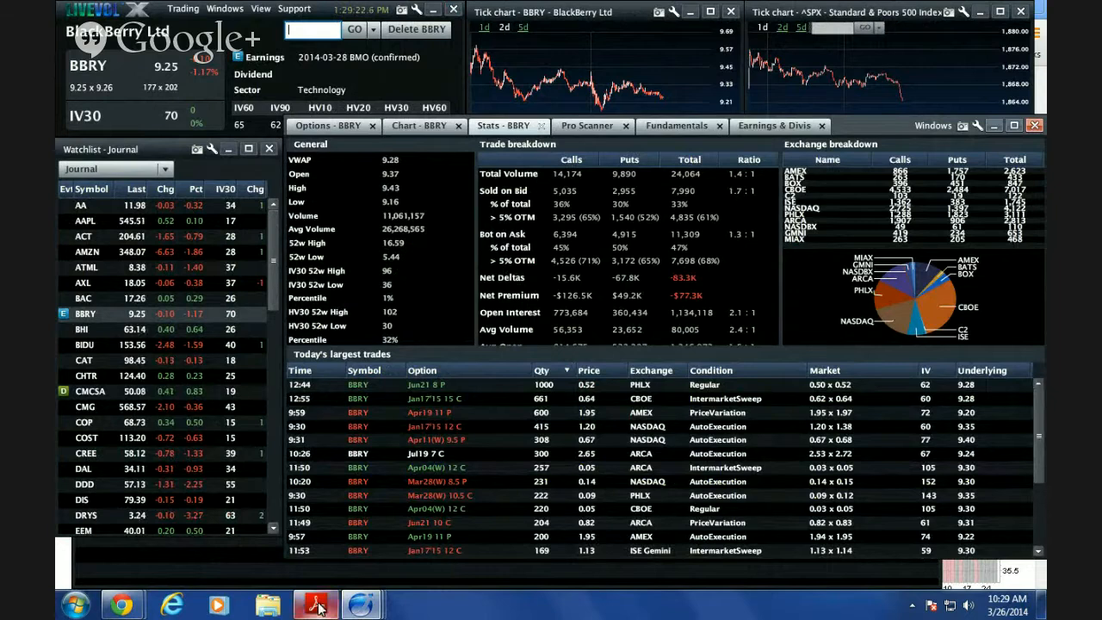
{"action": "left_click", "coordinate": [313, 603]}
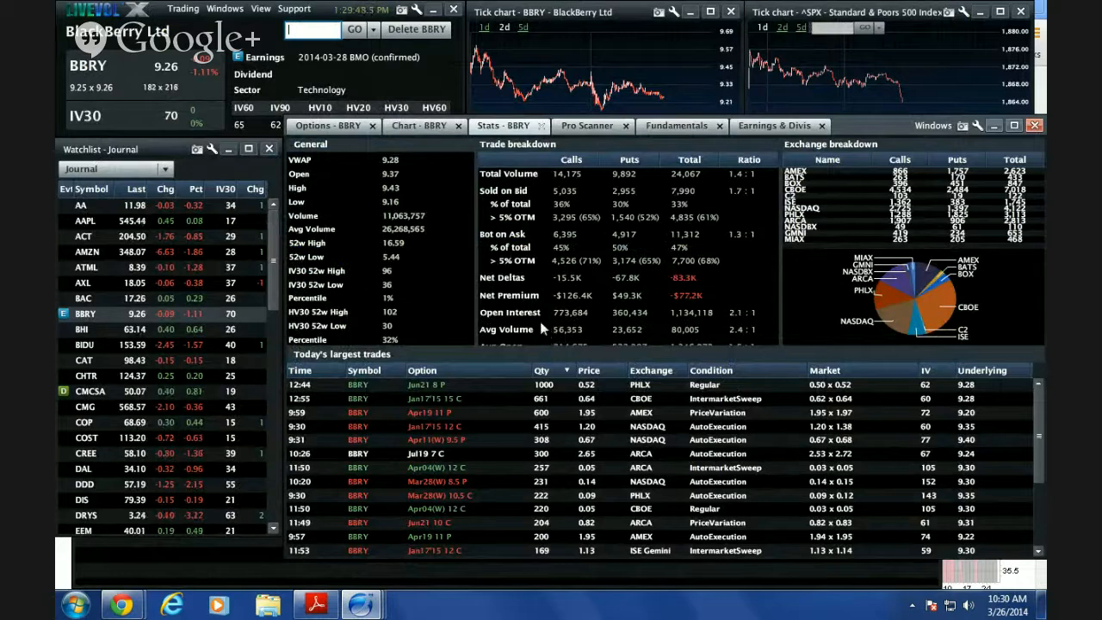
{"action": "mouse_move", "coordinate": [516, 312]}
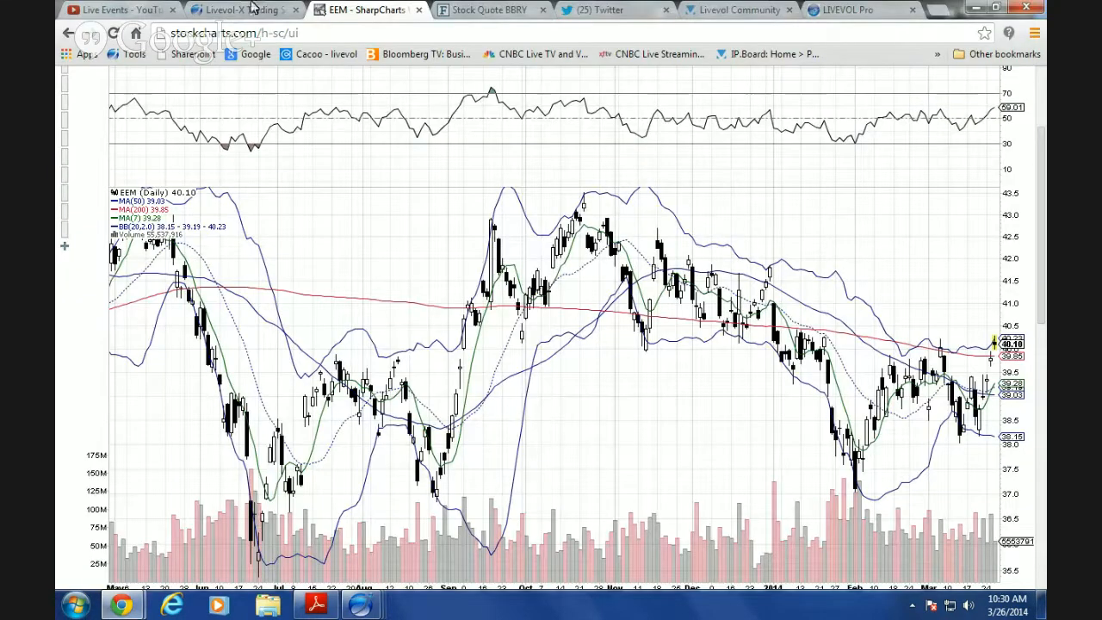
Step: Switch to the Livevol X Trading Software page on livevol.com
{"action": "left_click", "coordinate": [241, 10]}
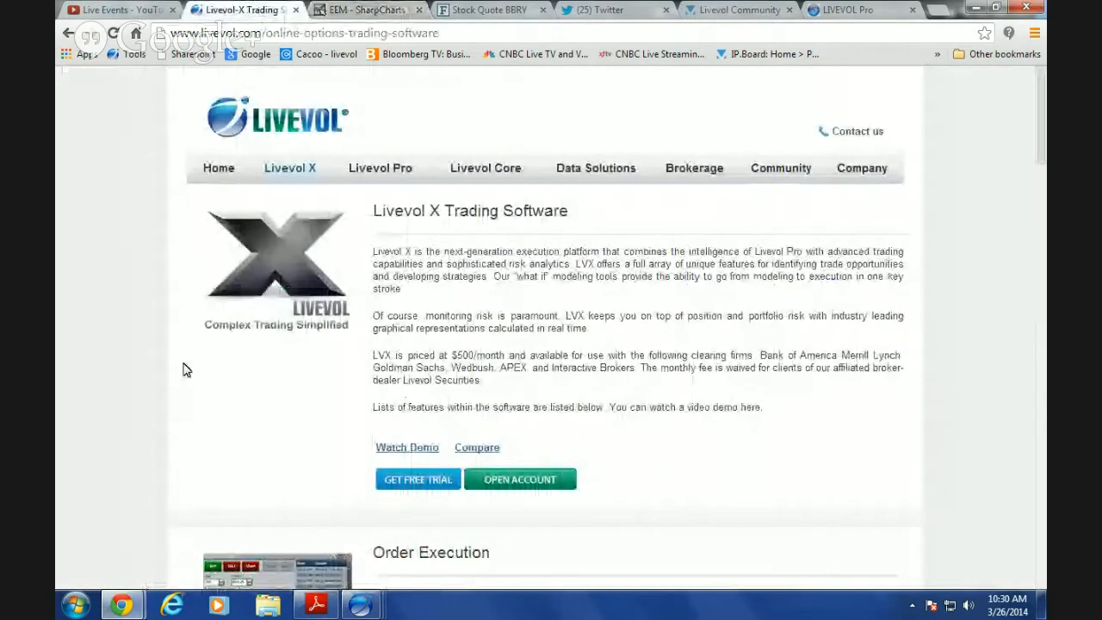
{"action": "mouse_move", "coordinate": [513, 272]}
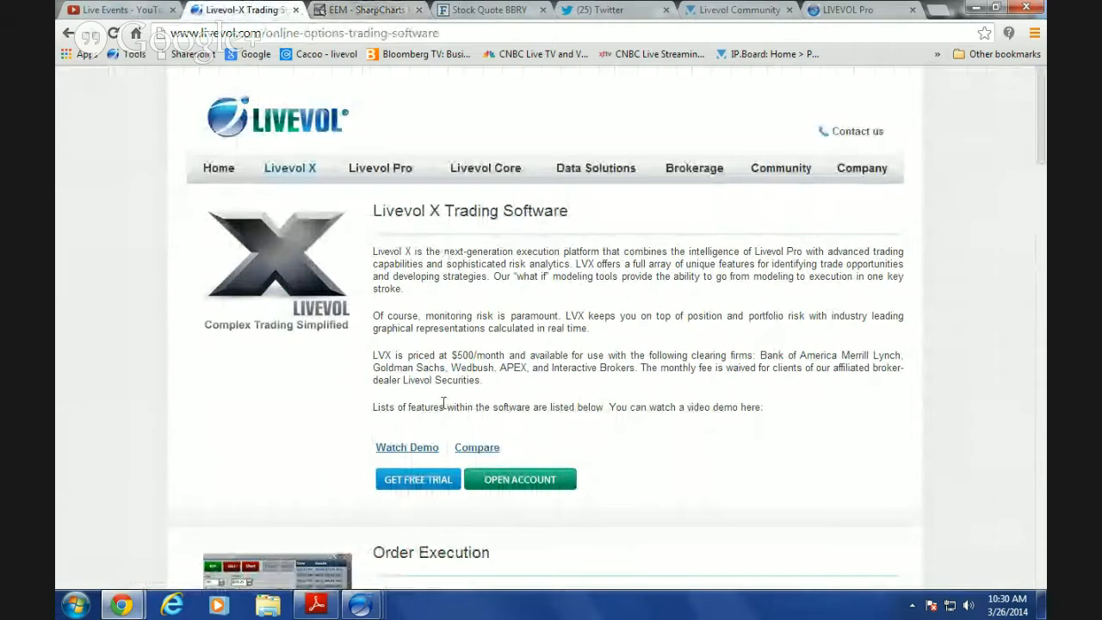
{"action": "mouse_move", "coordinate": [747, 291]}
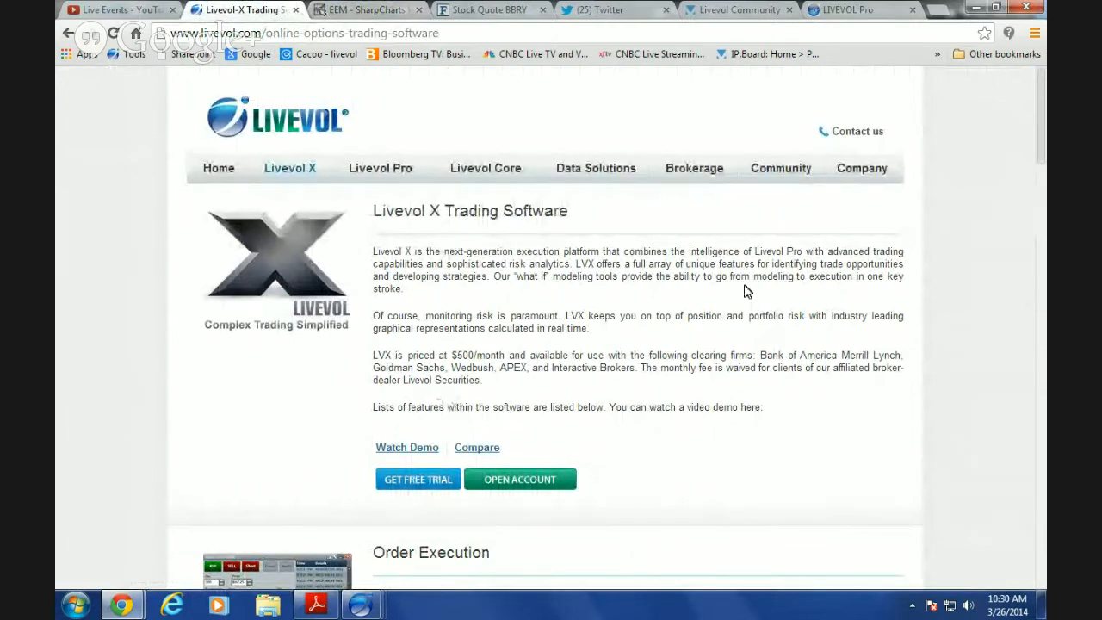
{"action": "mouse_move", "coordinate": [520, 312]}
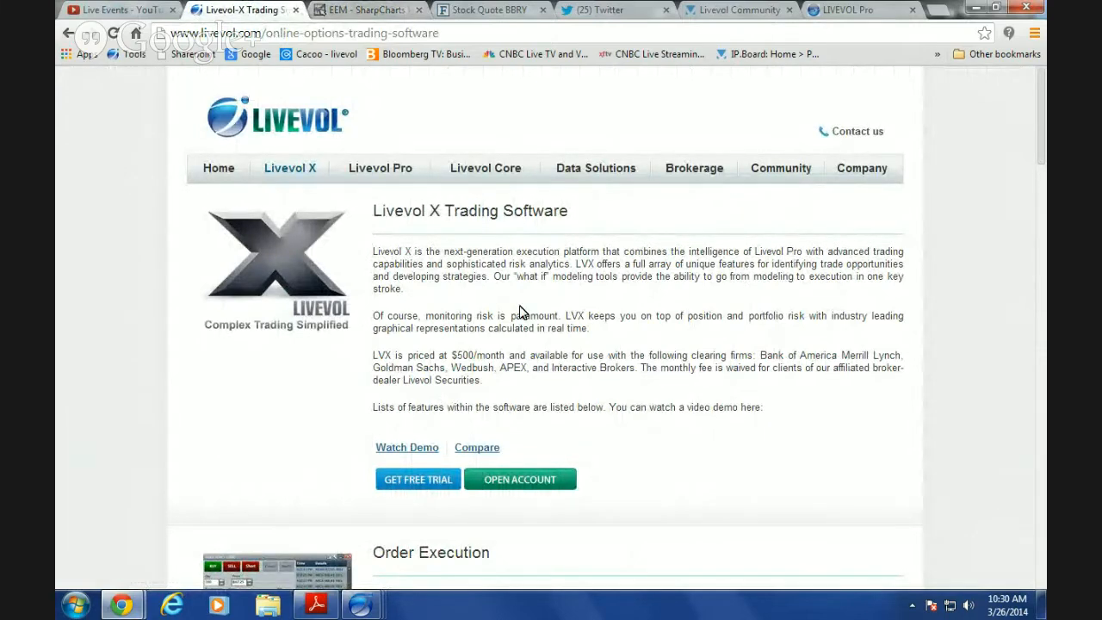